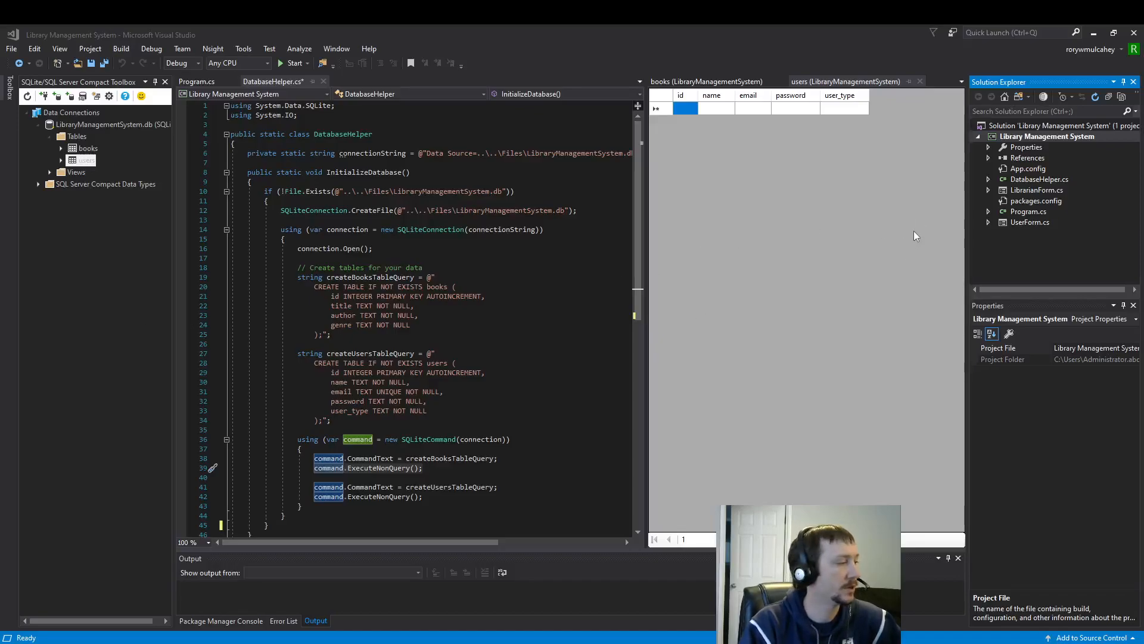
{"action": "mouse_move", "coordinate": [838, 177]}
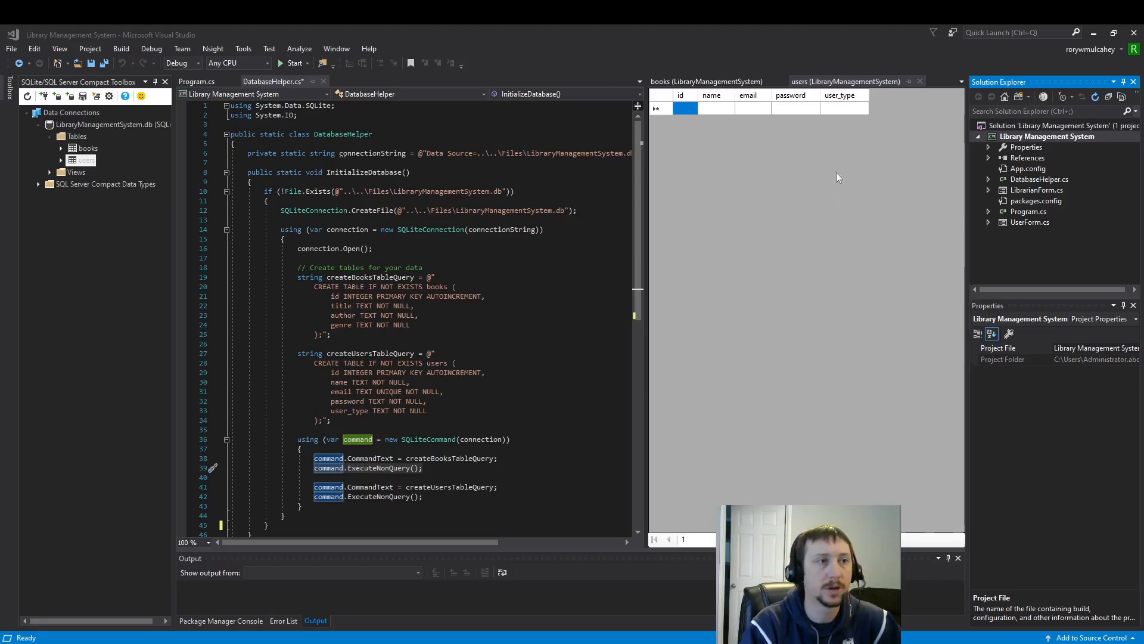
{"action": "mouse_move", "coordinate": [658, 232]}
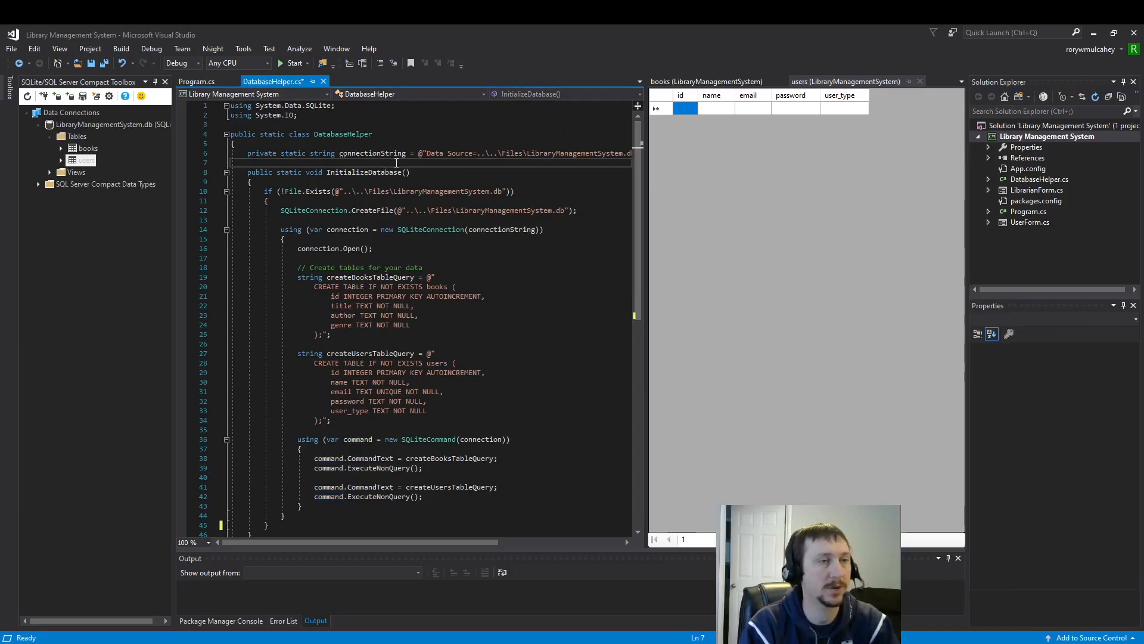
Save DatabaseHelper.cs, review the Library Management System project in Solution Explorer, and switch to Program.cs.
{"action": "key", "text": "ctrl+s"}
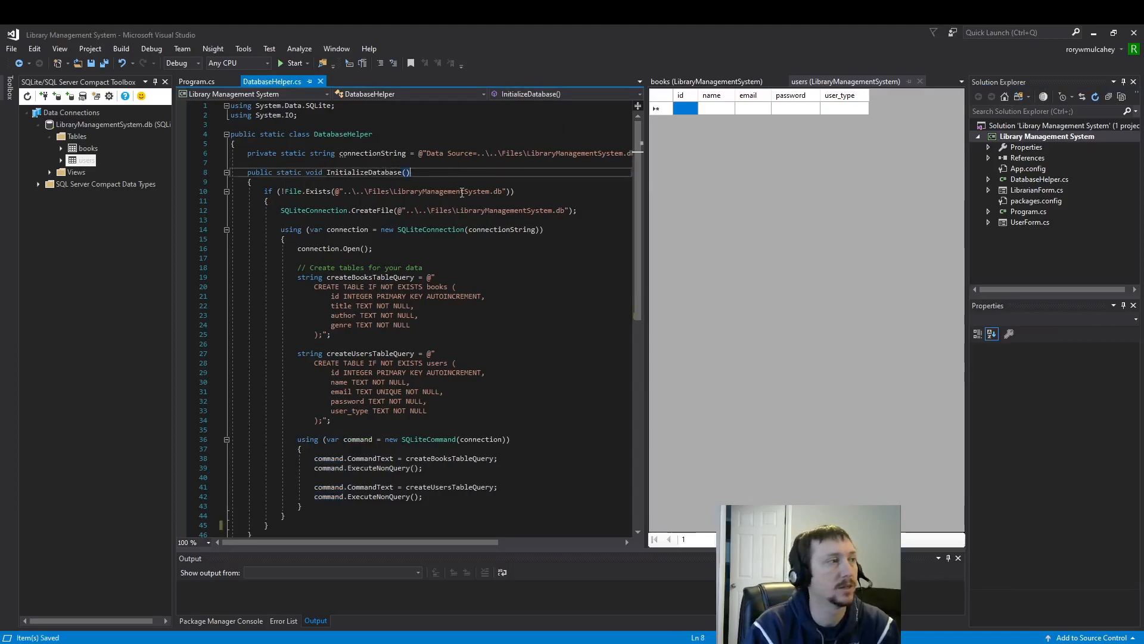
{"action": "left_click", "coordinate": [1040, 178]}
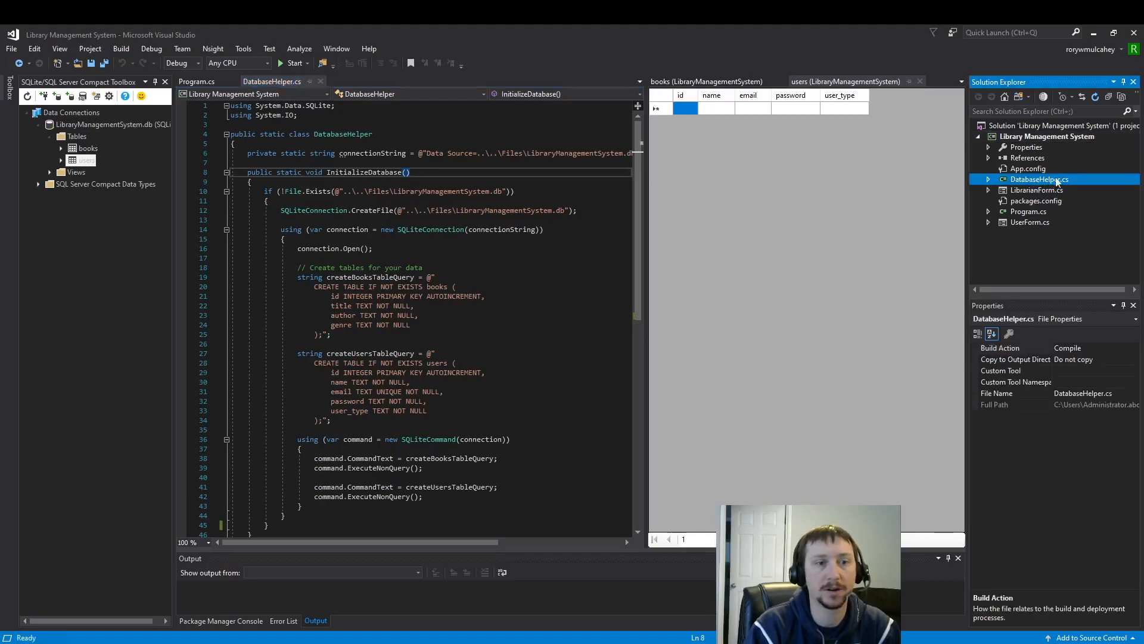
{"action": "left_click", "coordinate": [1048, 136]}
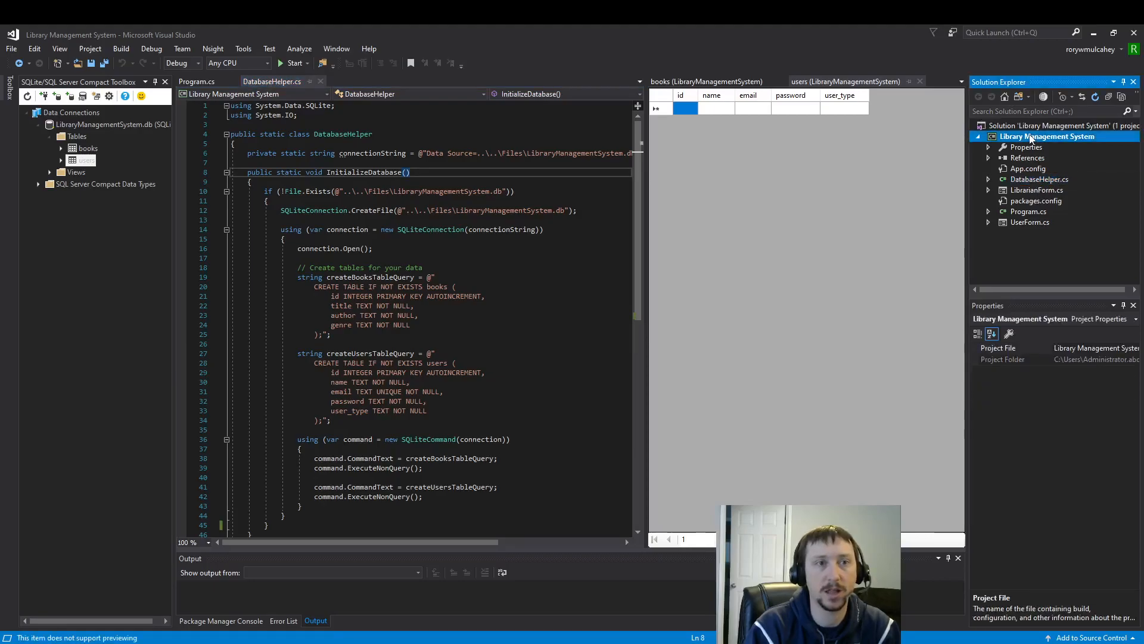
{"action": "right_click", "coordinate": [1049, 135]}
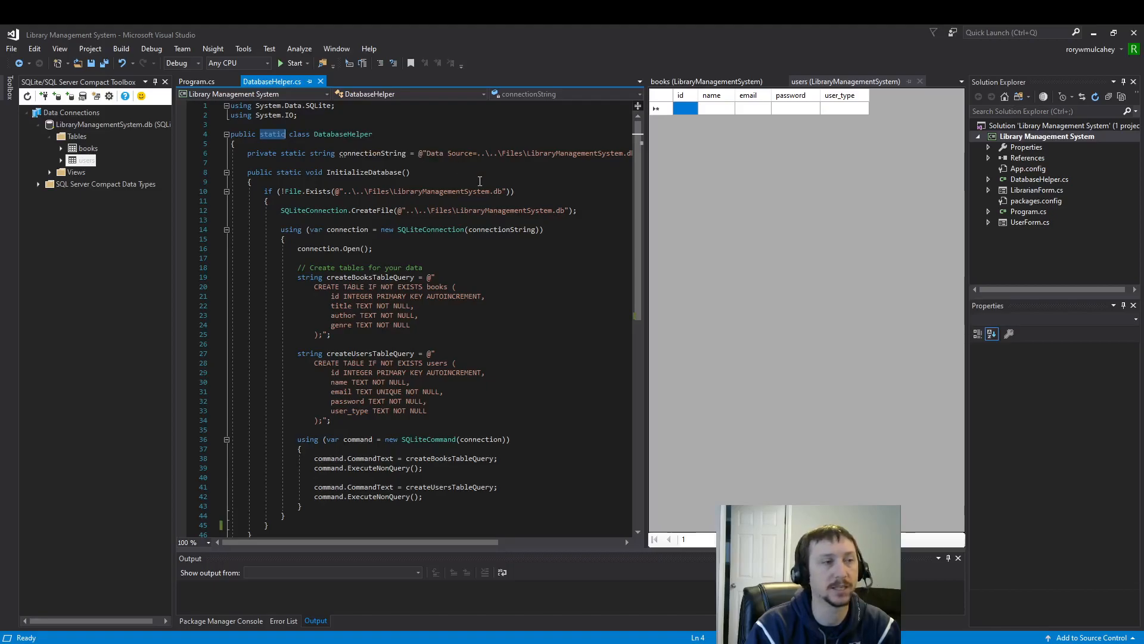
{"action": "mouse_move", "coordinate": [558, 180]}
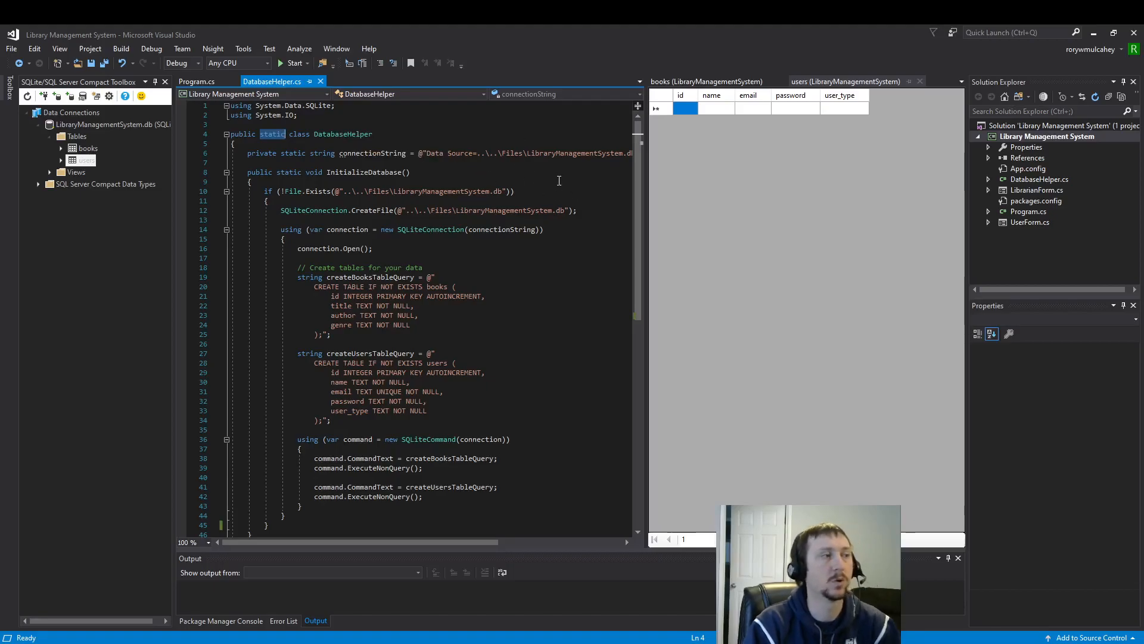
{"action": "left_click", "coordinate": [197, 81]}
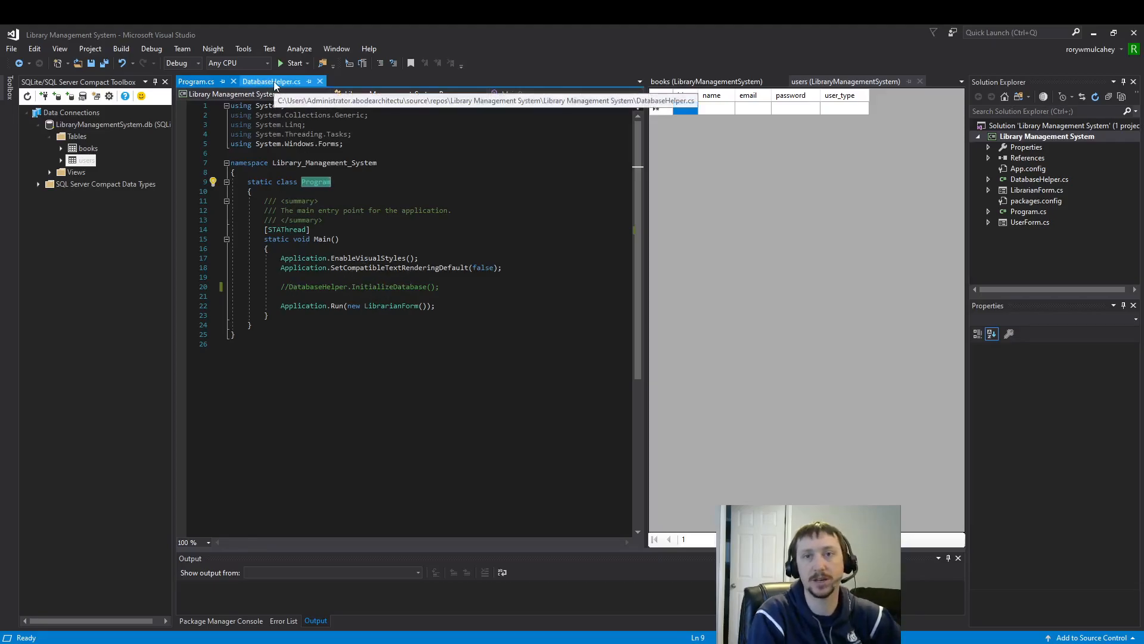
Locate the commented-out DatabaseHelper.InitializeDatabase call in Program.cs's Main method.
{"action": "left_click", "coordinate": [196, 81]}
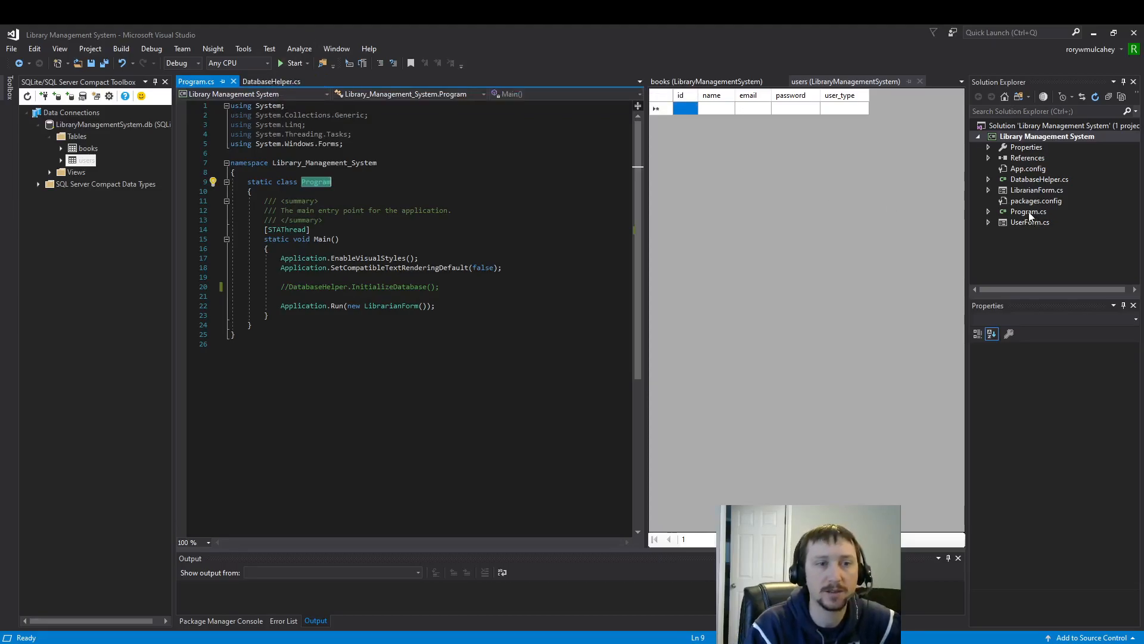
{"action": "left_click", "coordinate": [1029, 212]}
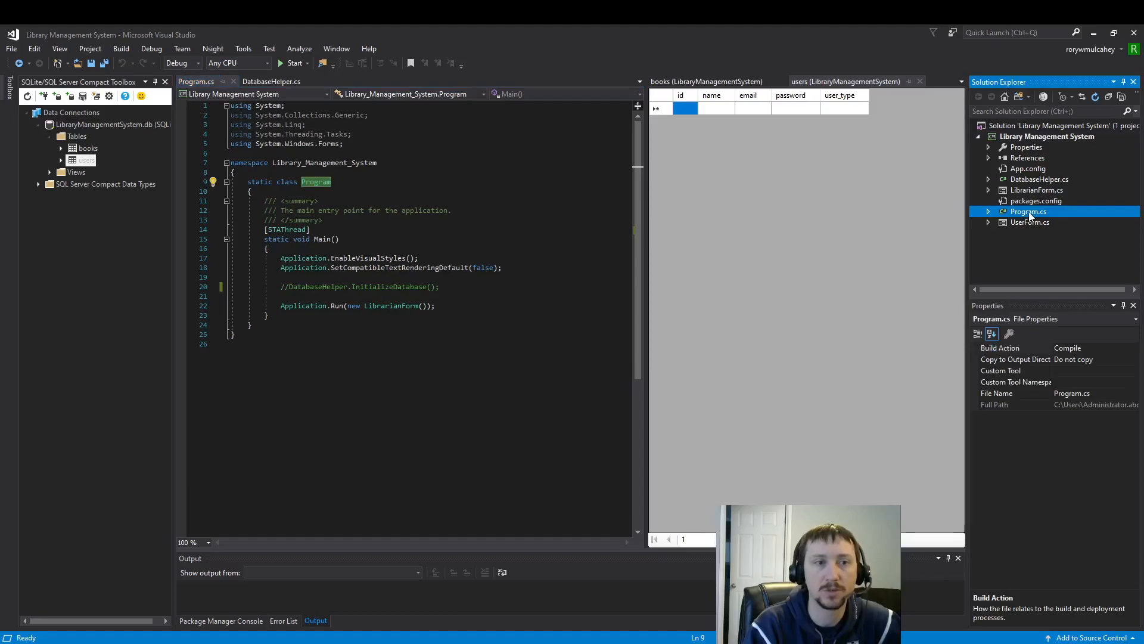
{"action": "mouse_move", "coordinate": [164, 227]}
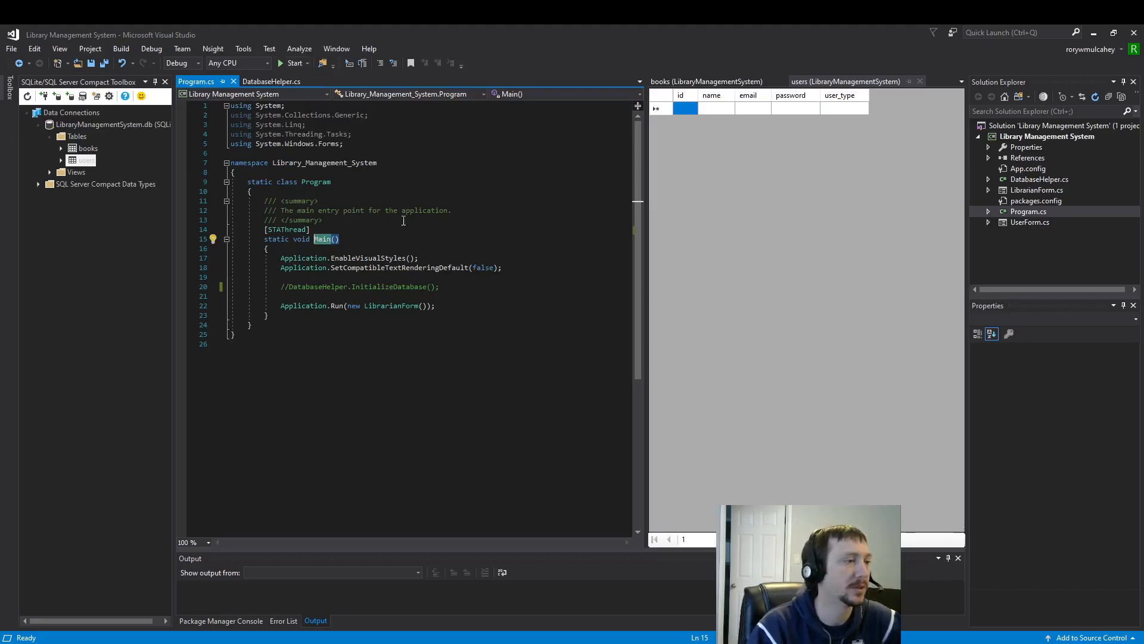
{"action": "left_click", "coordinate": [357, 286]}
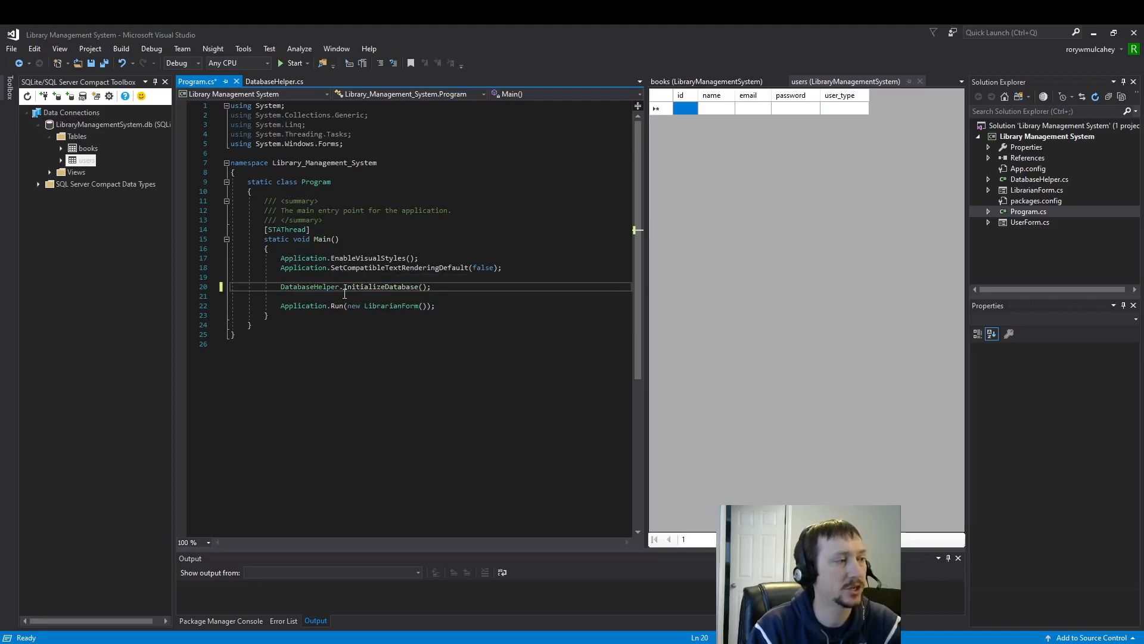
{"action": "double_click", "coordinate": [310, 286]}
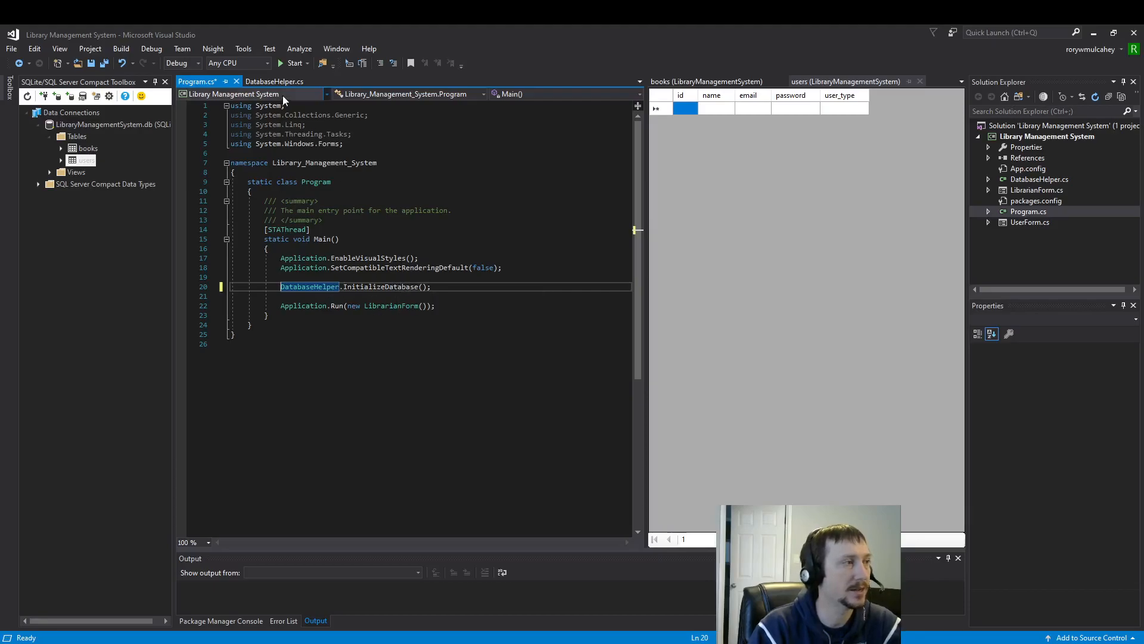
Compare Program.cs with DatabaseHelper.cs, ending on the DatabaseHelper.cs code.
{"action": "left_click", "coordinate": [274, 81]}
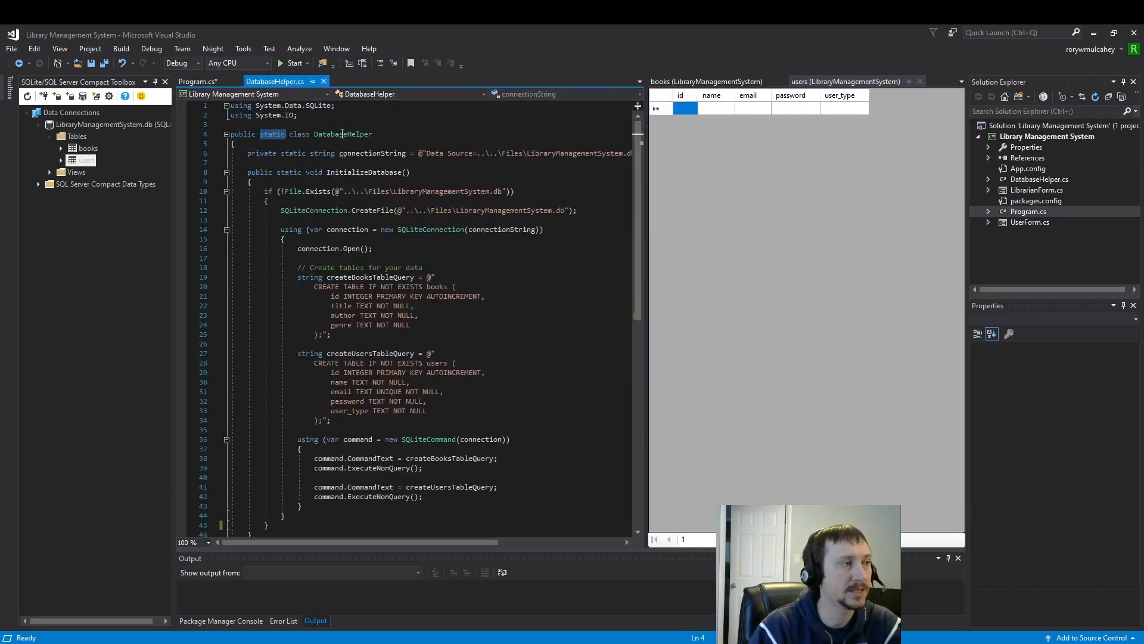
{"action": "left_click", "coordinate": [196, 81]}
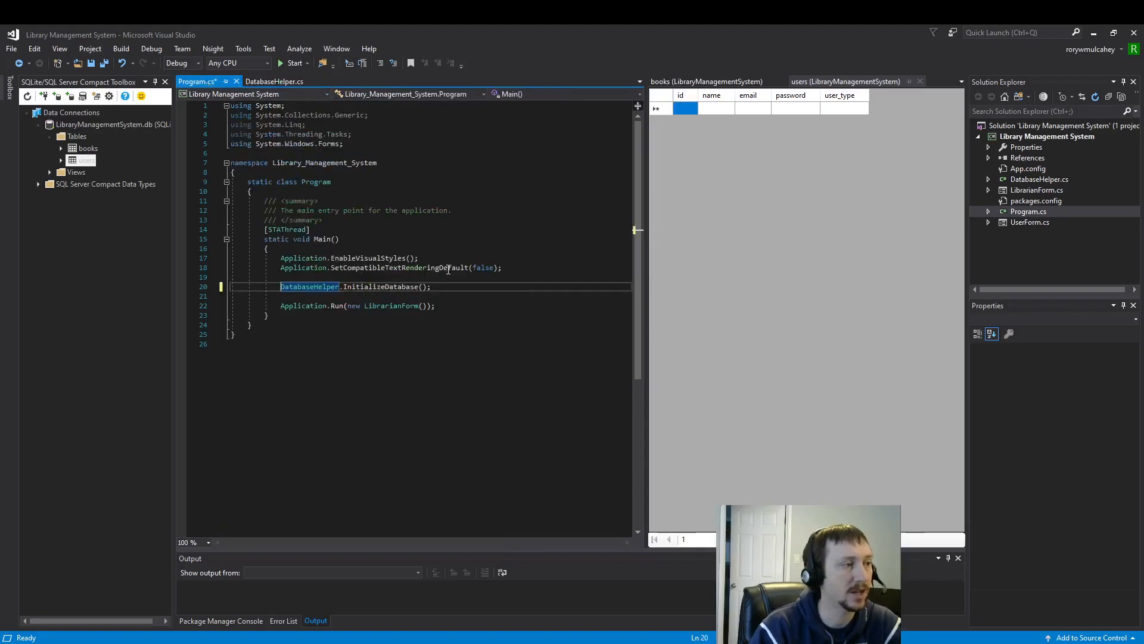
{"action": "mouse_move", "coordinate": [383, 257]}
{"action": "type", "text": "//"}
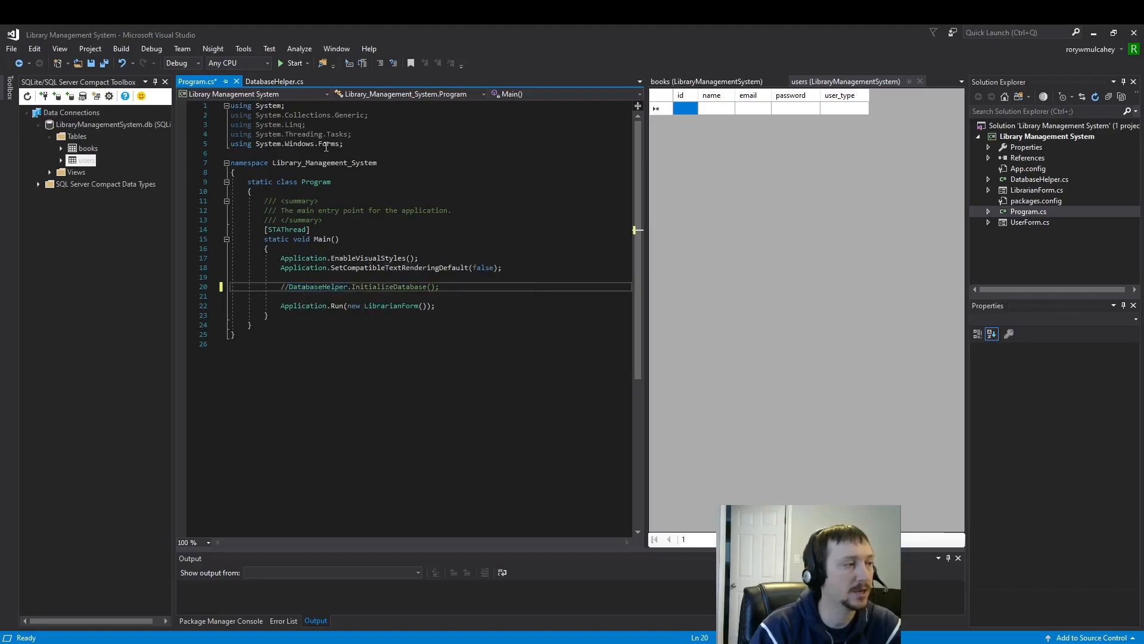
{"action": "left_click", "coordinate": [275, 81]}
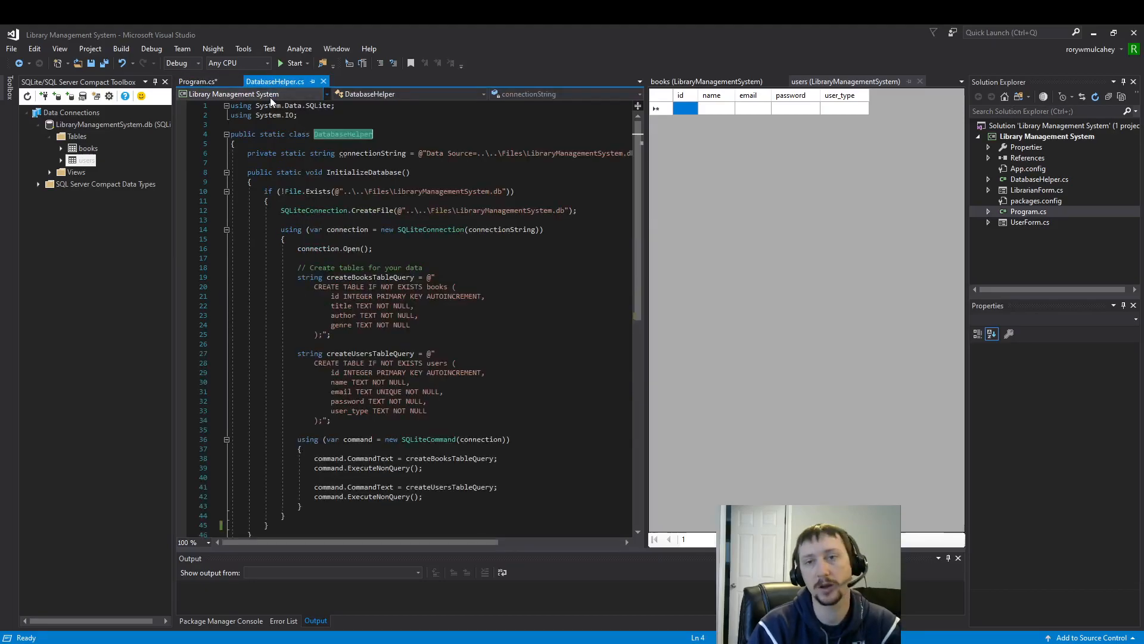
{"action": "left_click", "coordinate": [196, 81]}
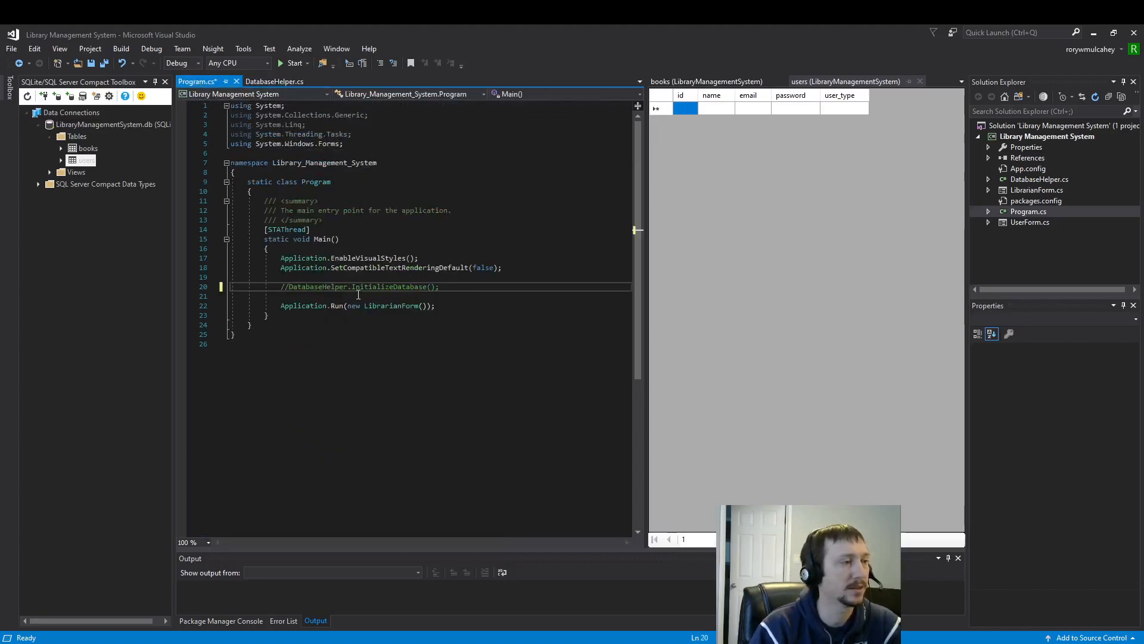
{"action": "left_click", "coordinate": [276, 81]}
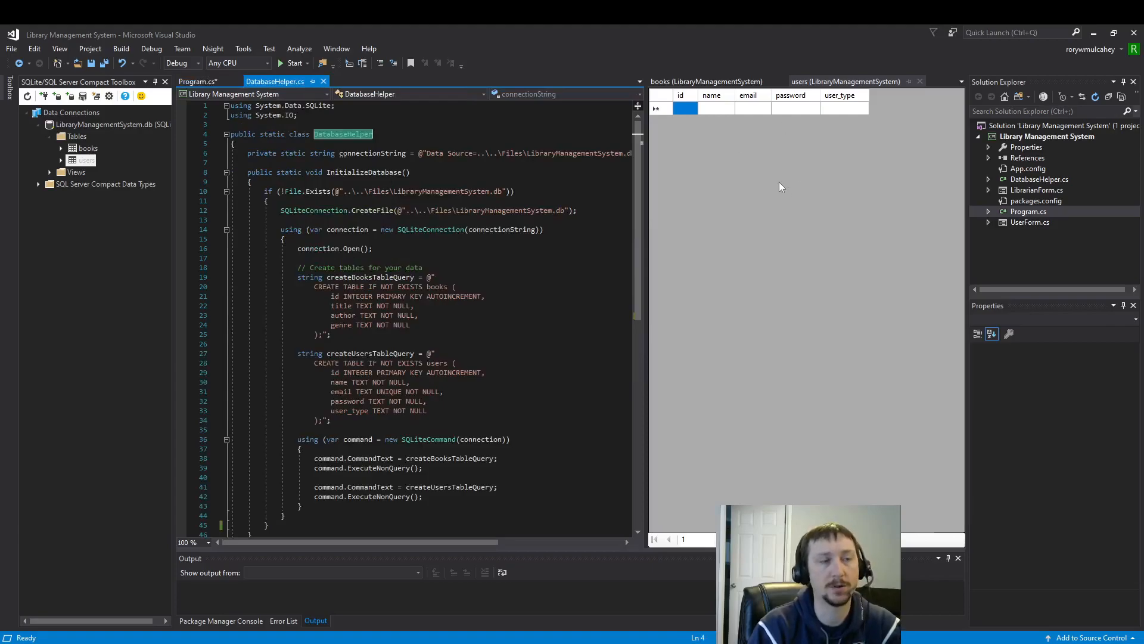
Review the empty books and users table columns in the table views.
{"action": "left_click", "coordinate": [704, 81]}
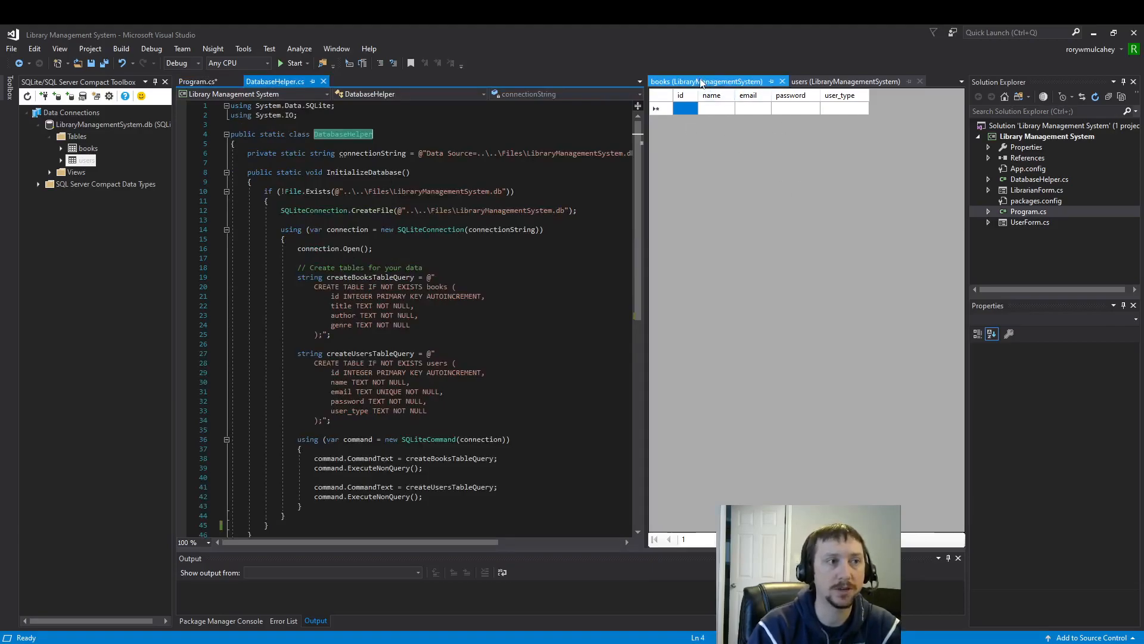
{"action": "left_click", "coordinate": [846, 81]}
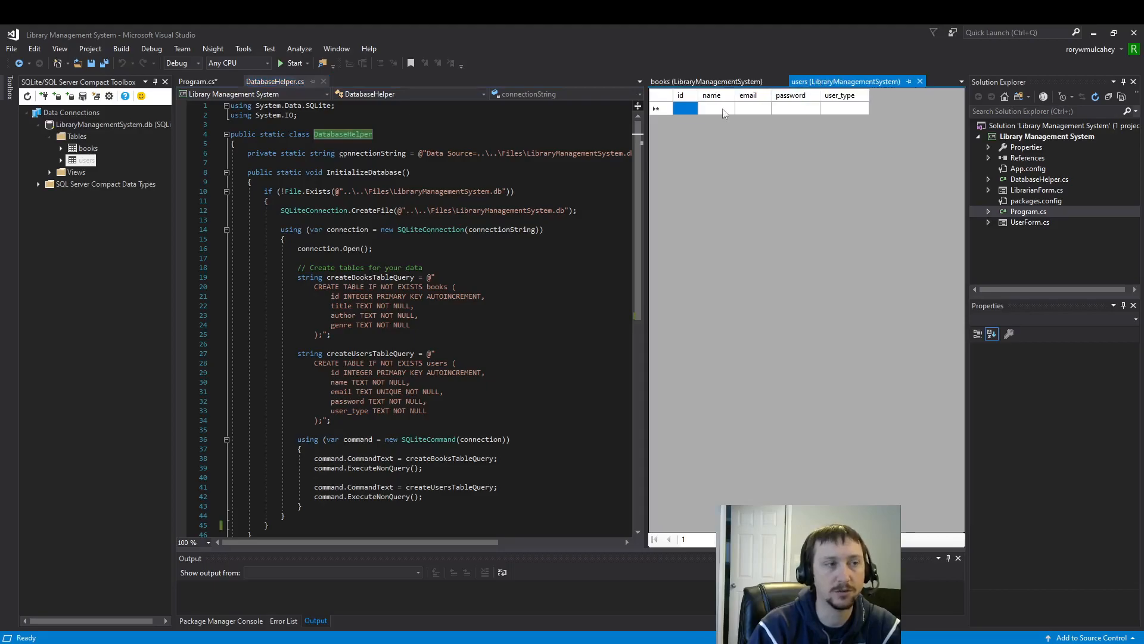
{"action": "mouse_move", "coordinate": [841, 114]}
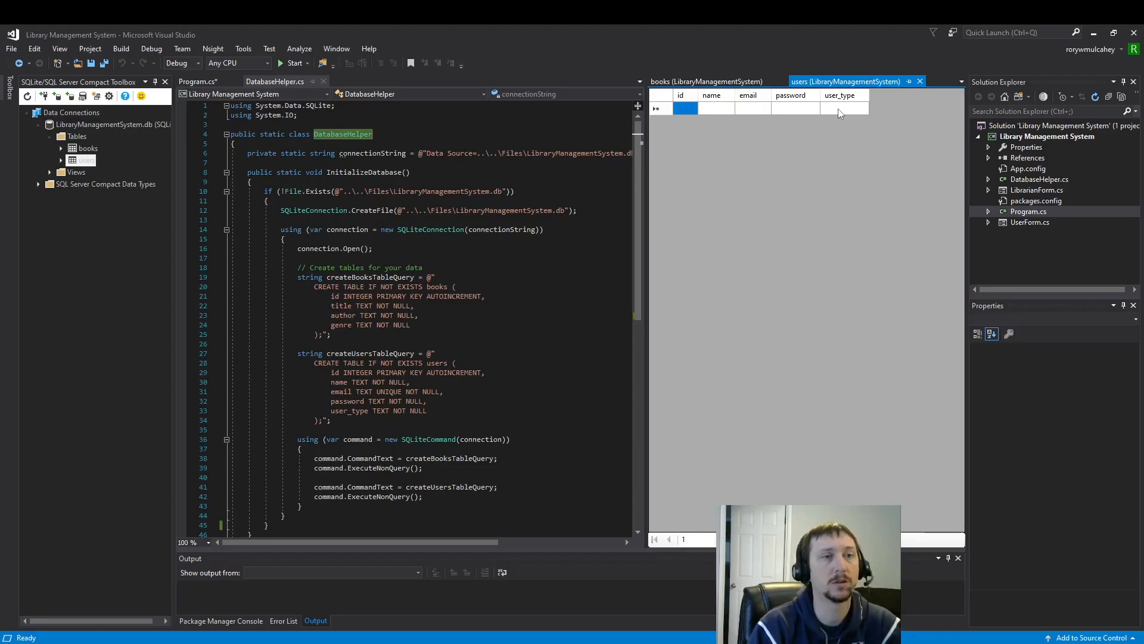
{"action": "left_click", "coordinate": [704, 82]}
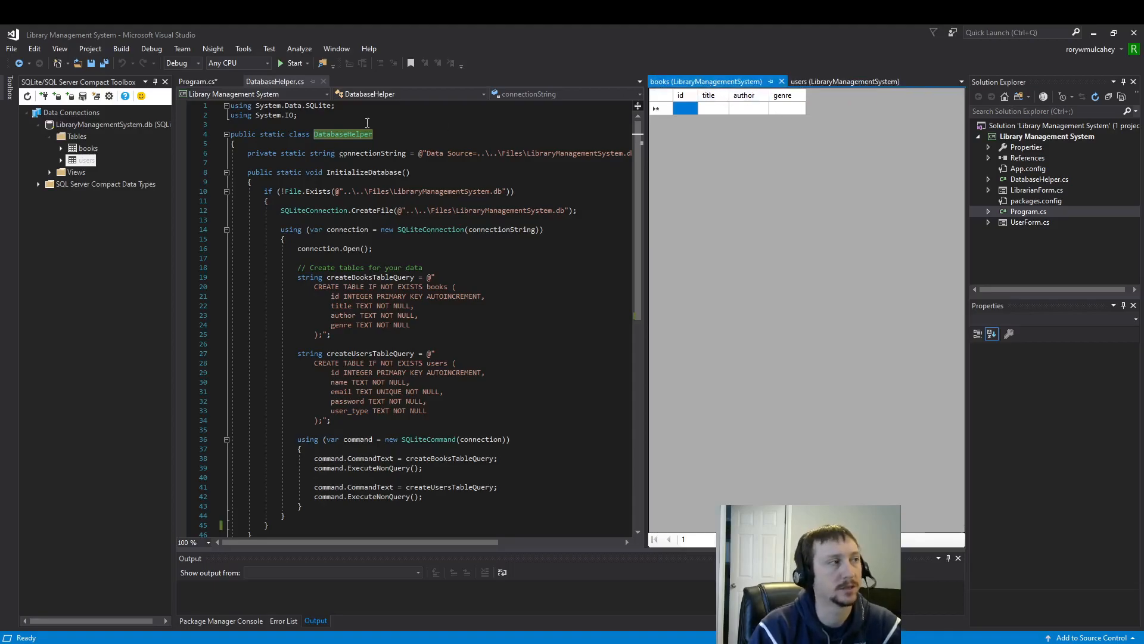
Save Program.cs with the InitializeDatabase call still commented out.
{"action": "left_click", "coordinate": [197, 81]}
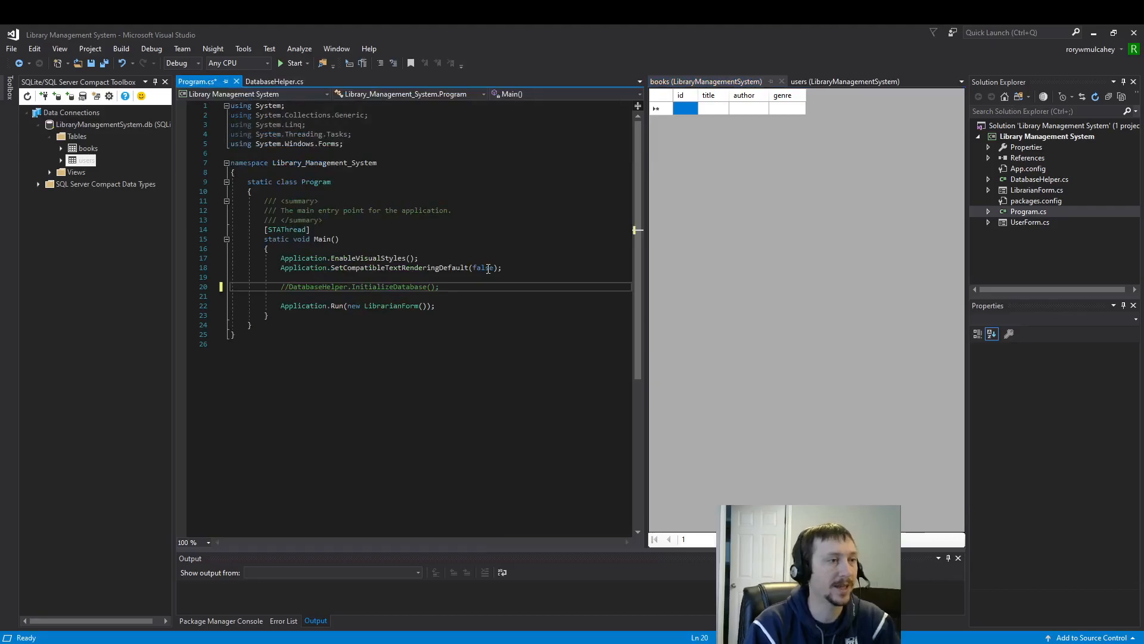
{"action": "key", "text": "ctrl+s"}
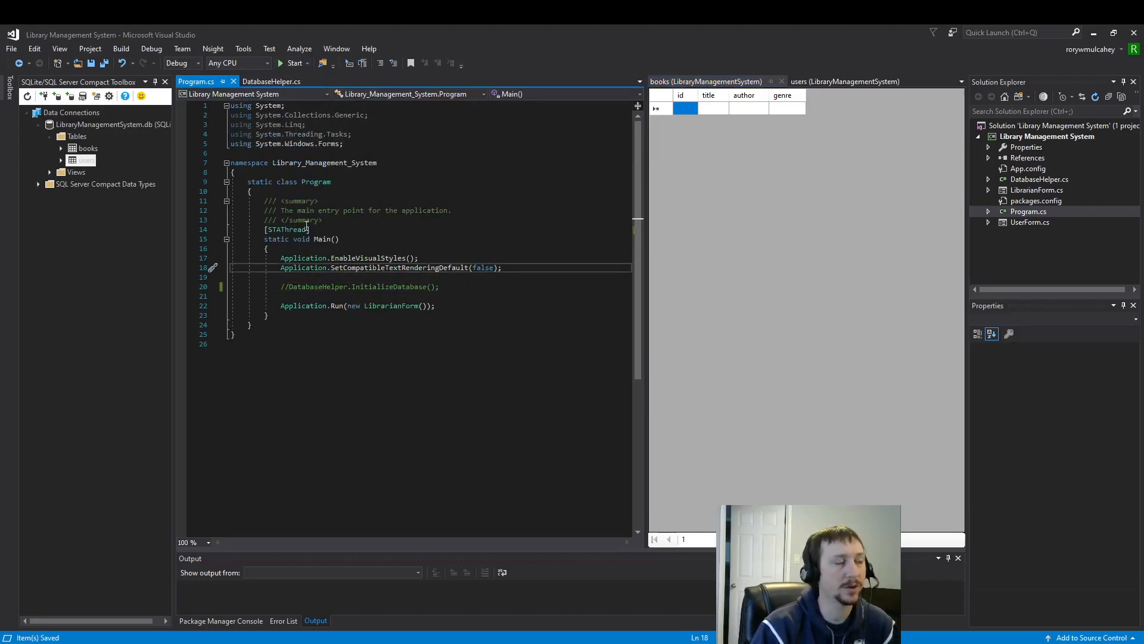
{"action": "mouse_move", "coordinate": [336, 305]}
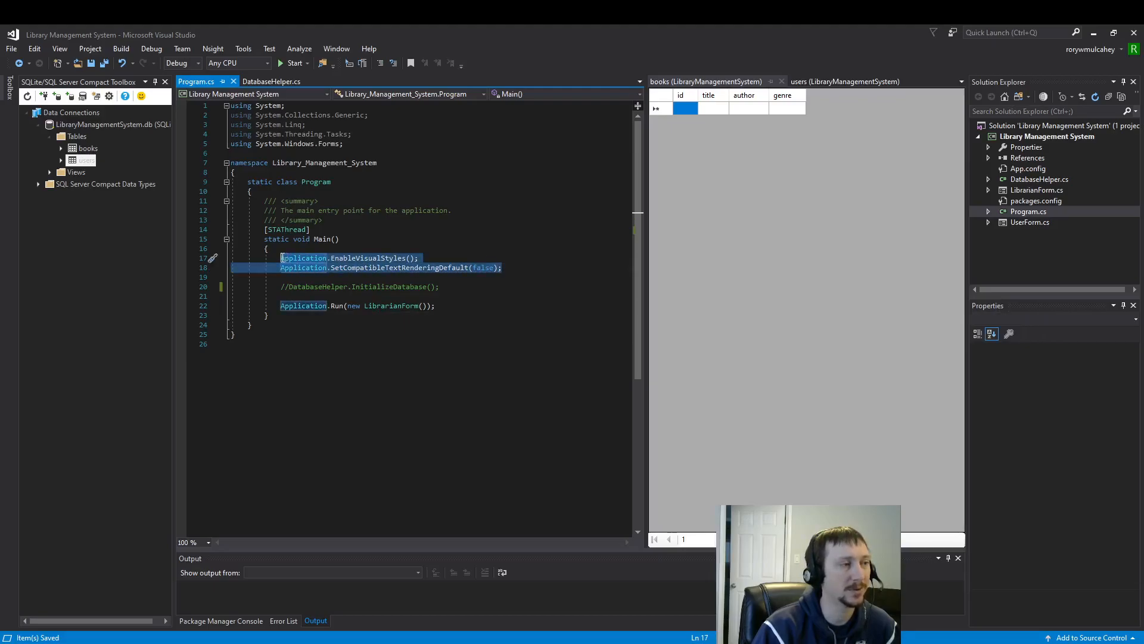
{"action": "left_click", "coordinate": [281, 306]}
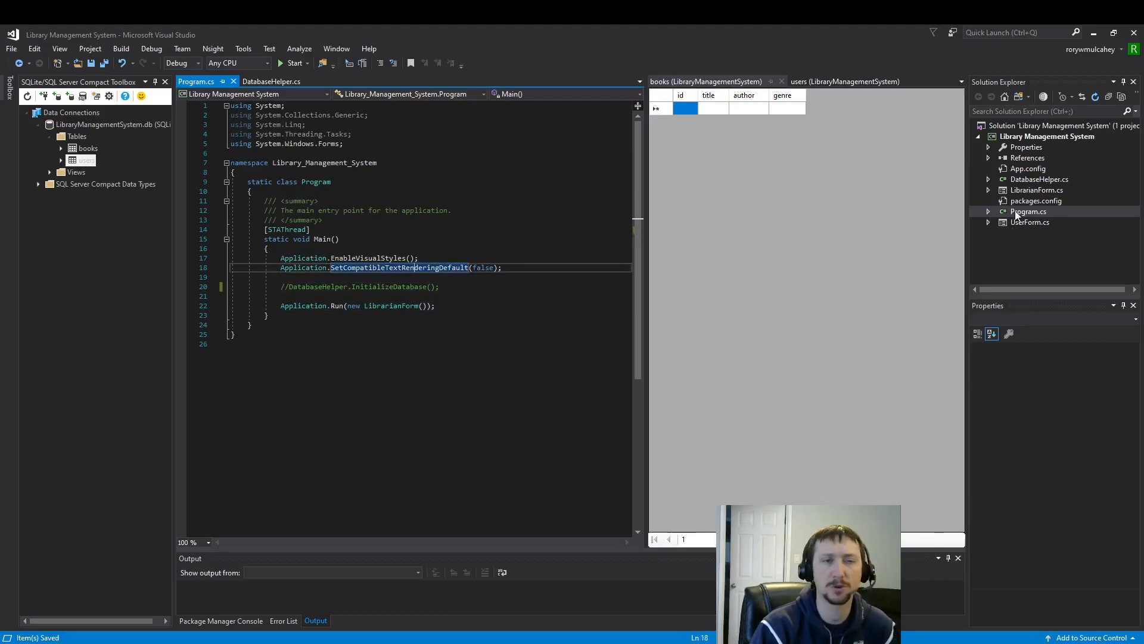
{"action": "mouse_move", "coordinate": [197, 81]}
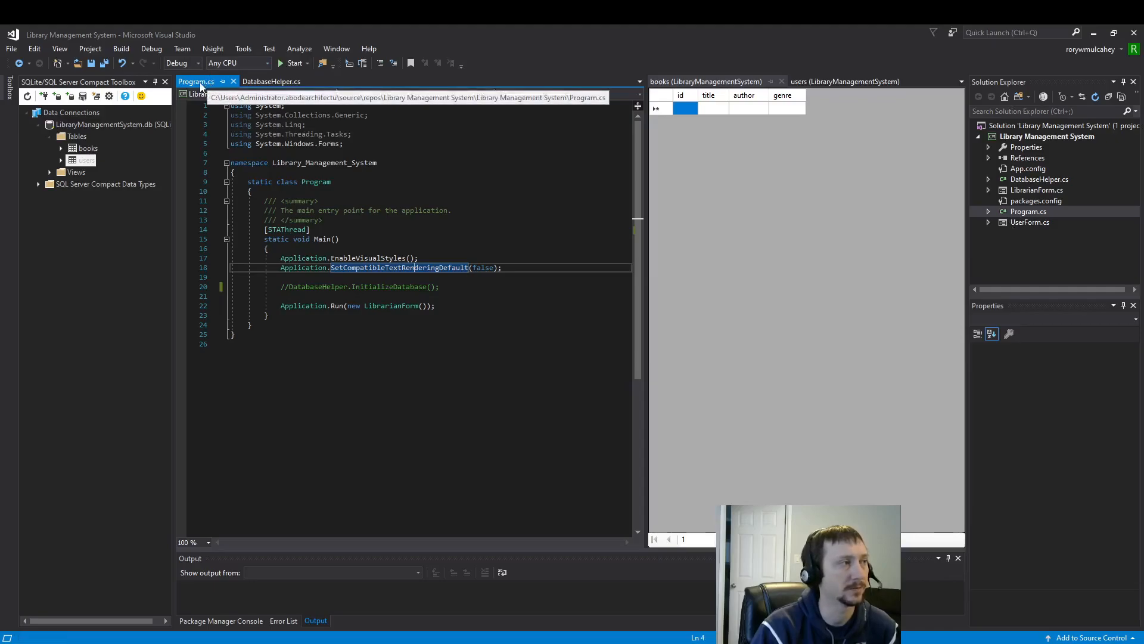
Note the System.Data.SQLite using in DatabaseHelper.cs and bring up the project's actions.
{"action": "left_click", "coordinate": [272, 81]}
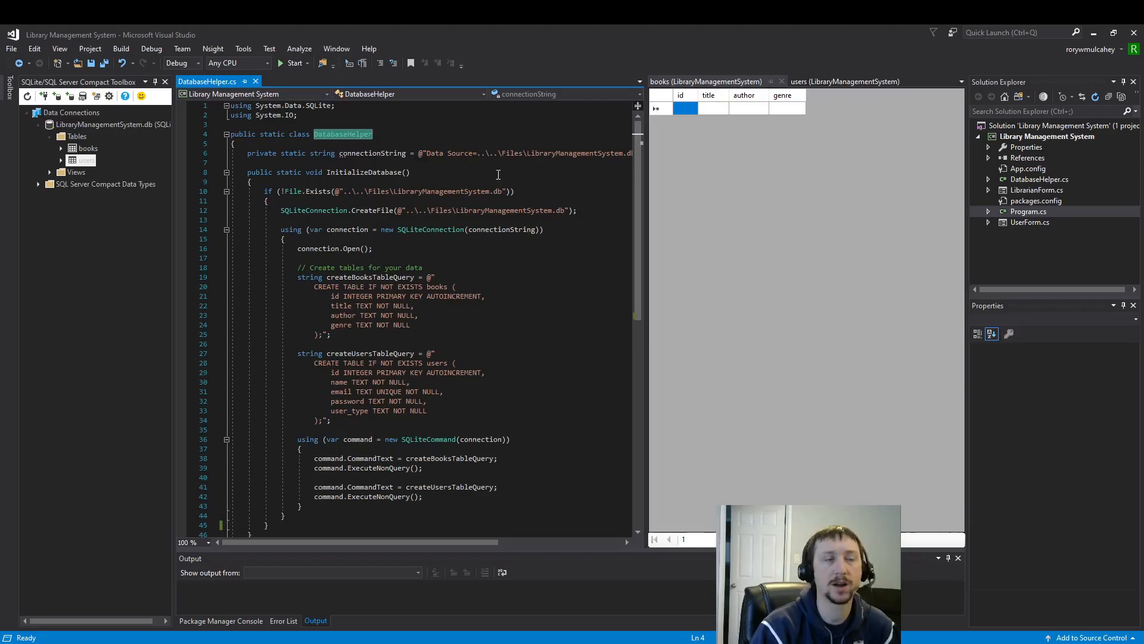
{"action": "left_click", "coordinate": [289, 104]}
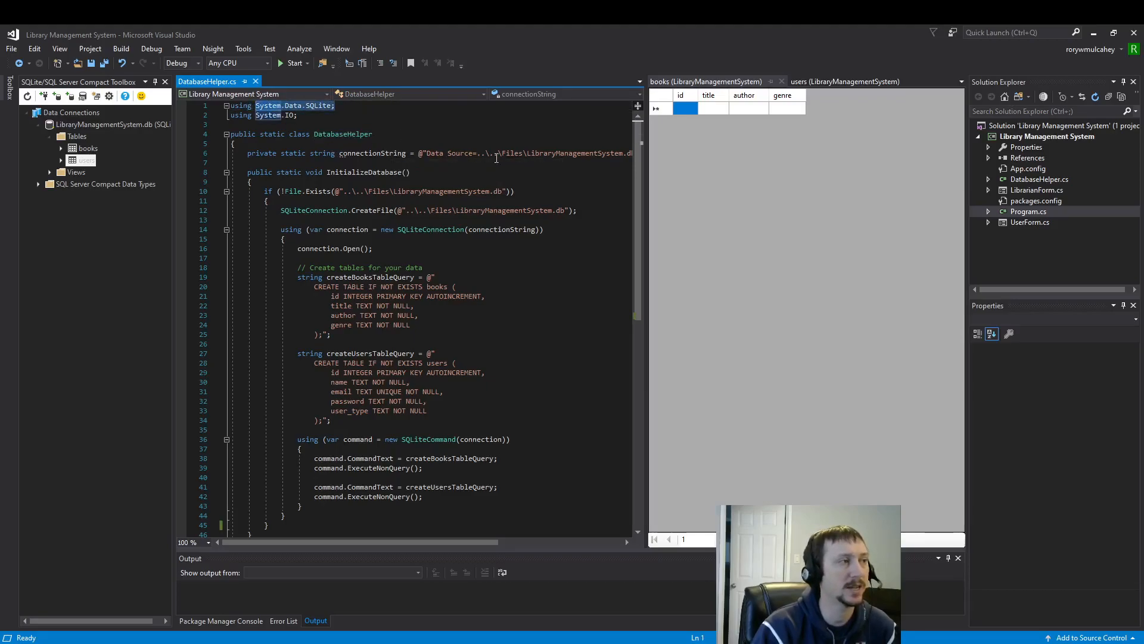
{"action": "mouse_move", "coordinate": [835, 203]}
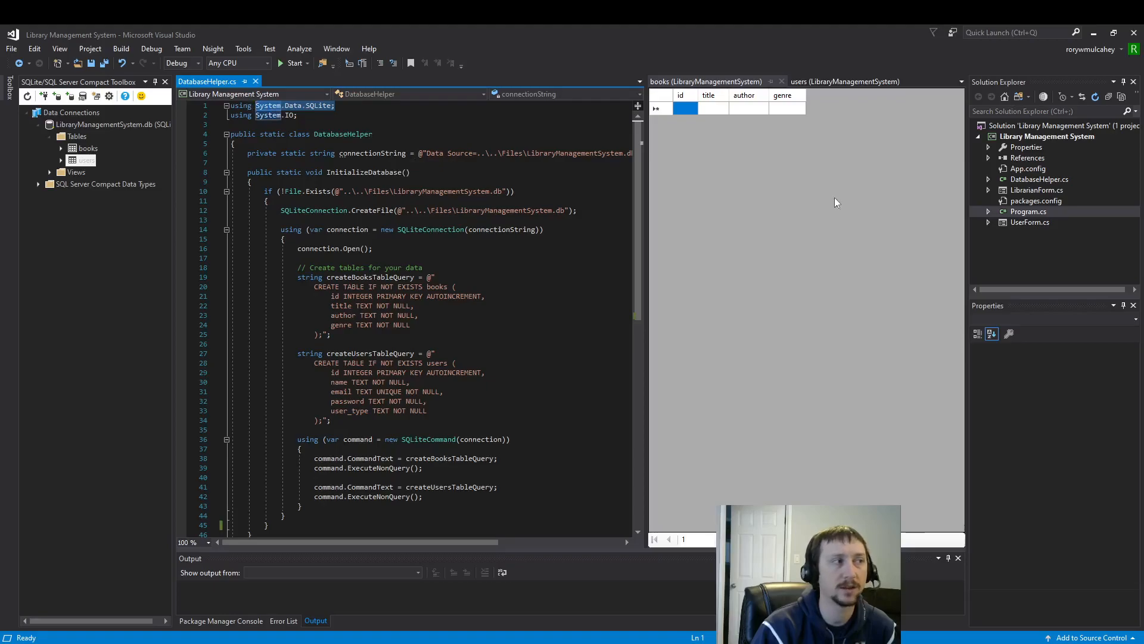
{"action": "mouse_move", "coordinate": [776, 171]}
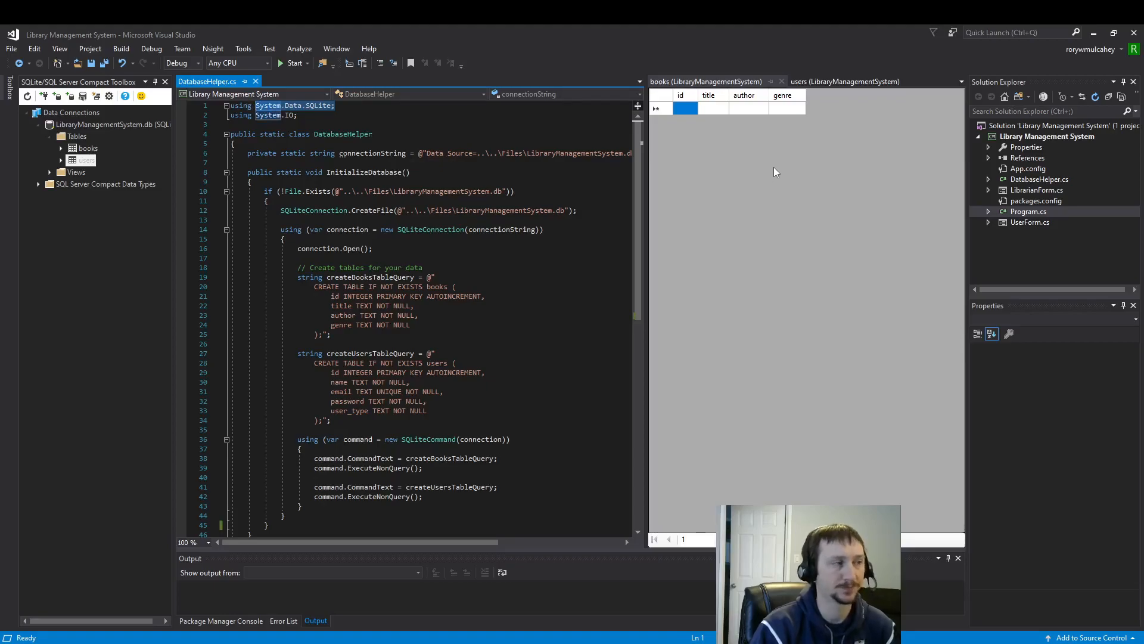
{"action": "right_click", "coordinate": [1050, 136]}
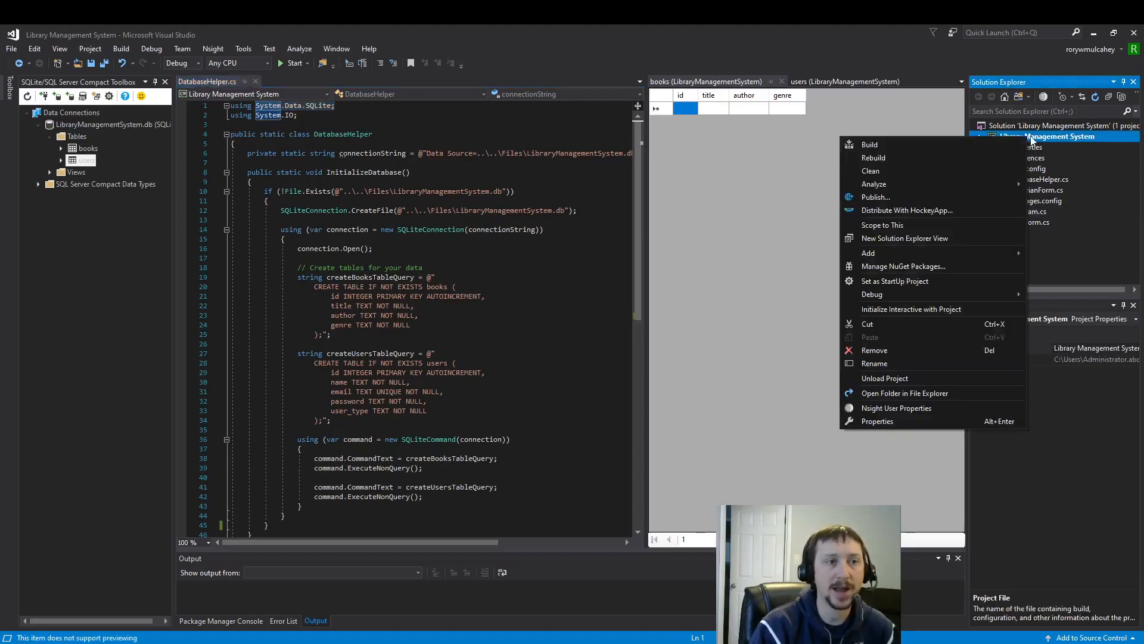
{"action": "mouse_move", "coordinate": [912, 270]}
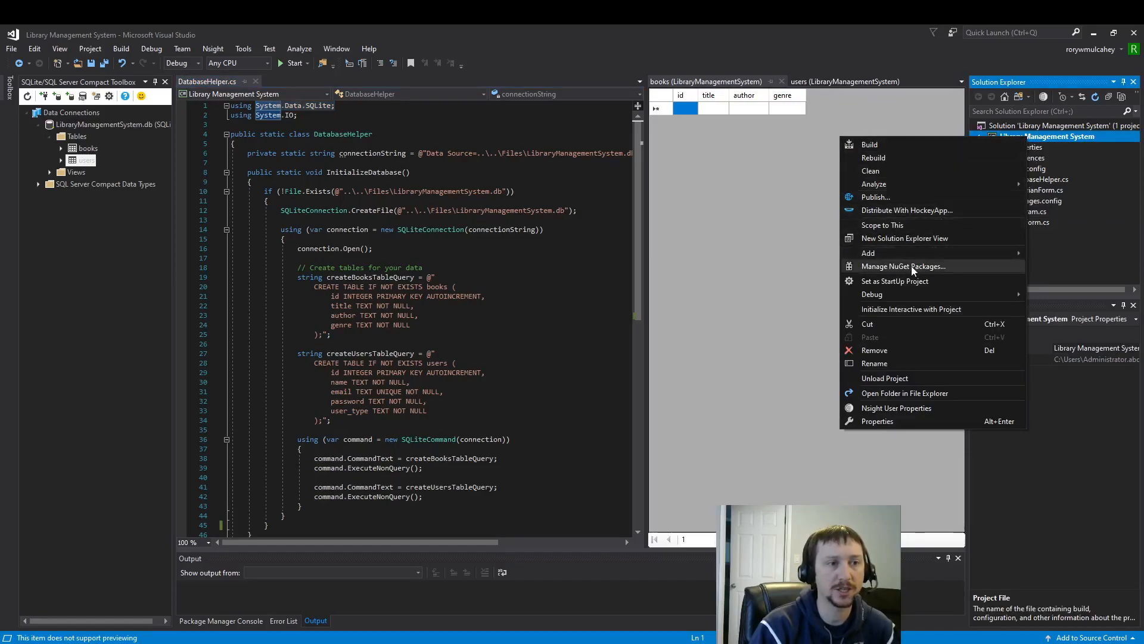
Confirm System.Data.SQLite 1.0.117 is installed in the NuGet package manager, then close it.
{"action": "left_click", "coordinate": [901, 266]}
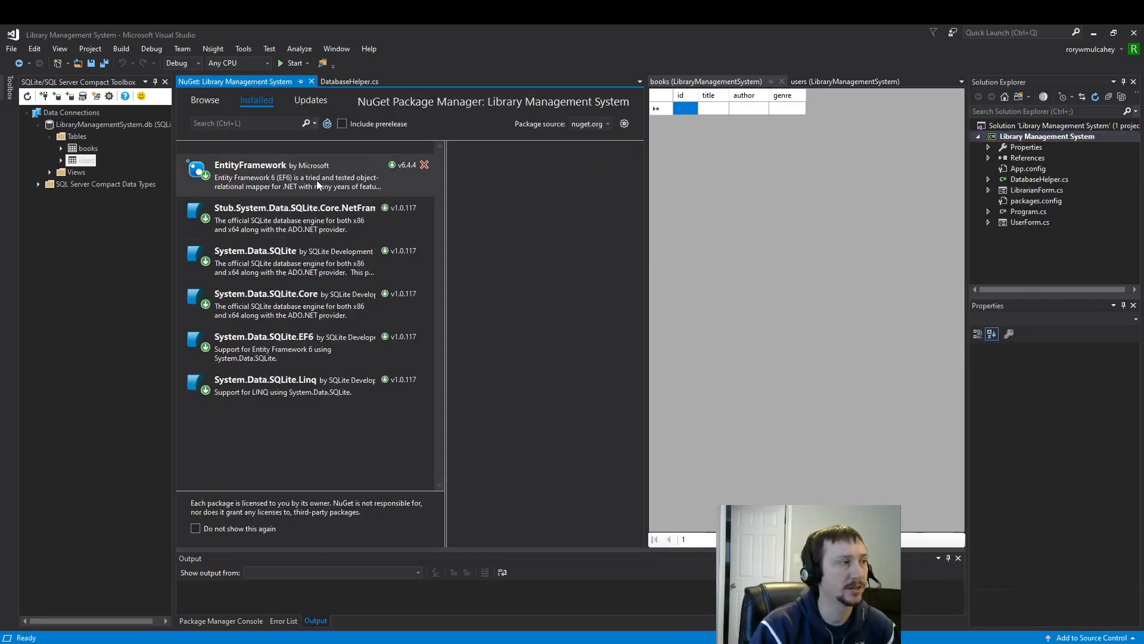
{"action": "left_click", "coordinate": [292, 261]}
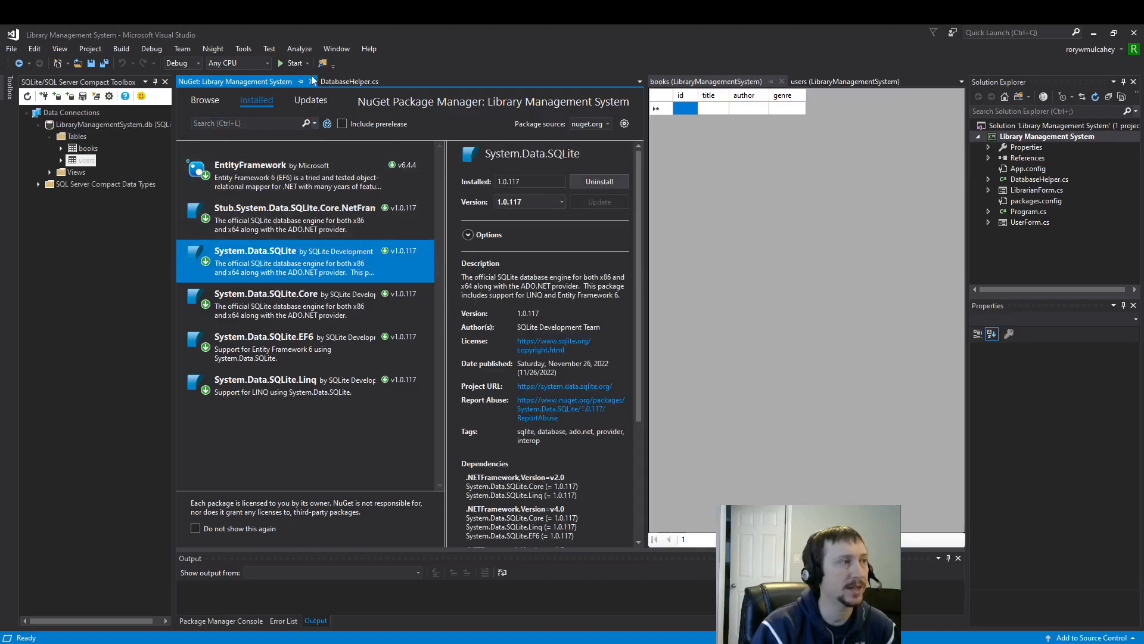
{"action": "left_click", "coordinate": [349, 81]}
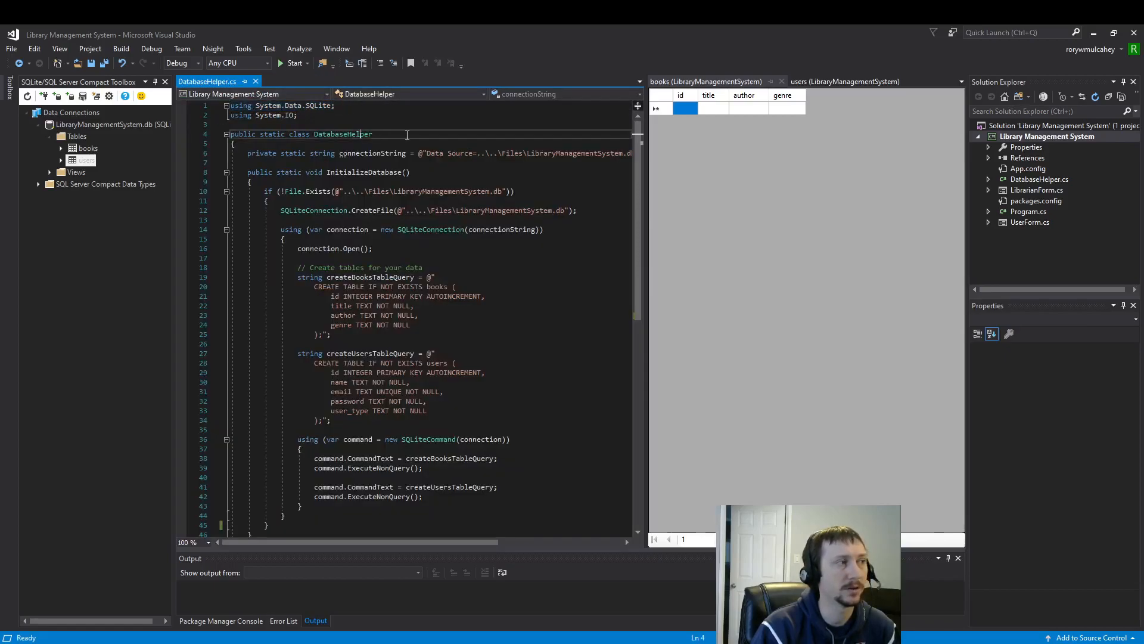
Show the users table's id, name, email, password and user_type columns beside the DatabaseHelper code.
{"action": "left_click", "coordinate": [306, 105]}
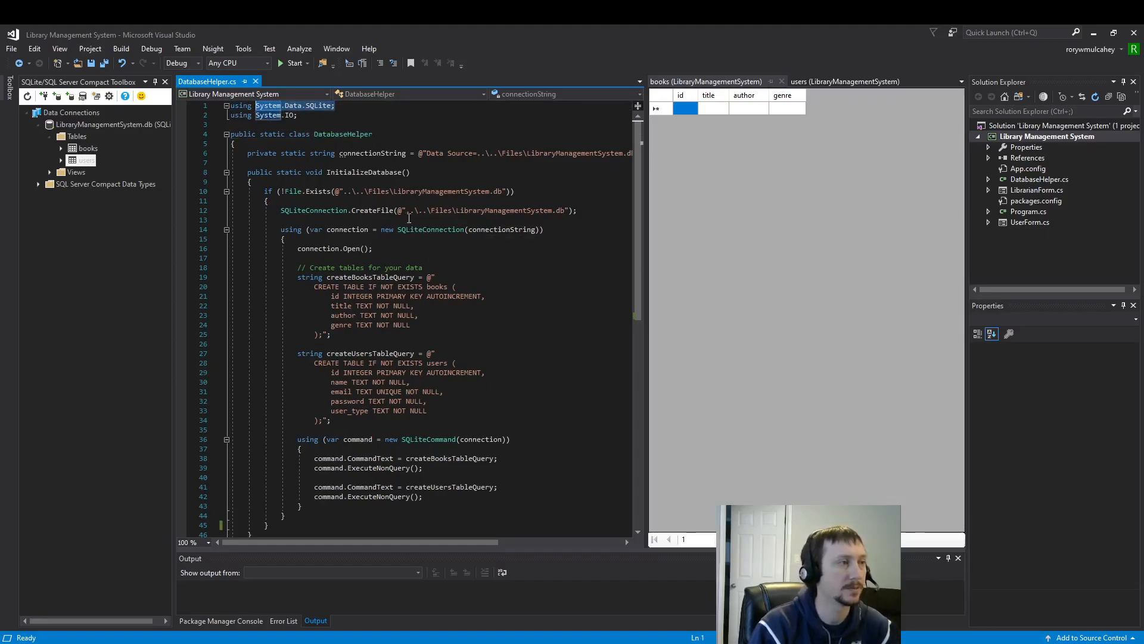
{"action": "mouse_move", "coordinate": [707, 177]}
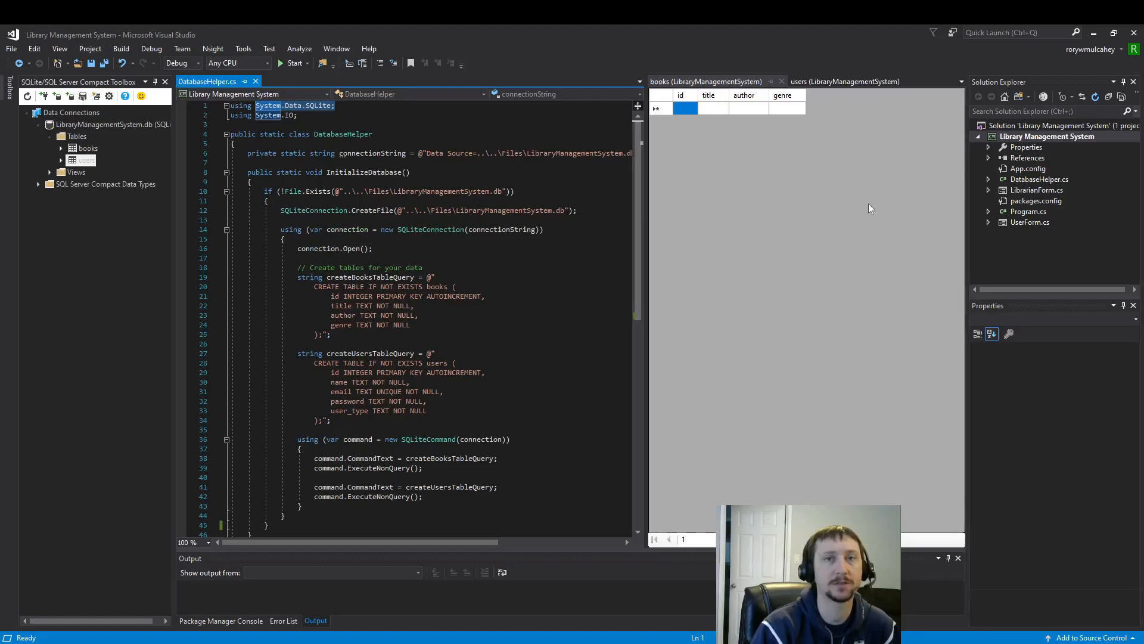
{"action": "mouse_move", "coordinate": [866, 288]}
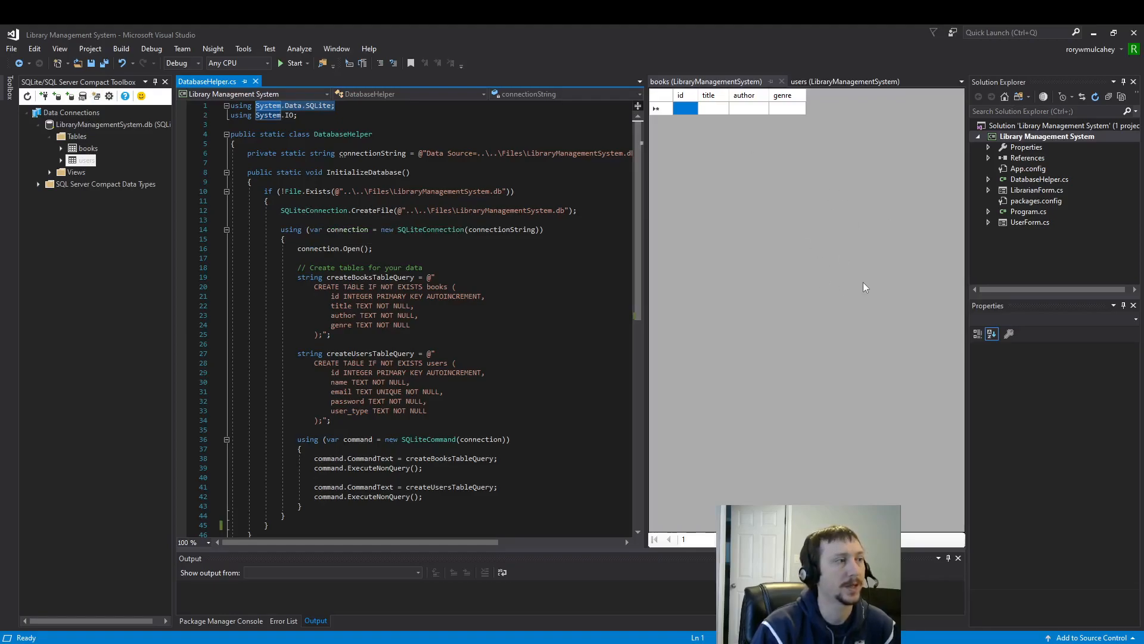
{"action": "mouse_move", "coordinate": [873, 208]}
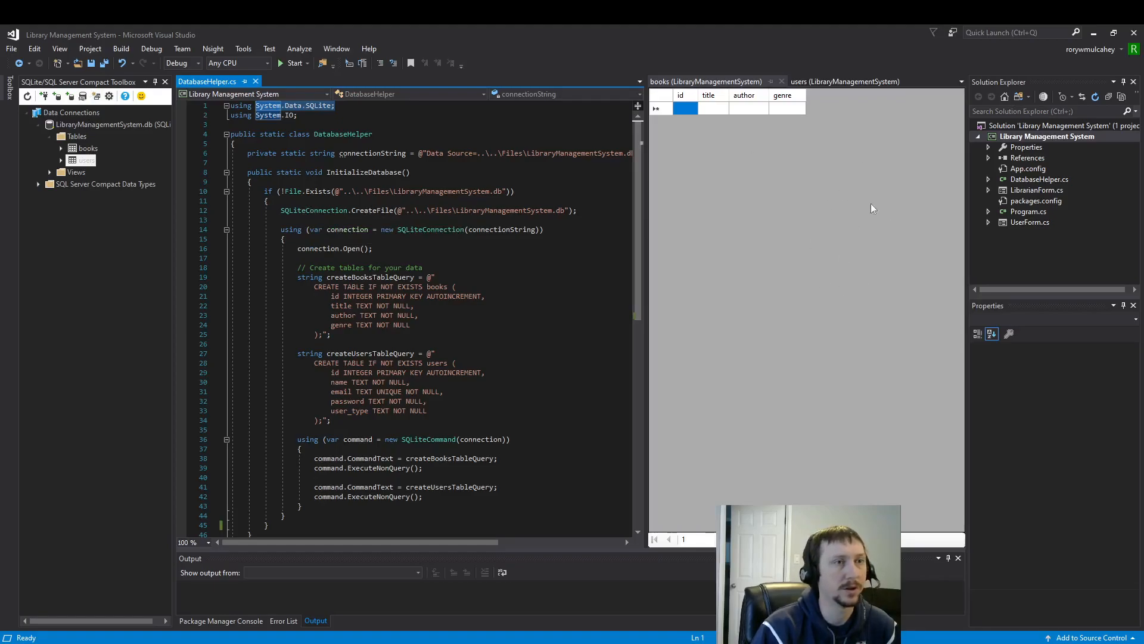
{"action": "left_click", "coordinate": [846, 81]}
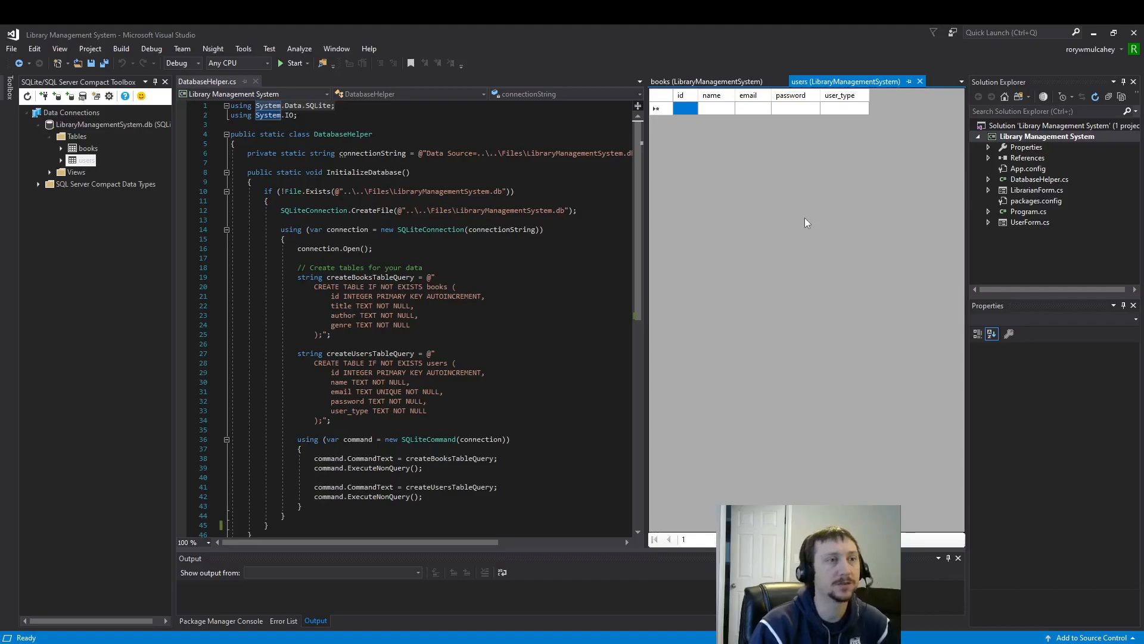
{"action": "mouse_move", "coordinate": [759, 275]}
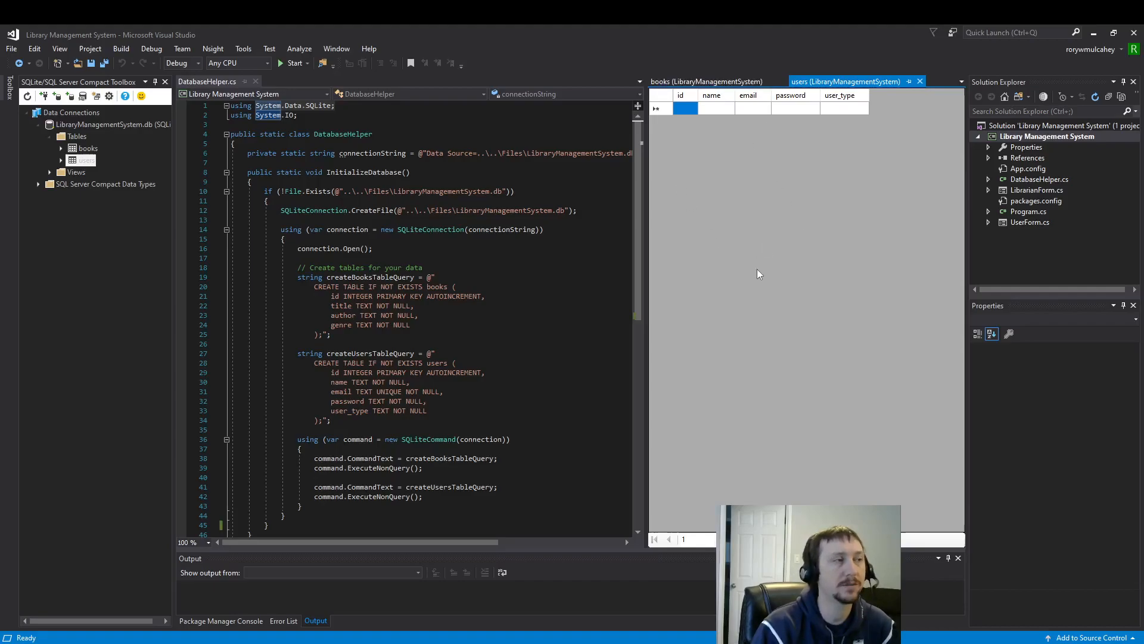
{"action": "mouse_move", "coordinate": [772, 262]}
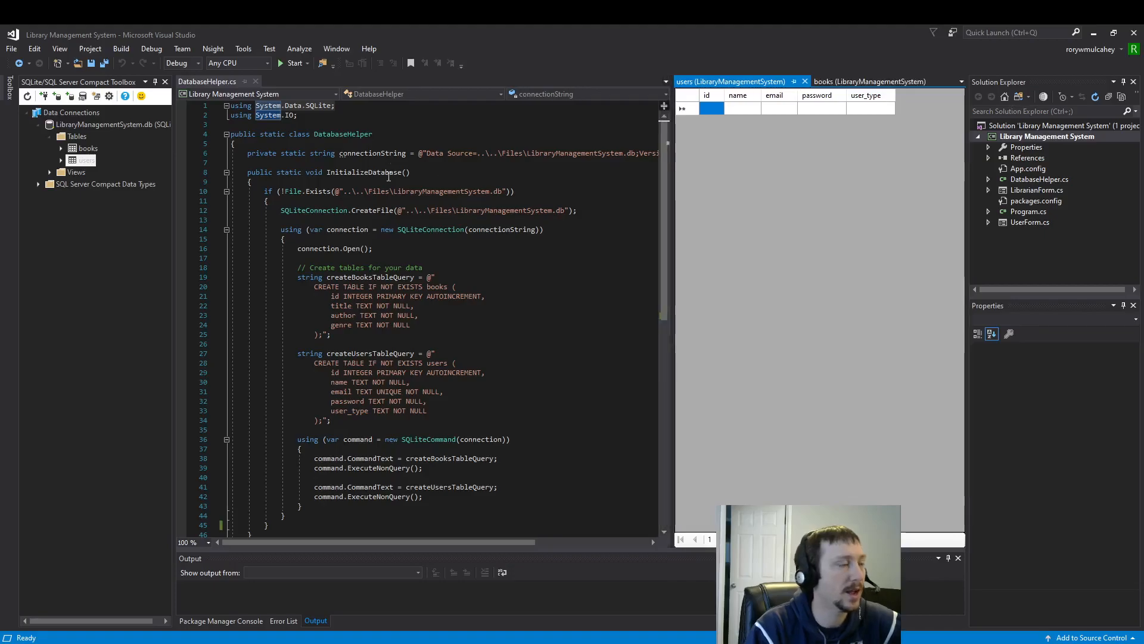
Select the connectionString field in InitializeDatabase to review the Data Source string.
{"action": "double_click", "coordinate": [372, 153]}
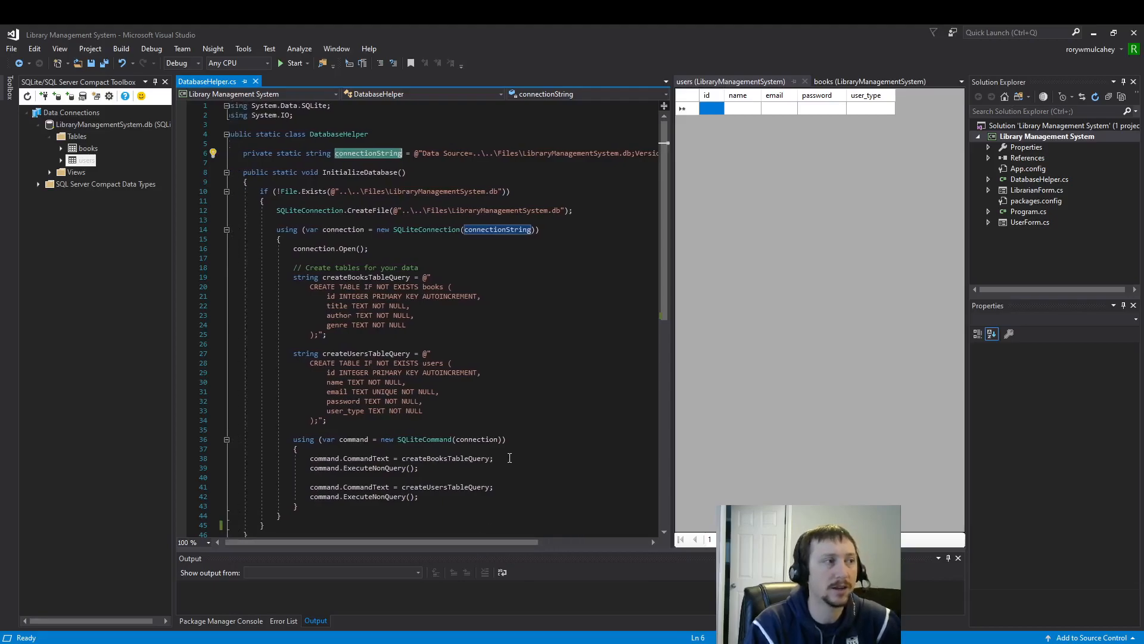
{"action": "mouse_move", "coordinate": [506, 530]}
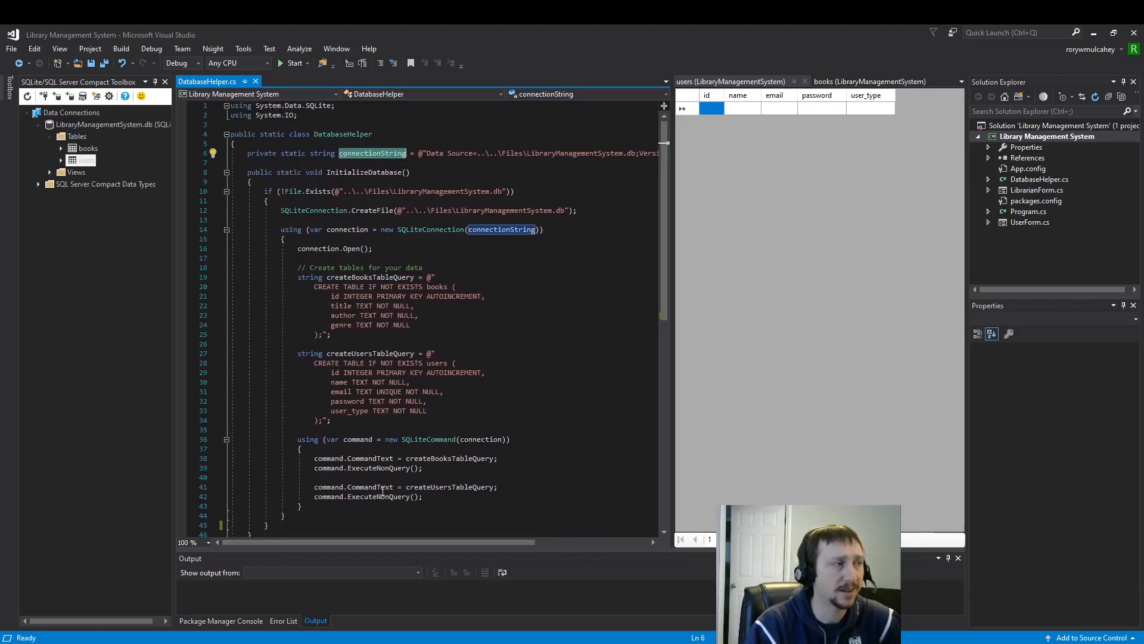
{"action": "mouse_move", "coordinate": [499, 202]}
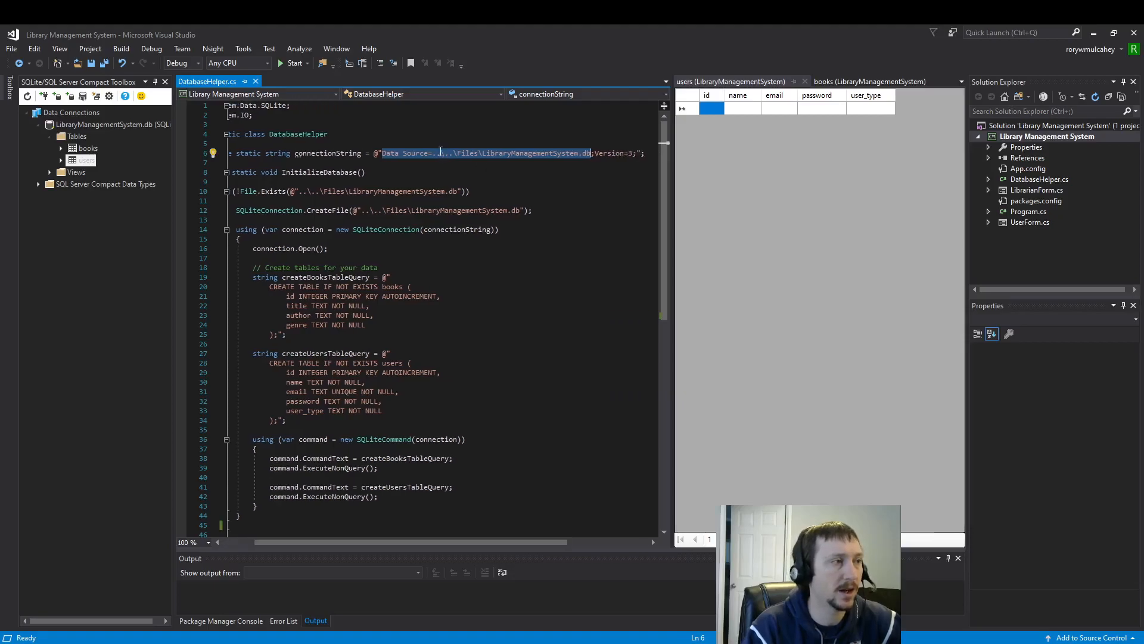
{"action": "mouse_move", "coordinate": [456, 154]}
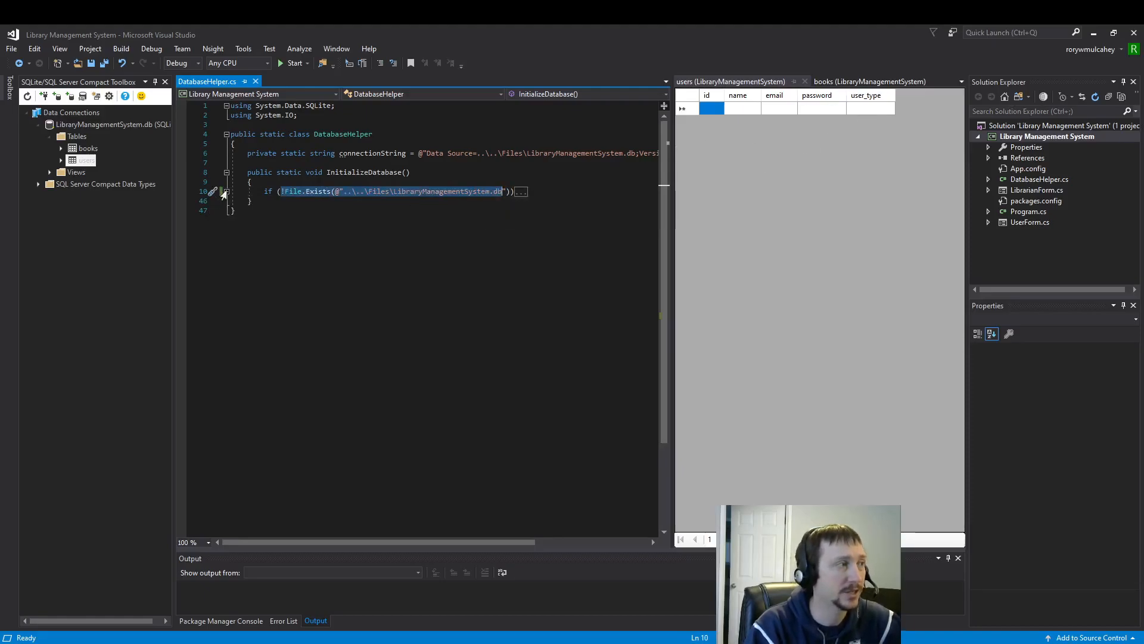
{"action": "left_click", "coordinate": [519, 190]}
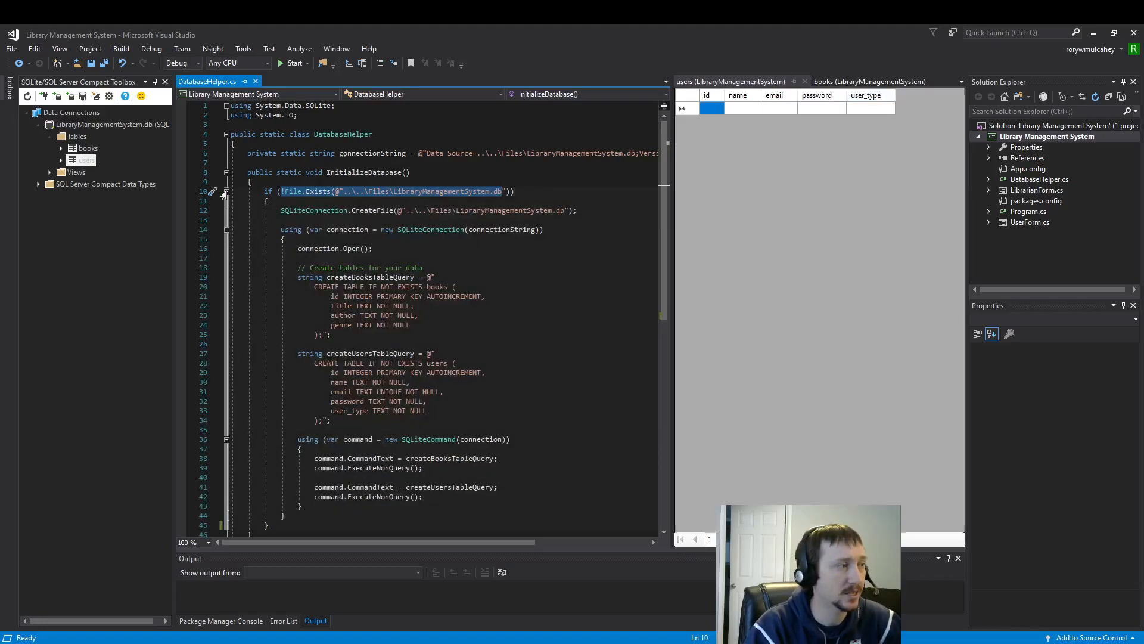
{"action": "left_click", "coordinate": [1029, 211]}
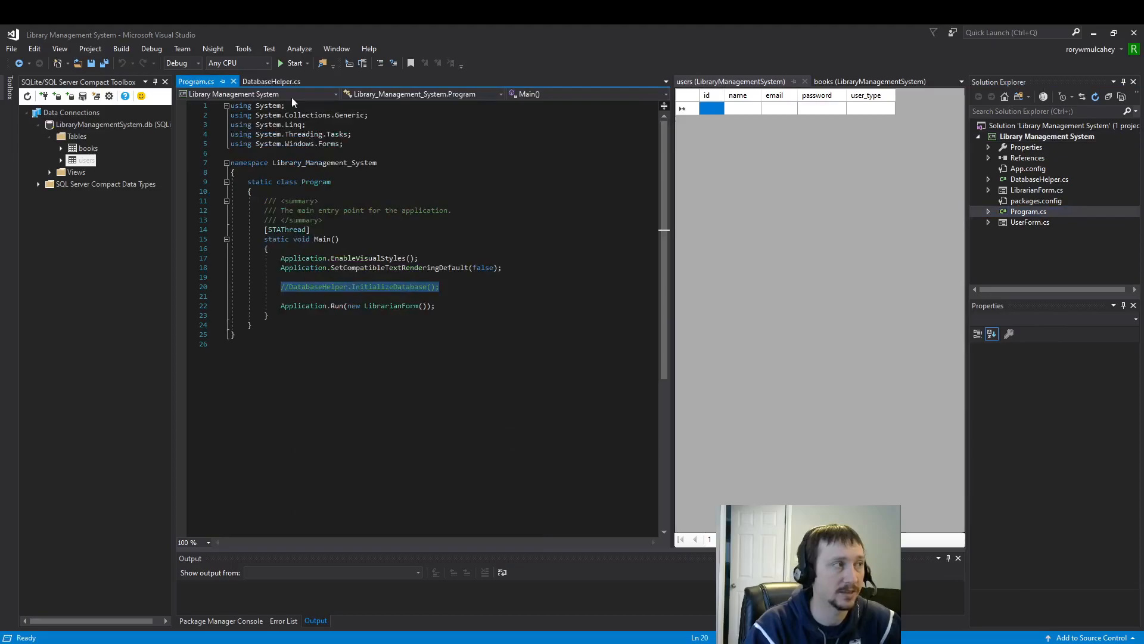
{"action": "left_click", "coordinate": [272, 81]}
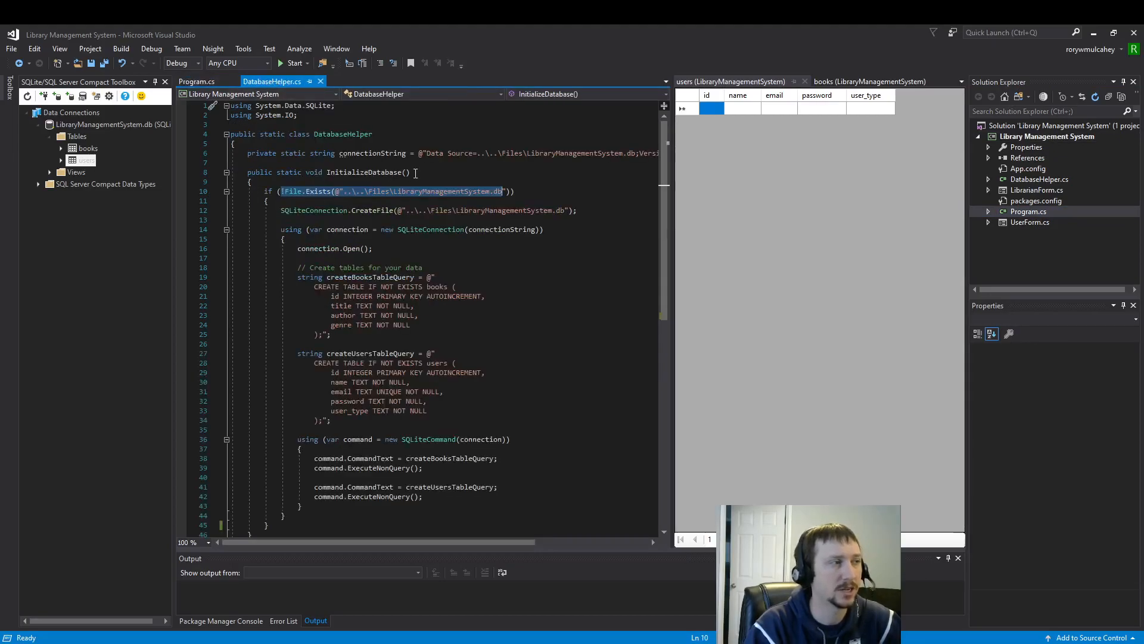
{"action": "double_click", "coordinate": [365, 172]}
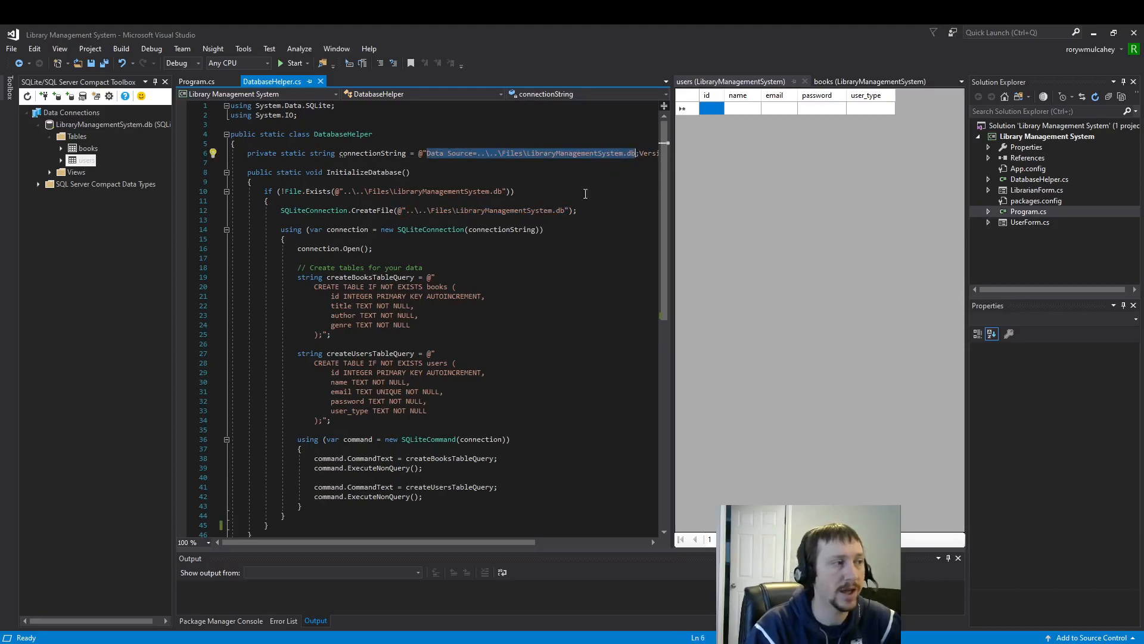
{"action": "mouse_move", "coordinate": [522, 159]}
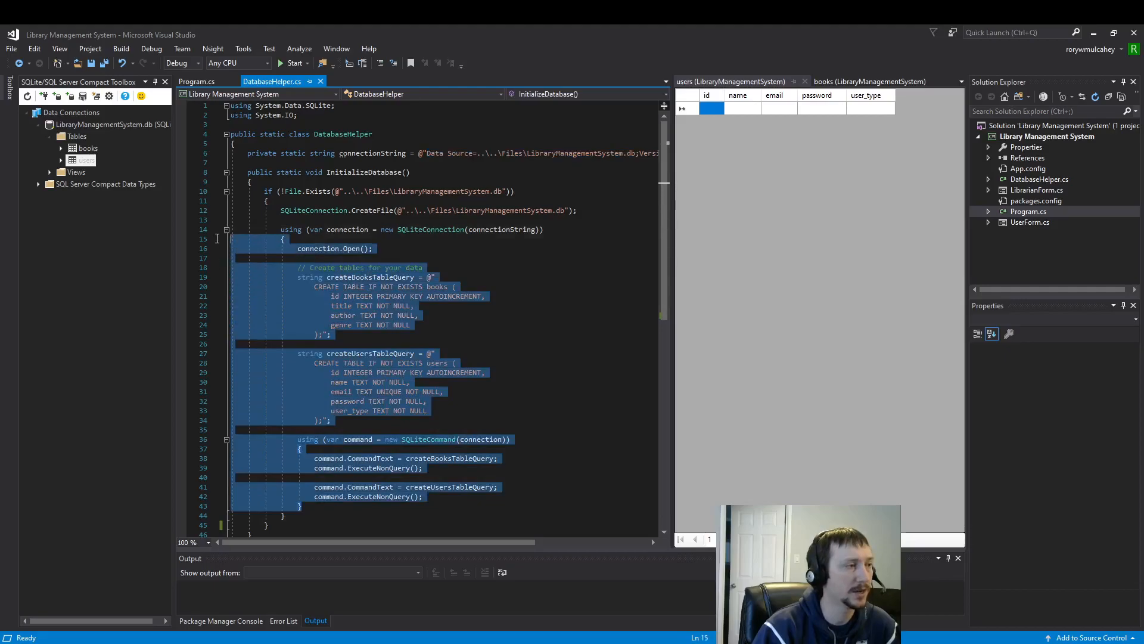
{"action": "mouse_move", "coordinate": [371, 152]}
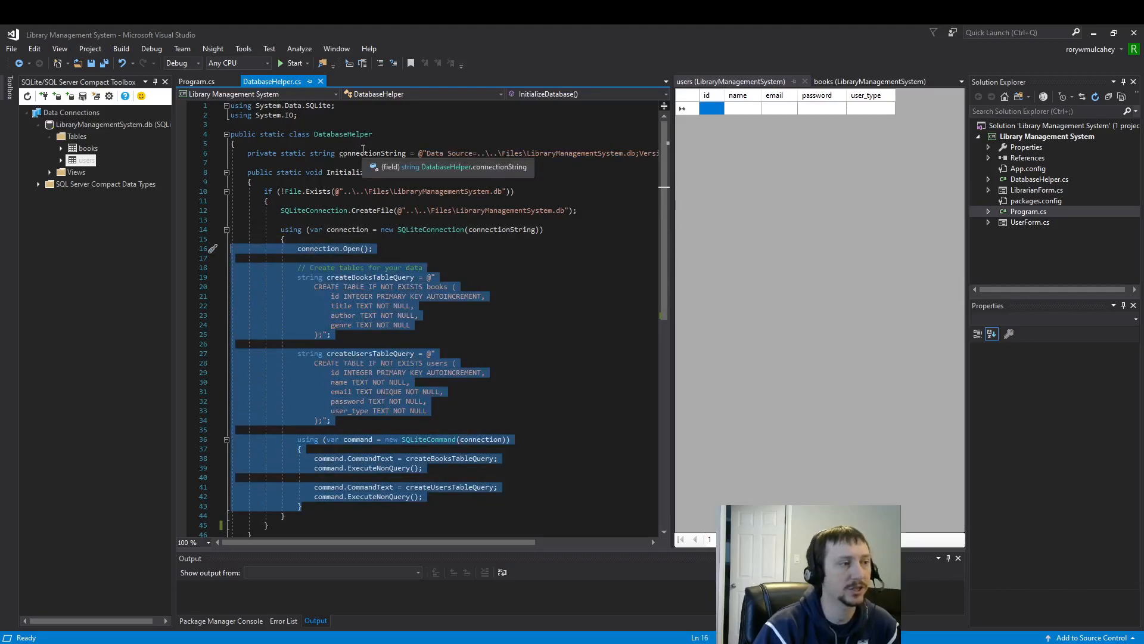
{"action": "left_click", "coordinate": [871, 81]}
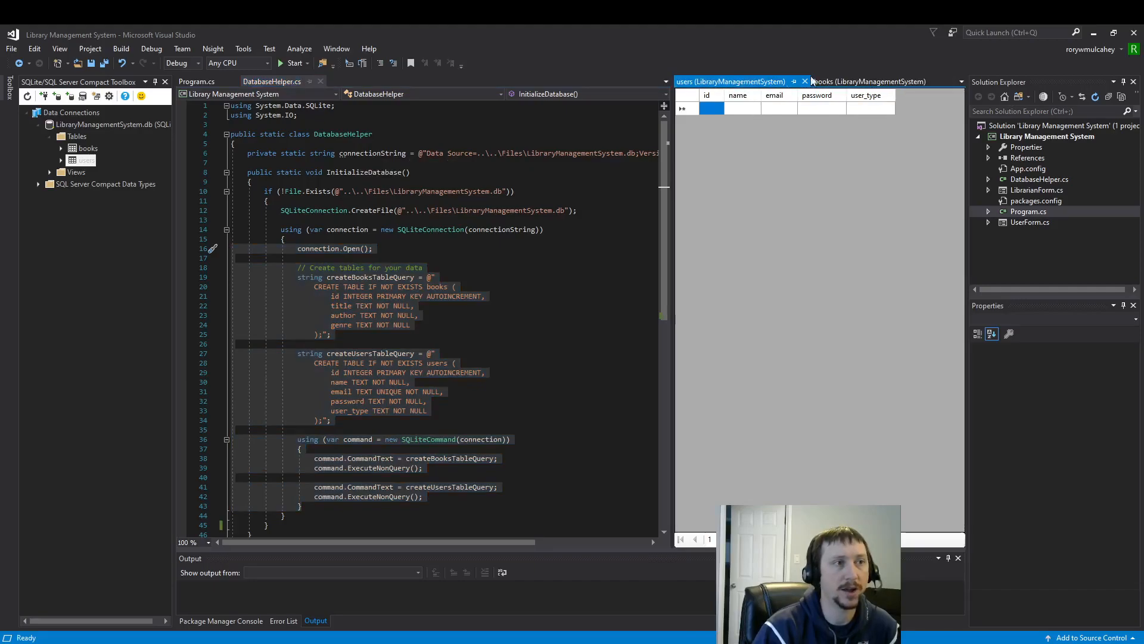
{"action": "left_click", "coordinate": [87, 148]}
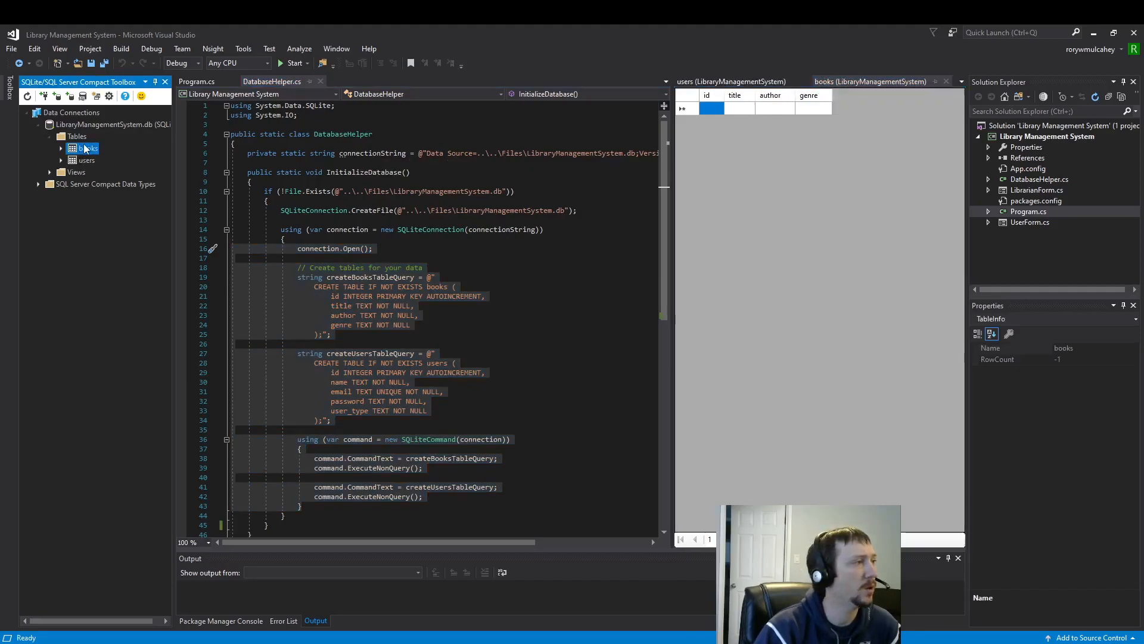
{"action": "right_click", "coordinate": [84, 148]}
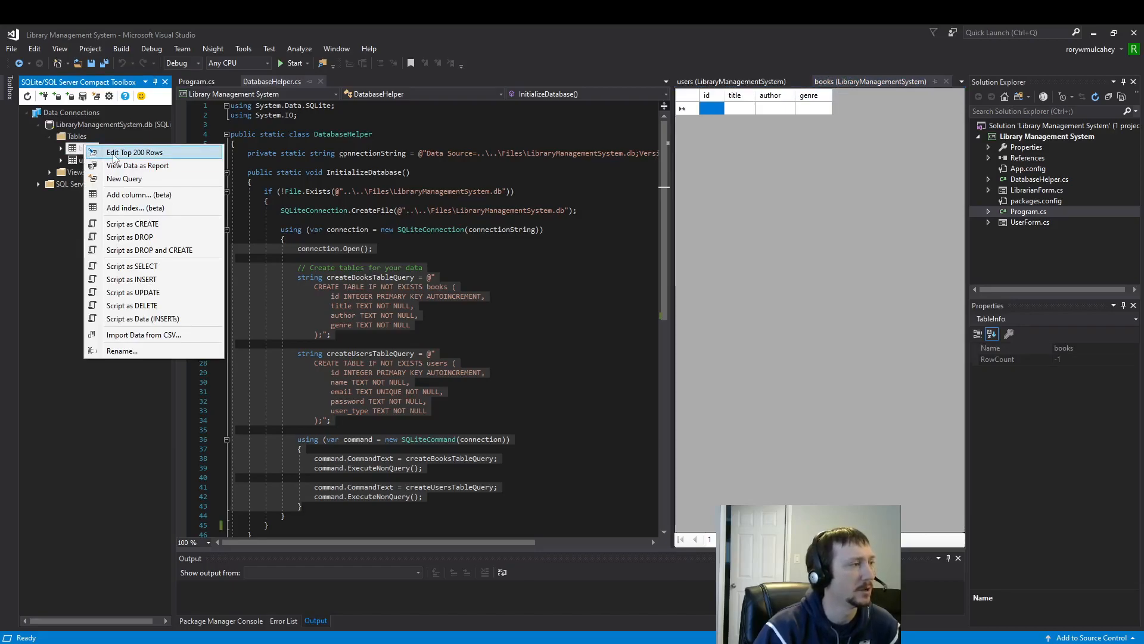
{"action": "left_click", "coordinate": [134, 151]}
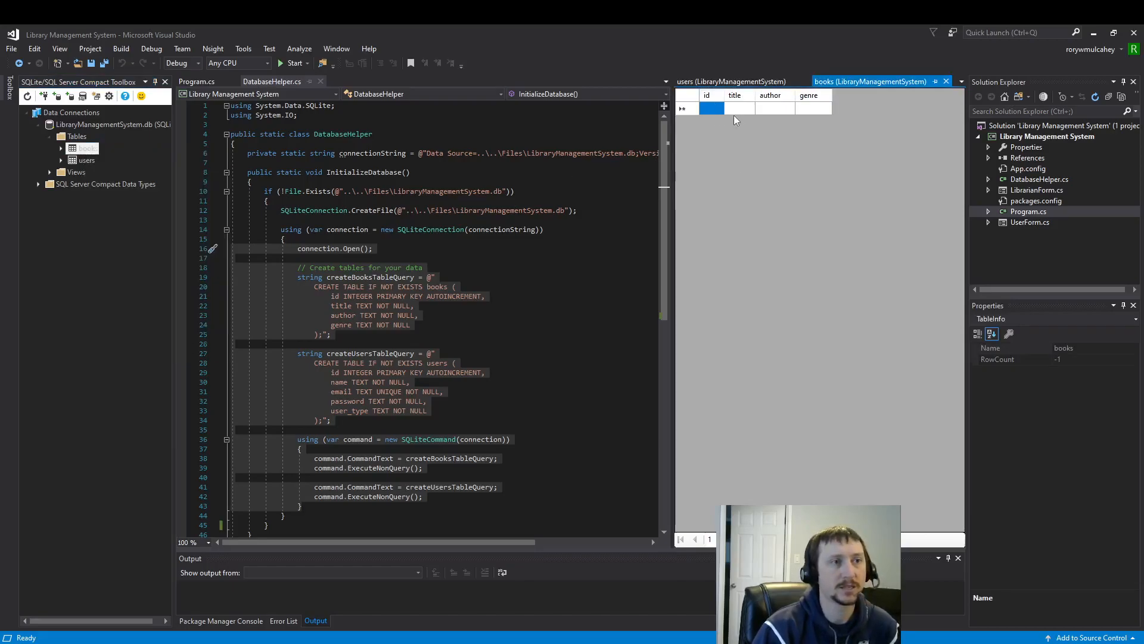
{"action": "left_click", "coordinate": [731, 81]}
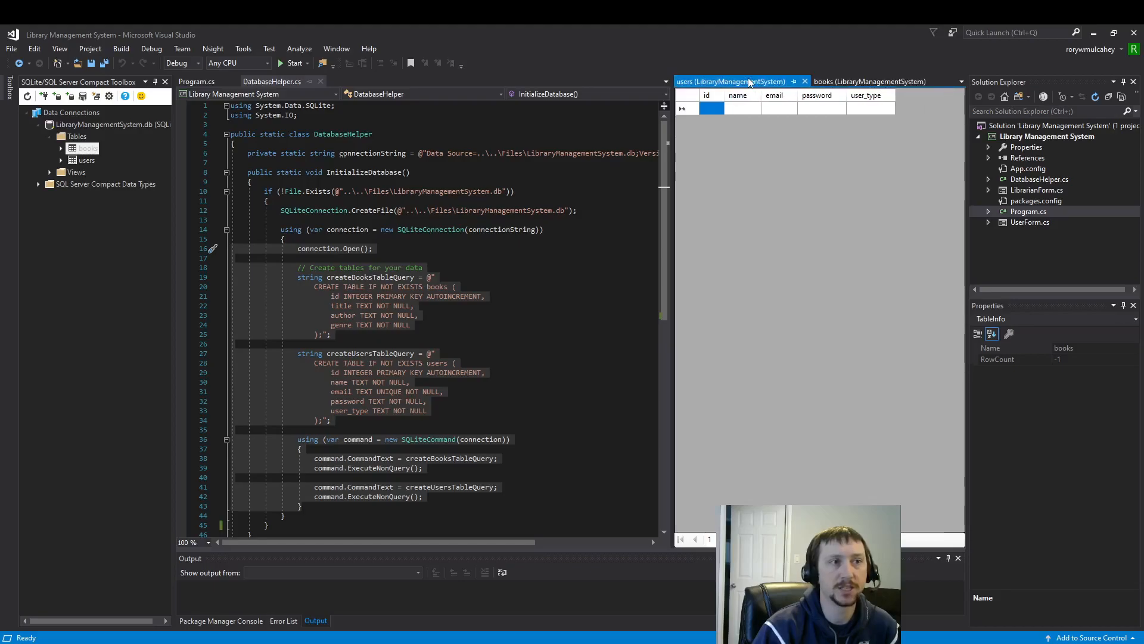
{"action": "left_click", "coordinate": [457, 286]}
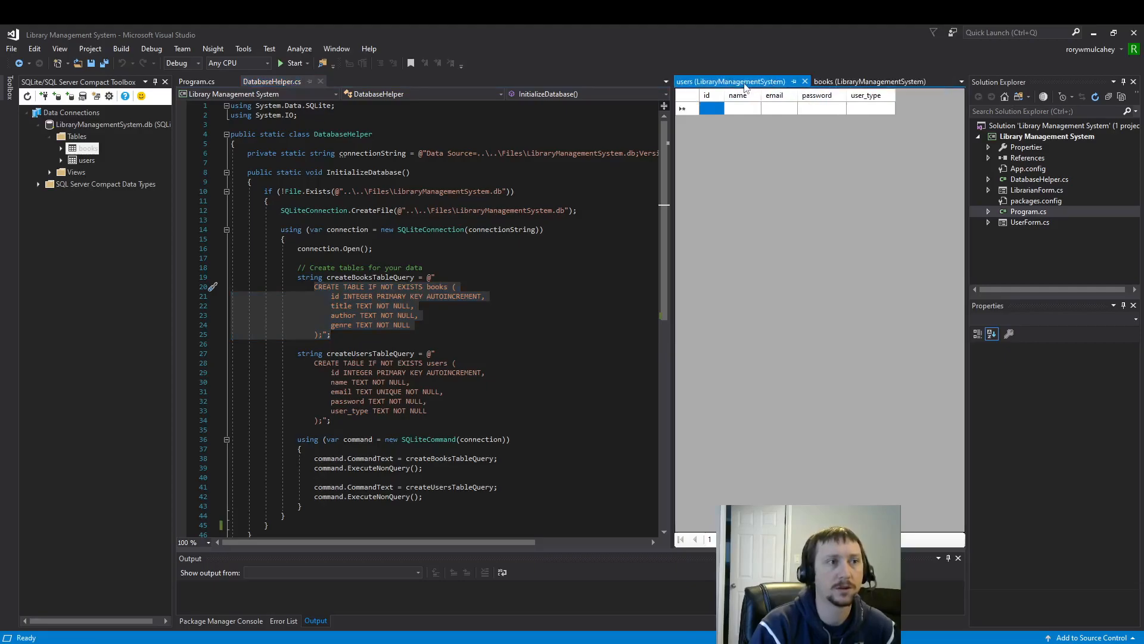
Compare the books and users table views, ending on the books columns id, title, author and genre.
{"action": "left_click", "coordinate": [870, 81]}
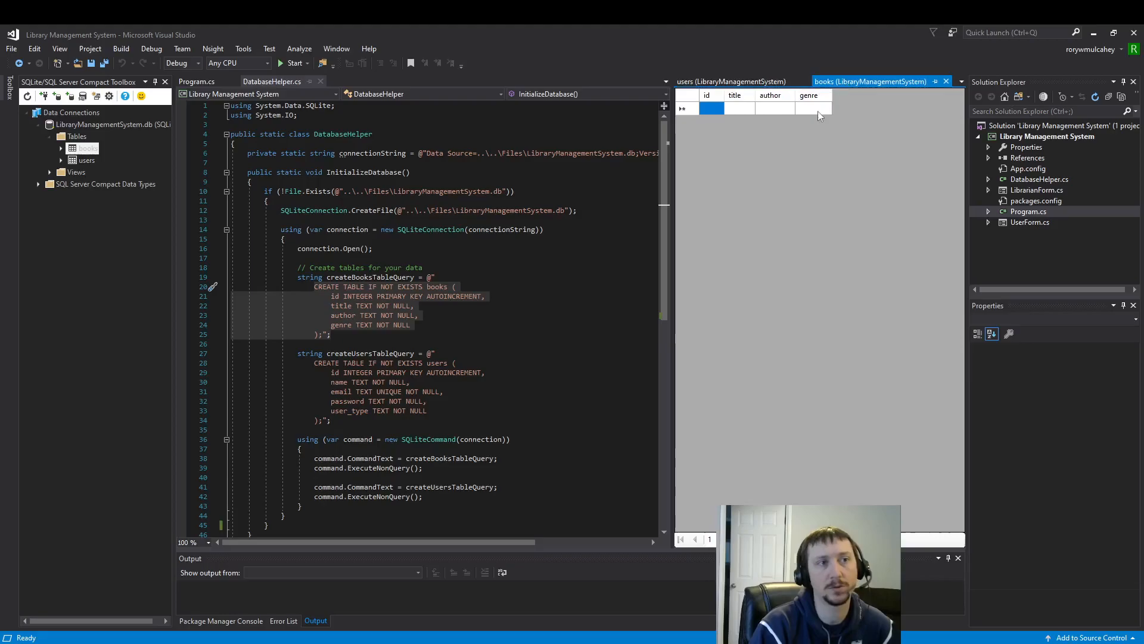
{"action": "mouse_move", "coordinate": [788, 113]}
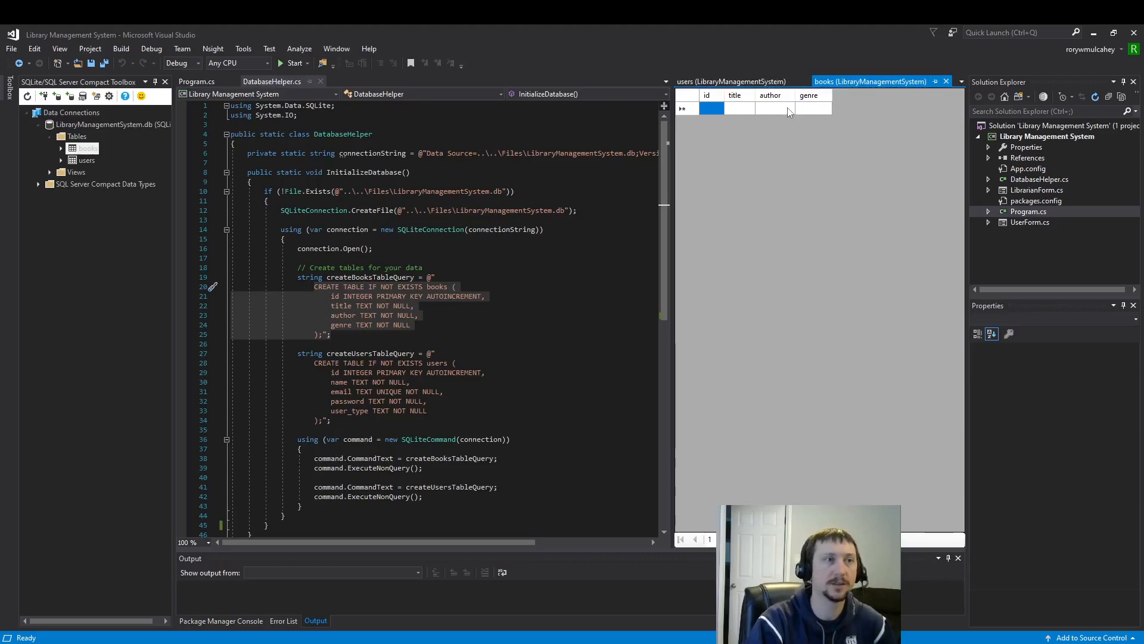
{"action": "left_click", "coordinate": [730, 81]}
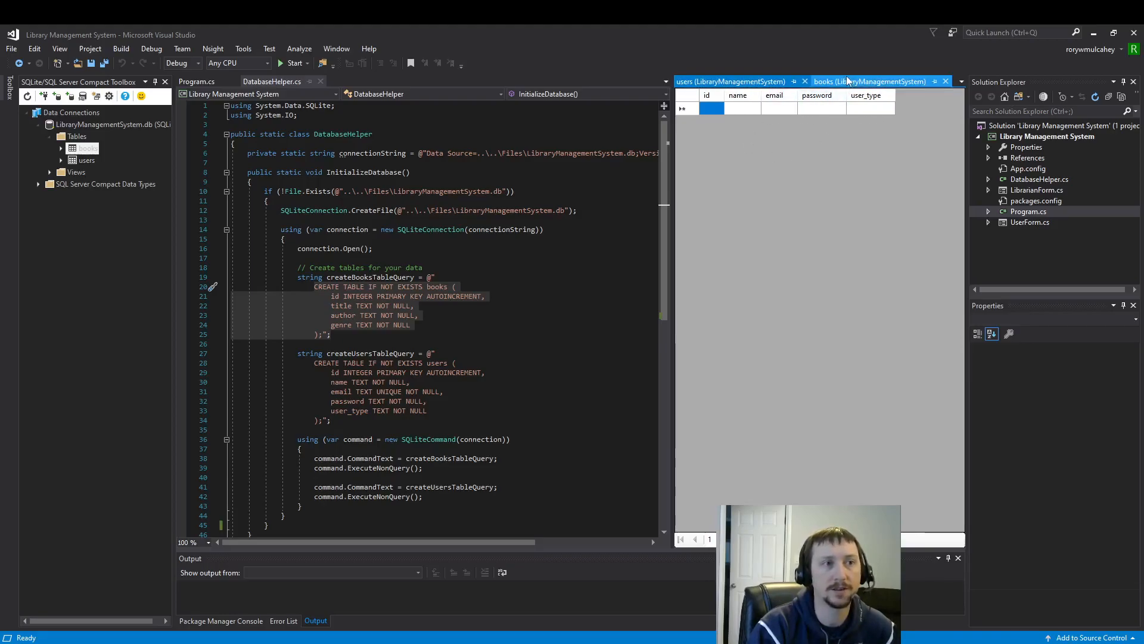
{"action": "left_click", "coordinate": [869, 81]}
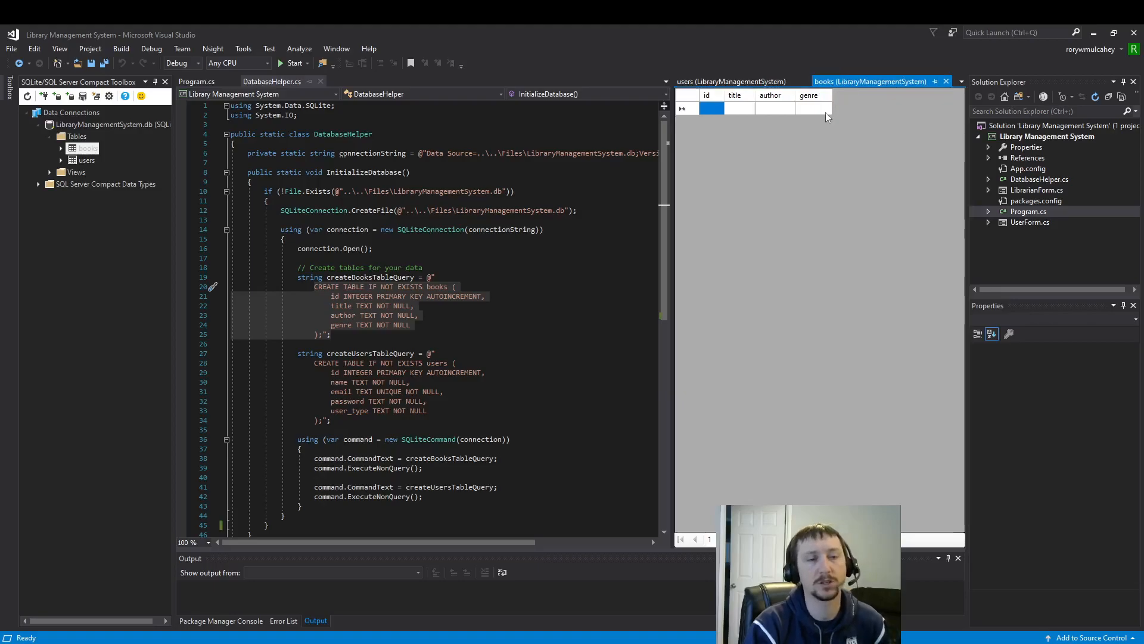
{"action": "mouse_move", "coordinate": [844, 114]}
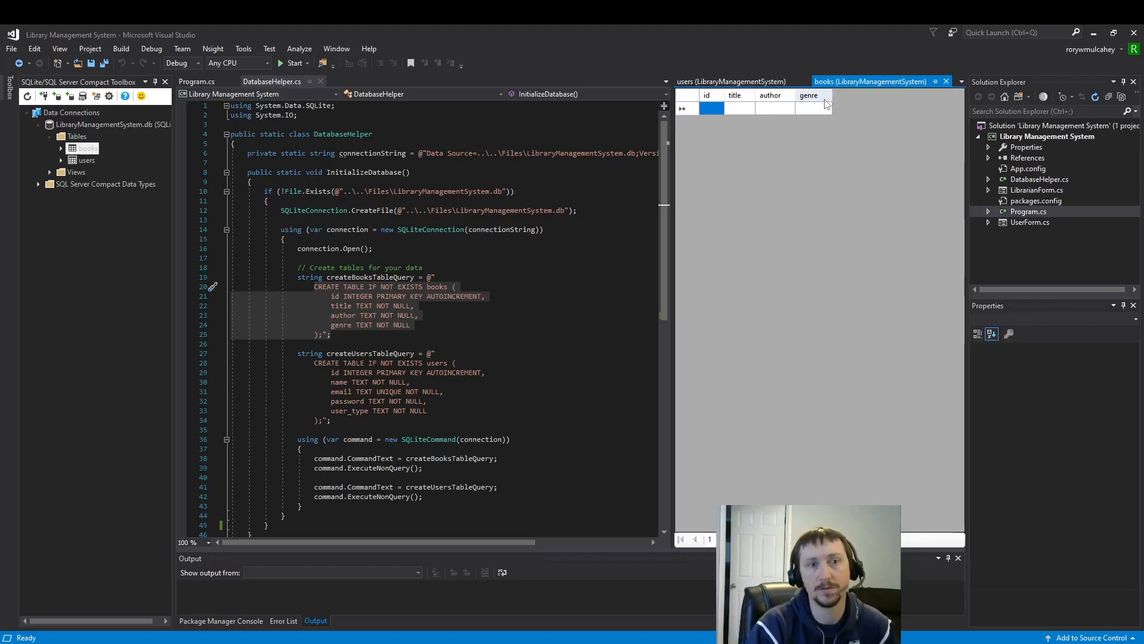
{"action": "mouse_move", "coordinate": [757, 131]}
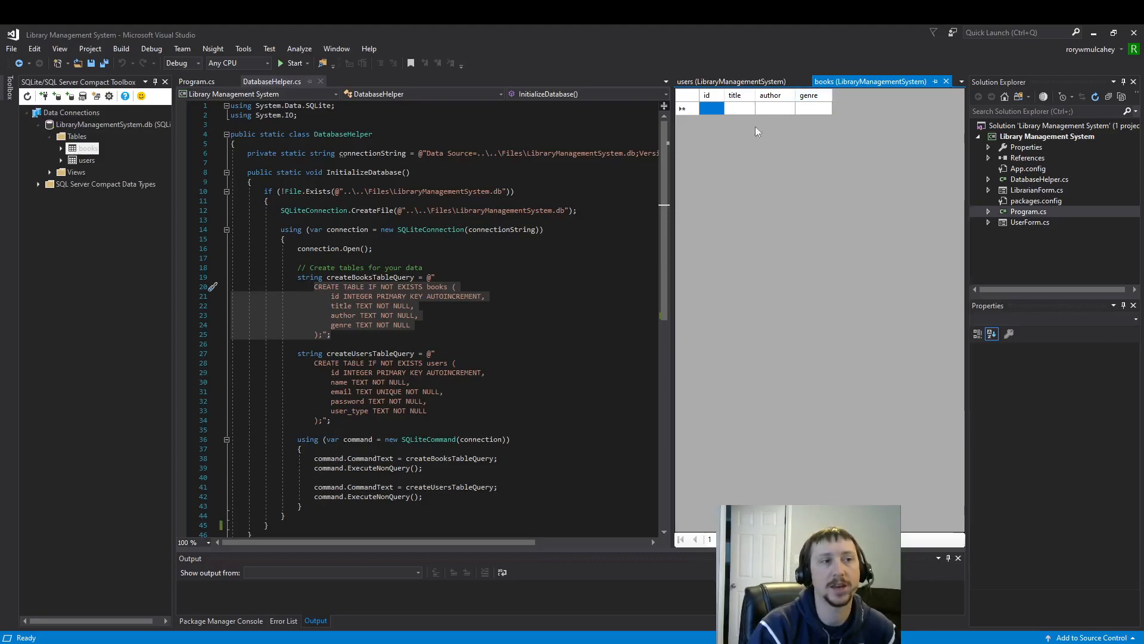
{"action": "mouse_move", "coordinate": [522, 322]}
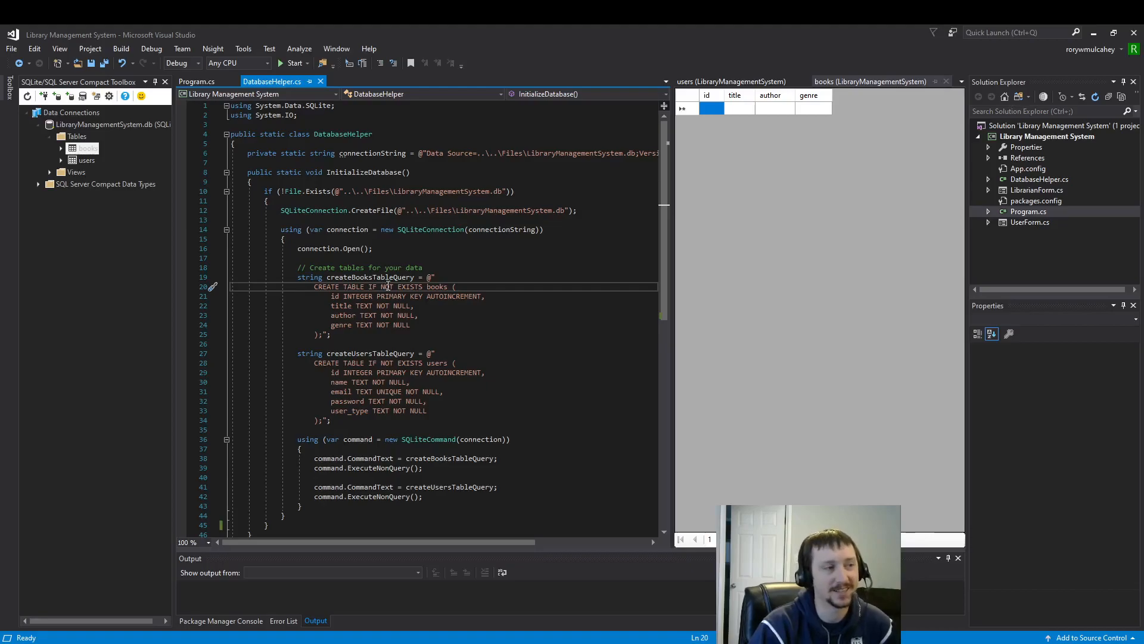
{"action": "mouse_move", "coordinate": [727, 177]}
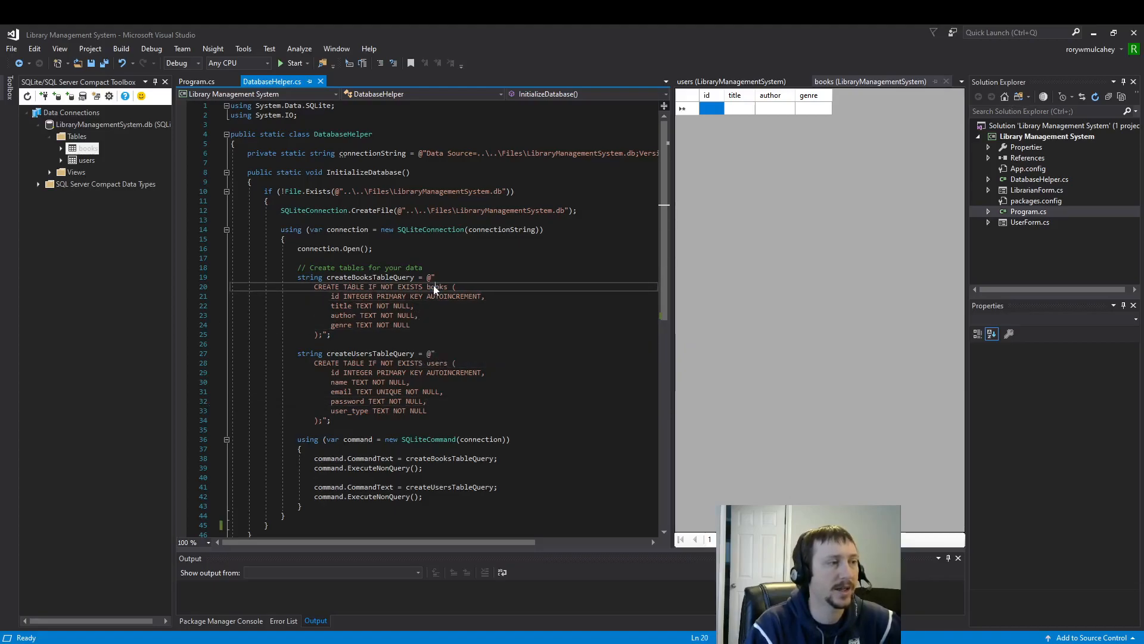
Walk through the books CREATE TABLE query's table name and id column, then show the users table.
{"action": "double_click", "coordinate": [437, 286]}
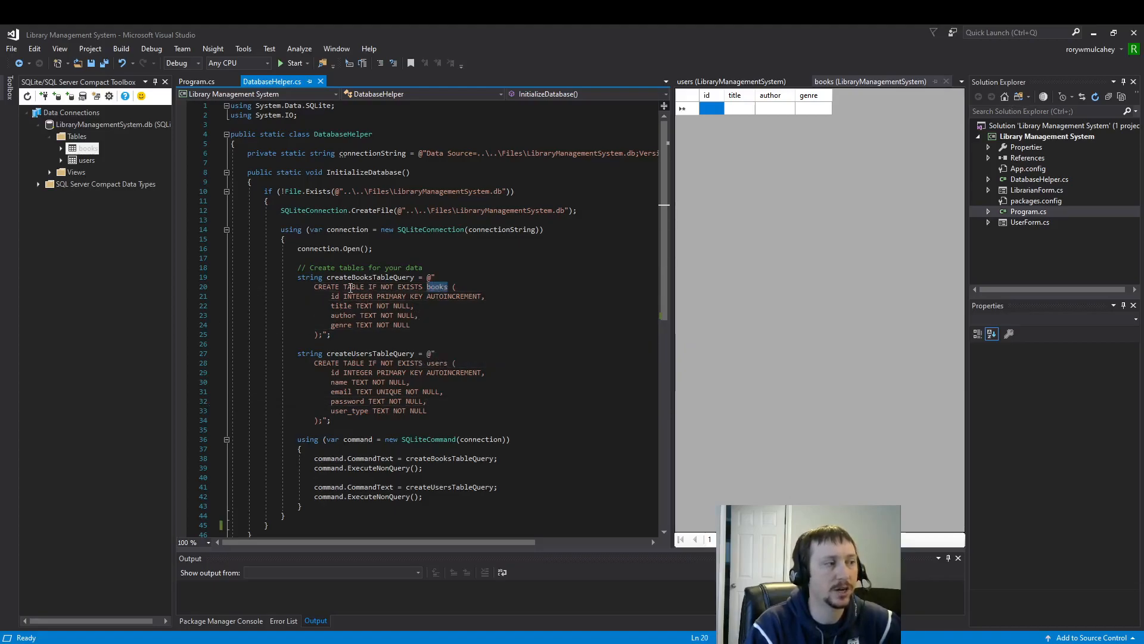
{"action": "double_click", "coordinate": [340, 286]}
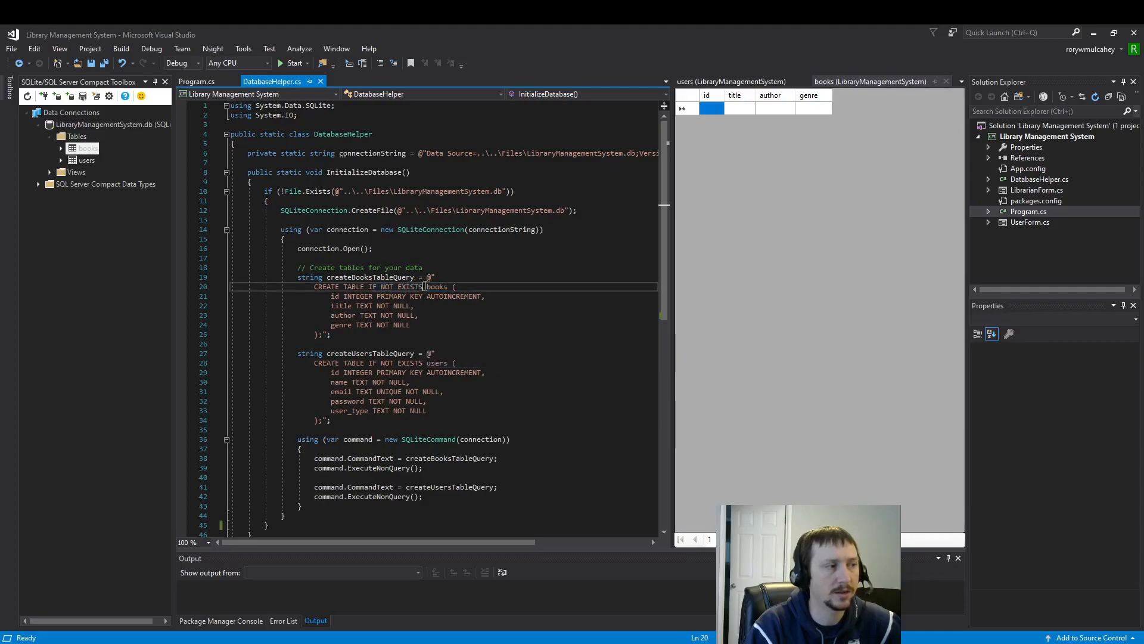
{"action": "double_click", "coordinate": [437, 286]}
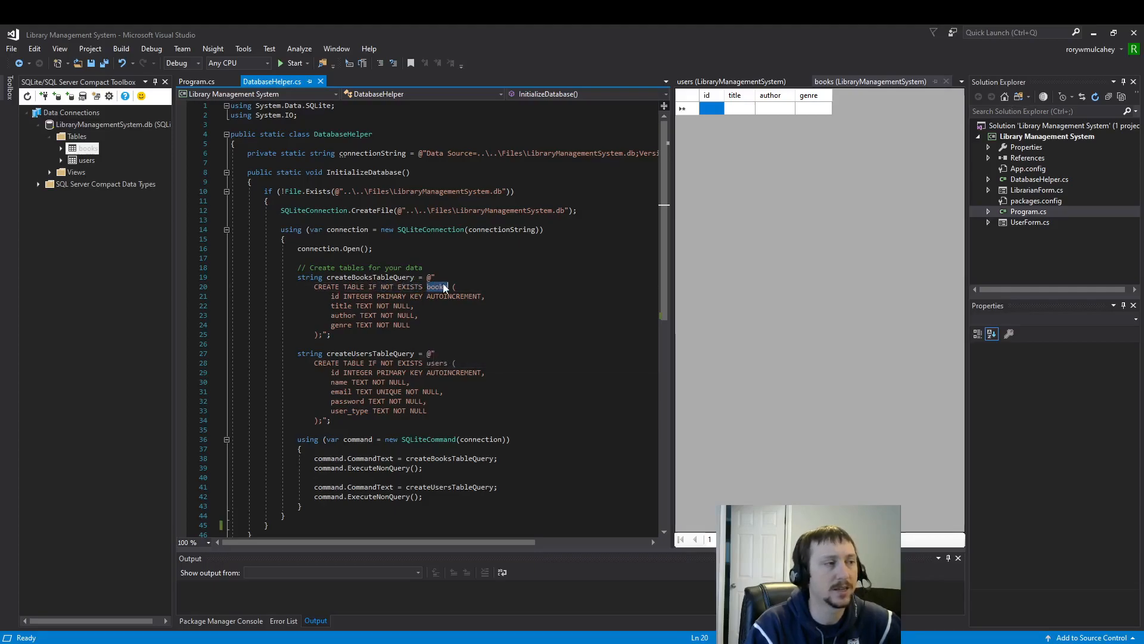
{"action": "mouse_move", "coordinate": [438, 286]}
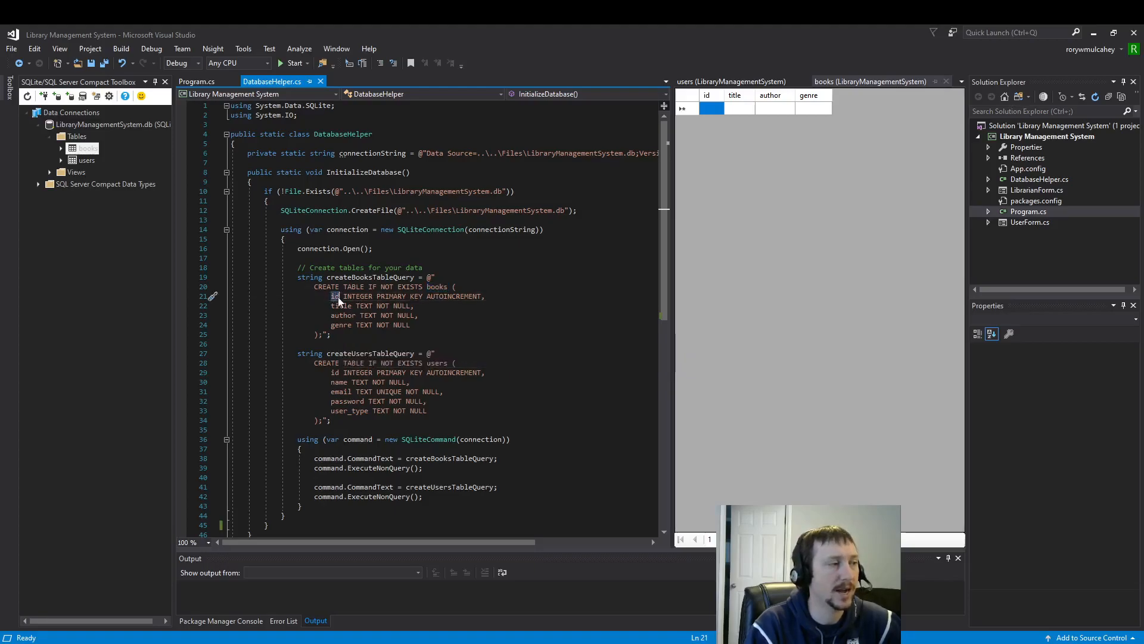
{"action": "left_click", "coordinate": [342, 324]}
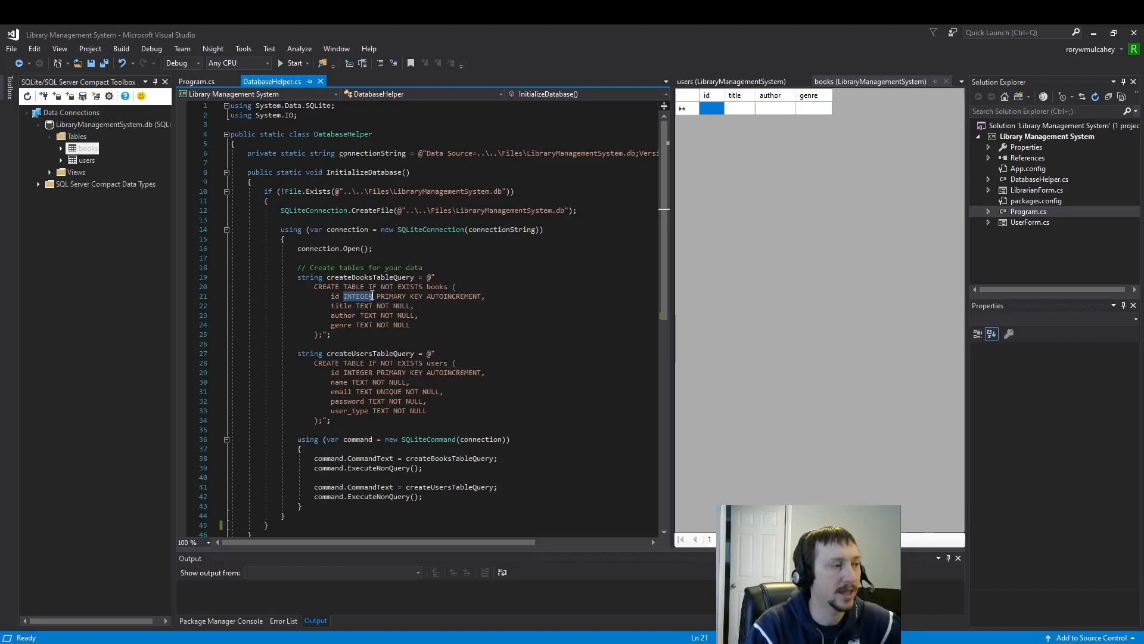
{"action": "mouse_move", "coordinate": [357, 296]}
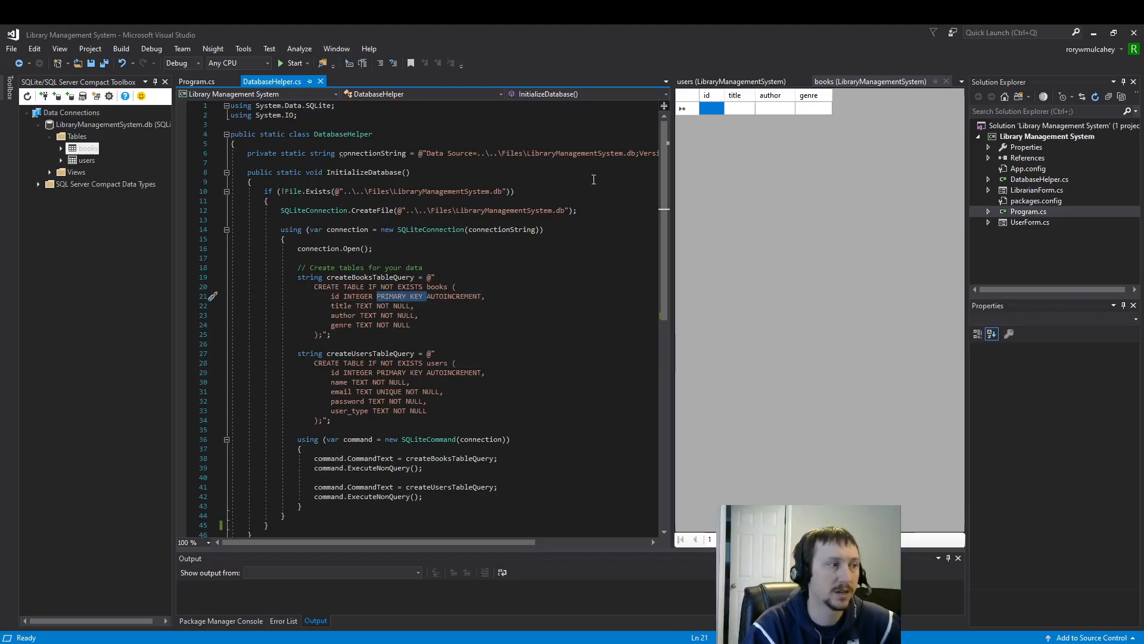
{"action": "mouse_move", "coordinate": [422, 298]}
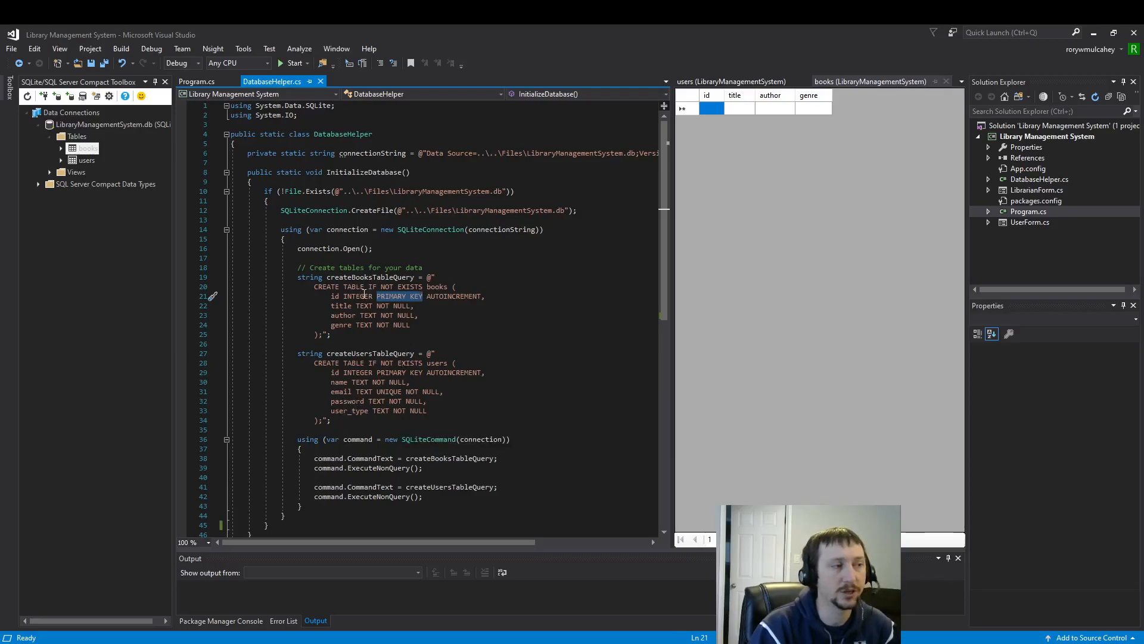
{"action": "mouse_move", "coordinate": [761, 107]}
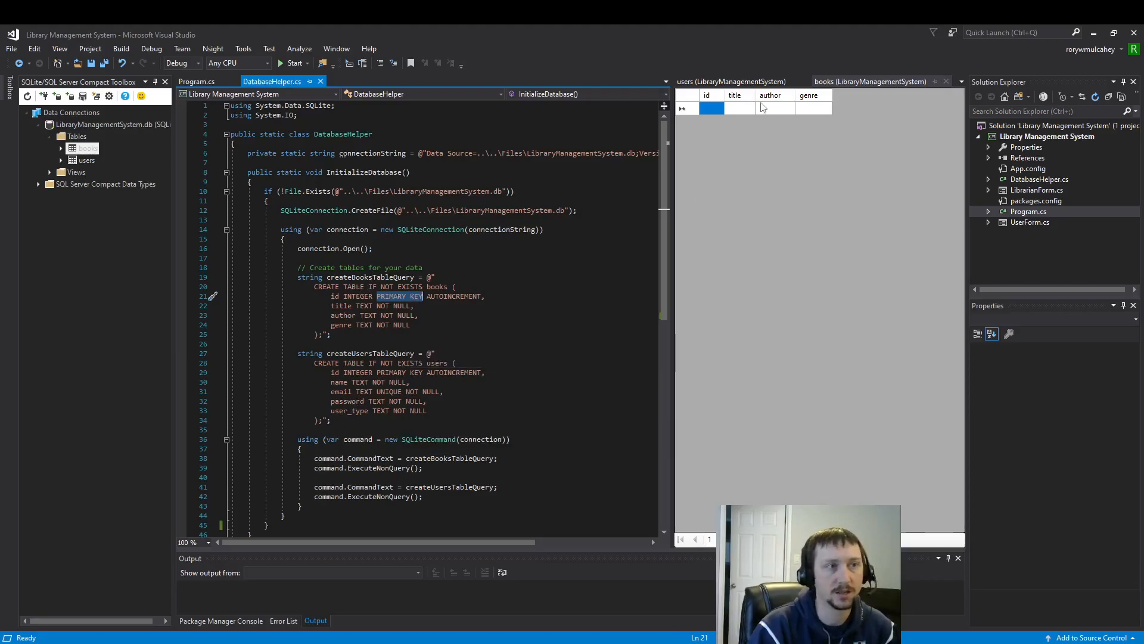
{"action": "left_click", "coordinate": [730, 81]}
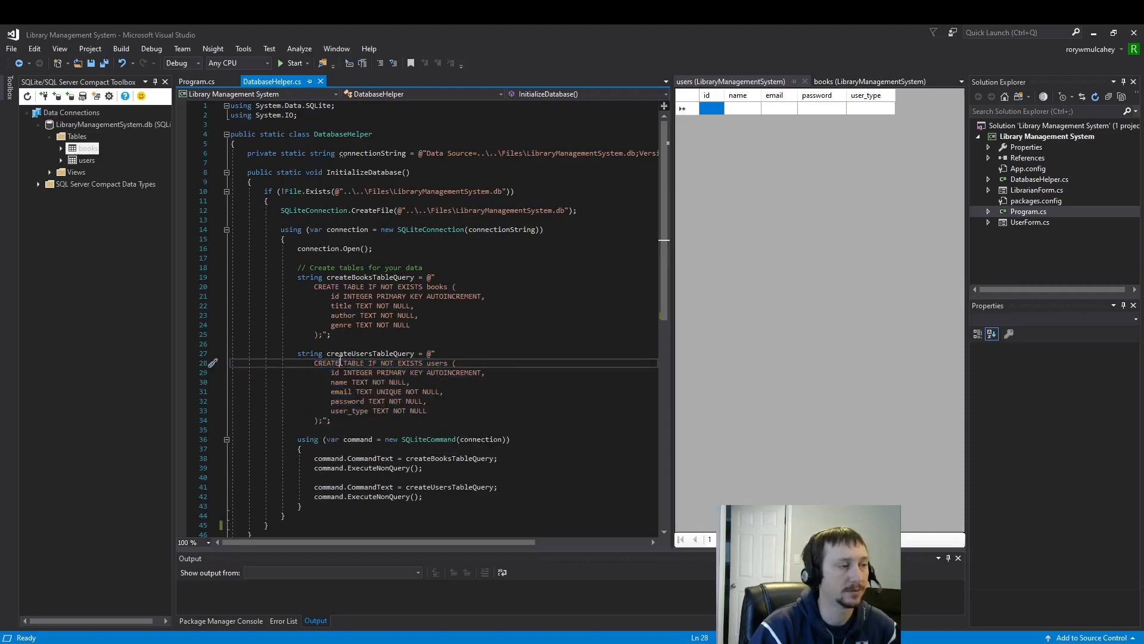
{"action": "double_click", "coordinate": [339, 363]}
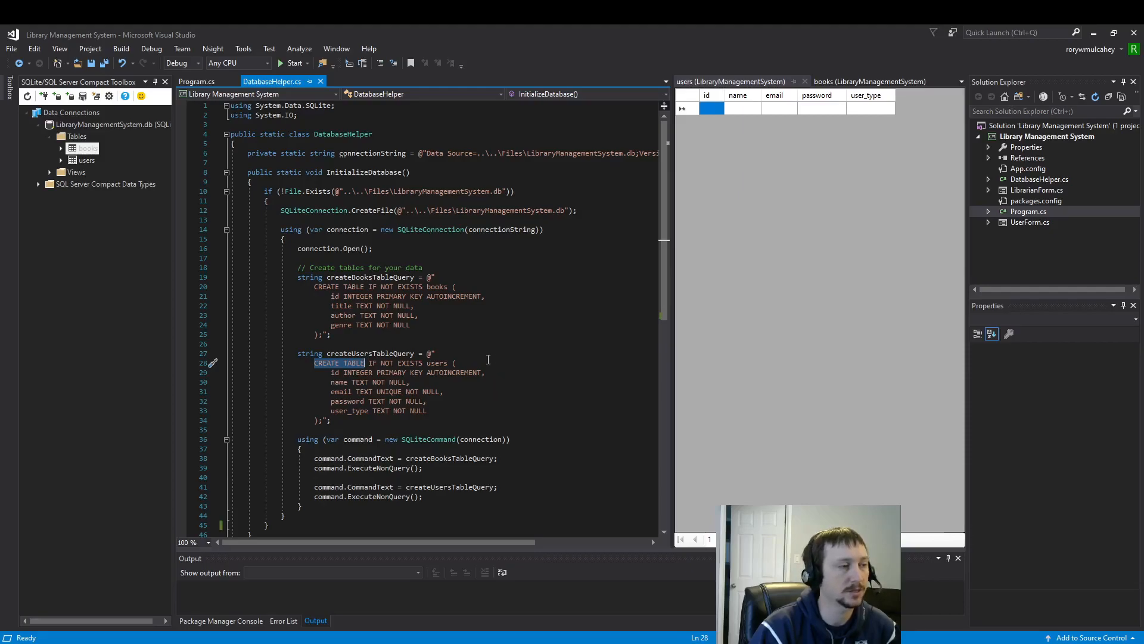
{"action": "double_click", "coordinate": [438, 363]}
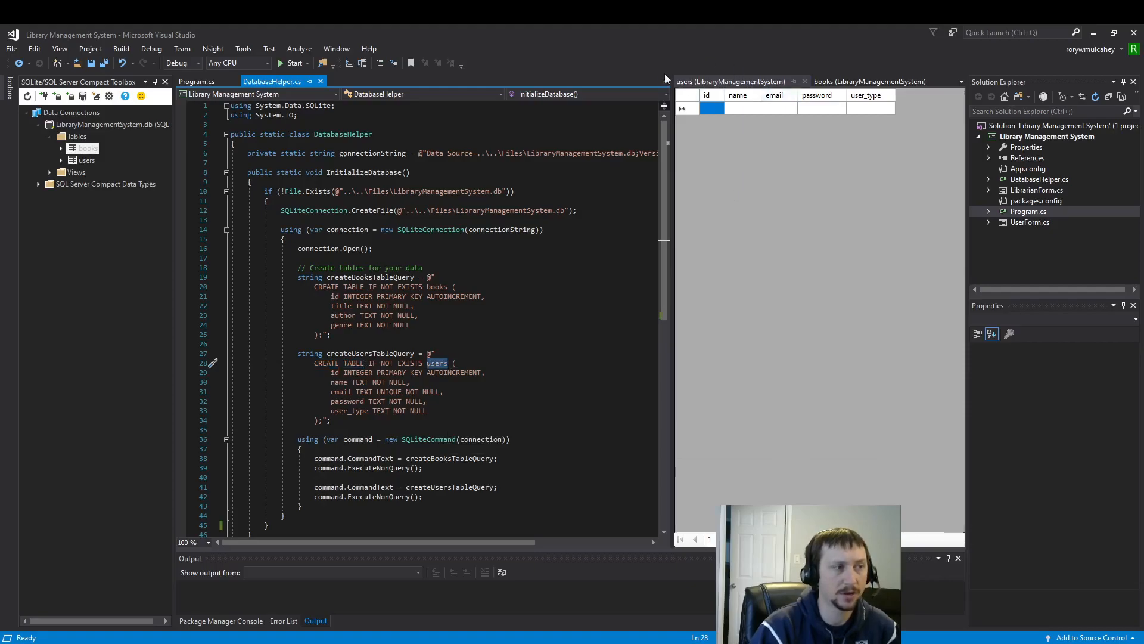
{"action": "double_click", "coordinate": [337, 382]}
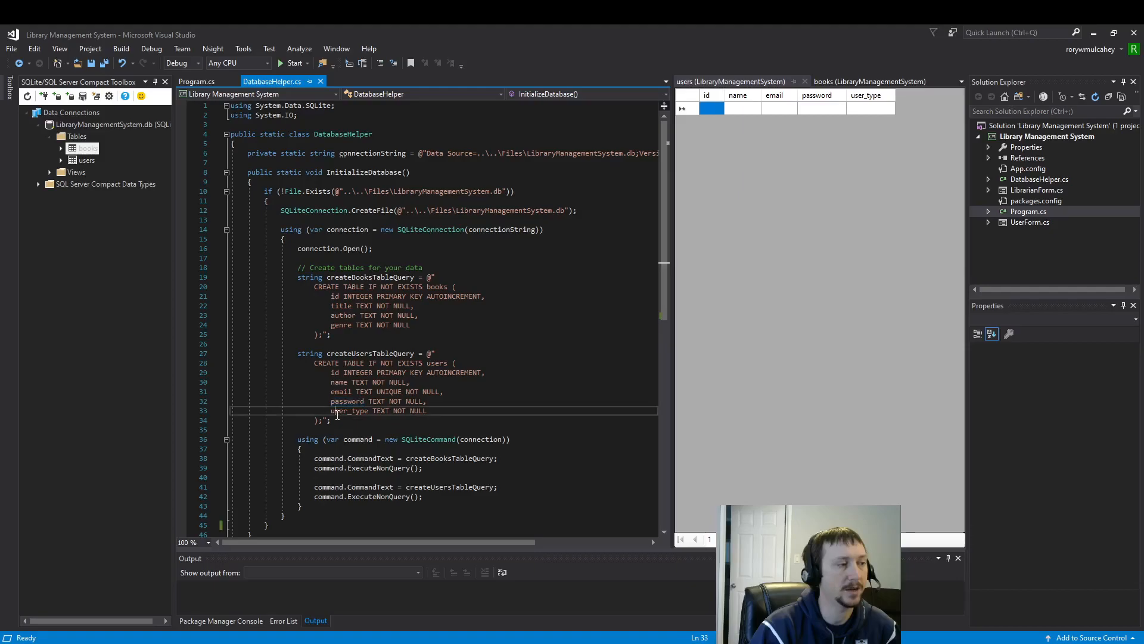
{"action": "double_click", "coordinate": [349, 410]}
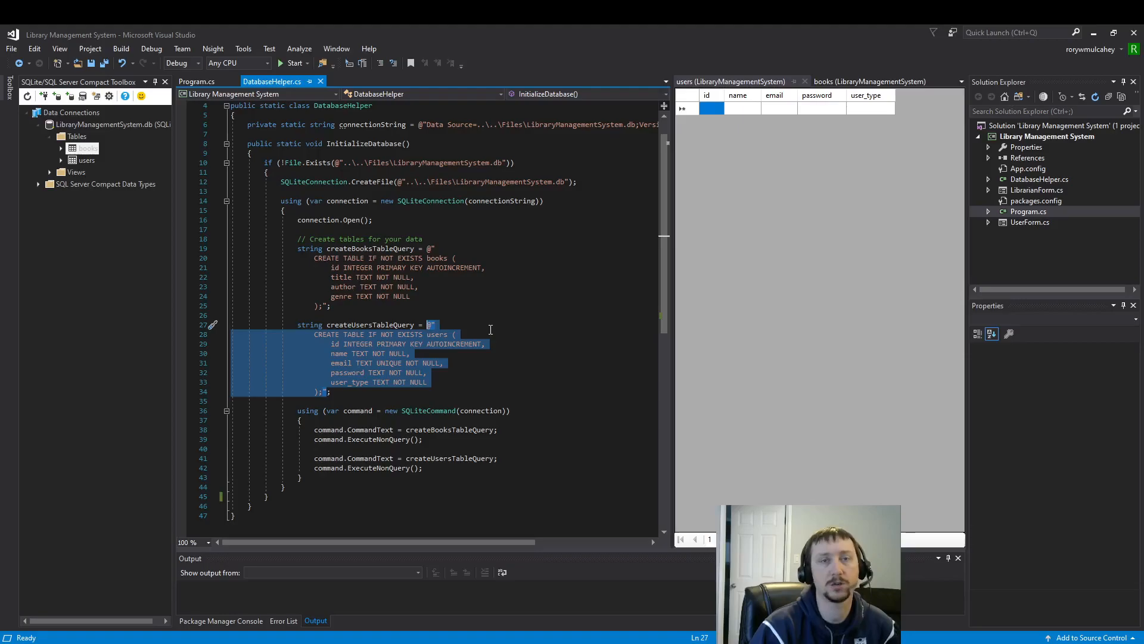
{"action": "mouse_move", "coordinate": [340, 163]}
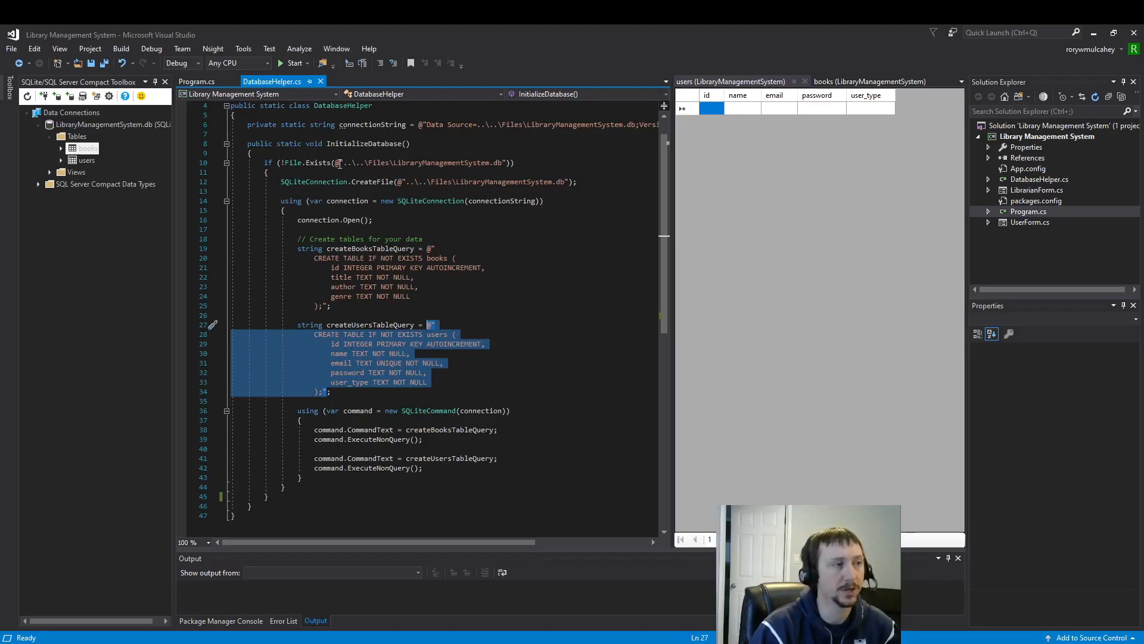
{"action": "mouse_move", "coordinate": [800, 132]}
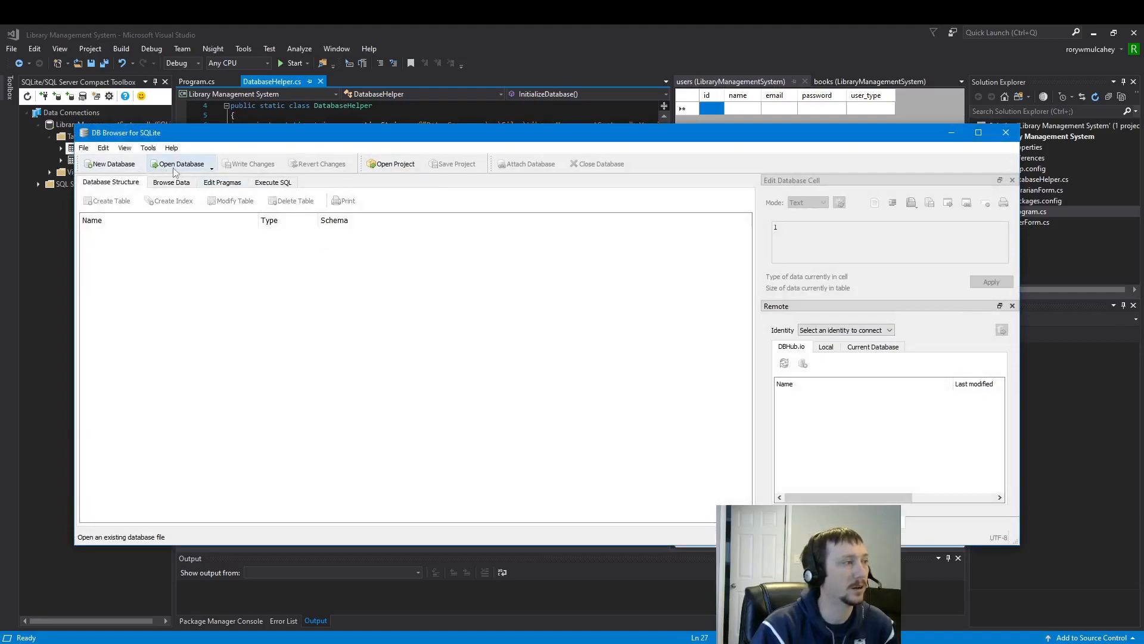
Open LibraryManagementSystem.db from the project's Files folder in DB Browser, listing books, sqlite_sequence and users tables.
{"action": "left_click", "coordinate": [177, 163]}
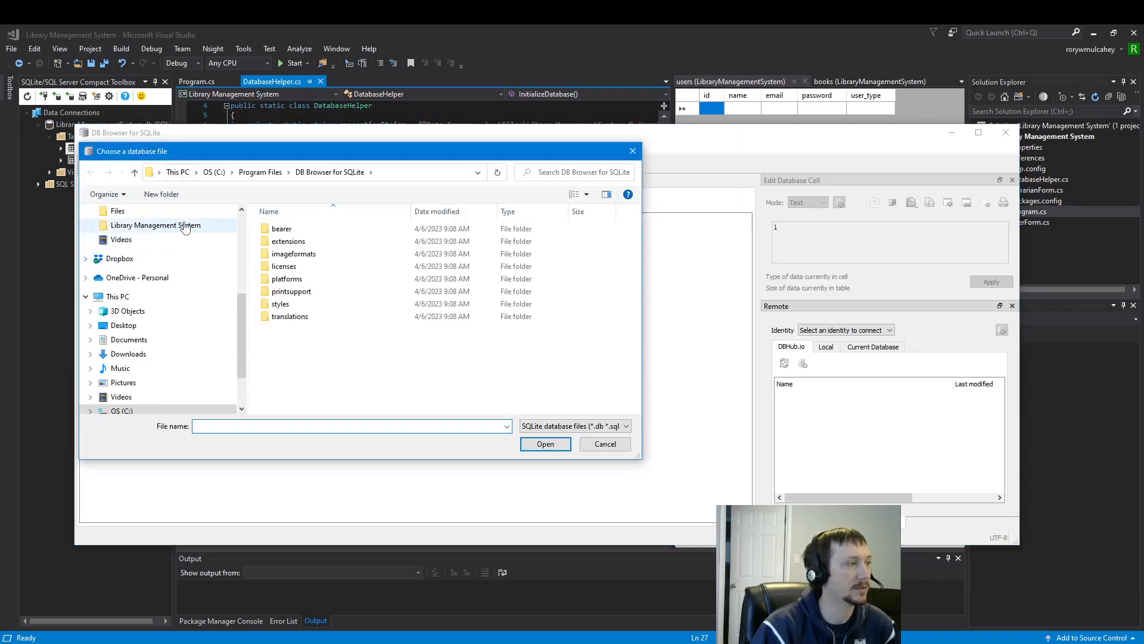
{"action": "double_click", "coordinate": [155, 225]}
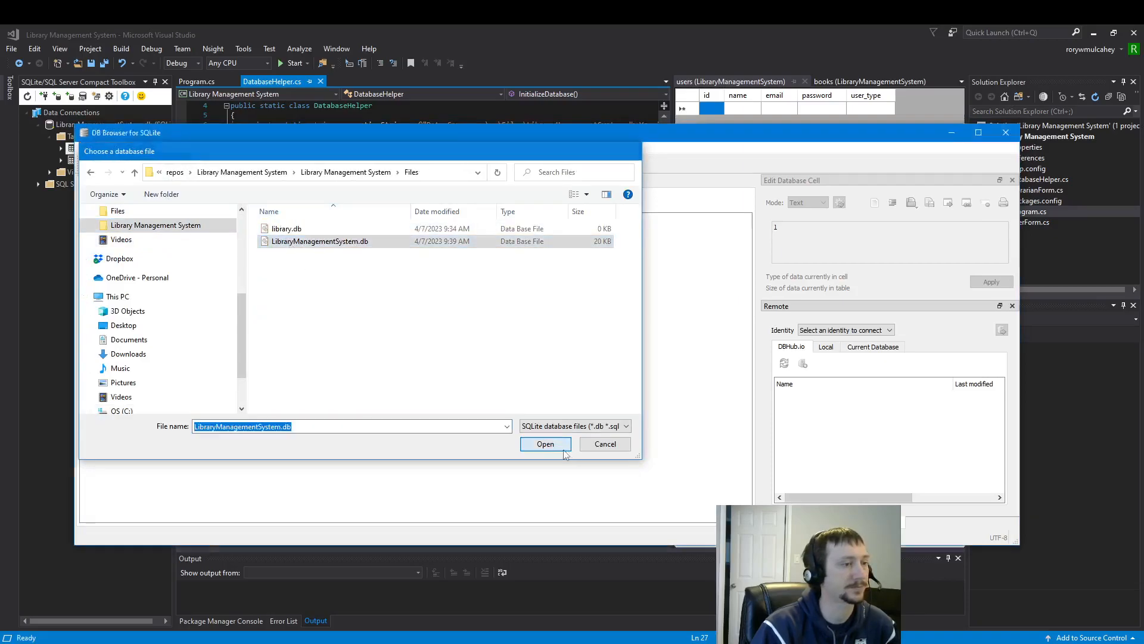
{"action": "left_click", "coordinate": [544, 444]}
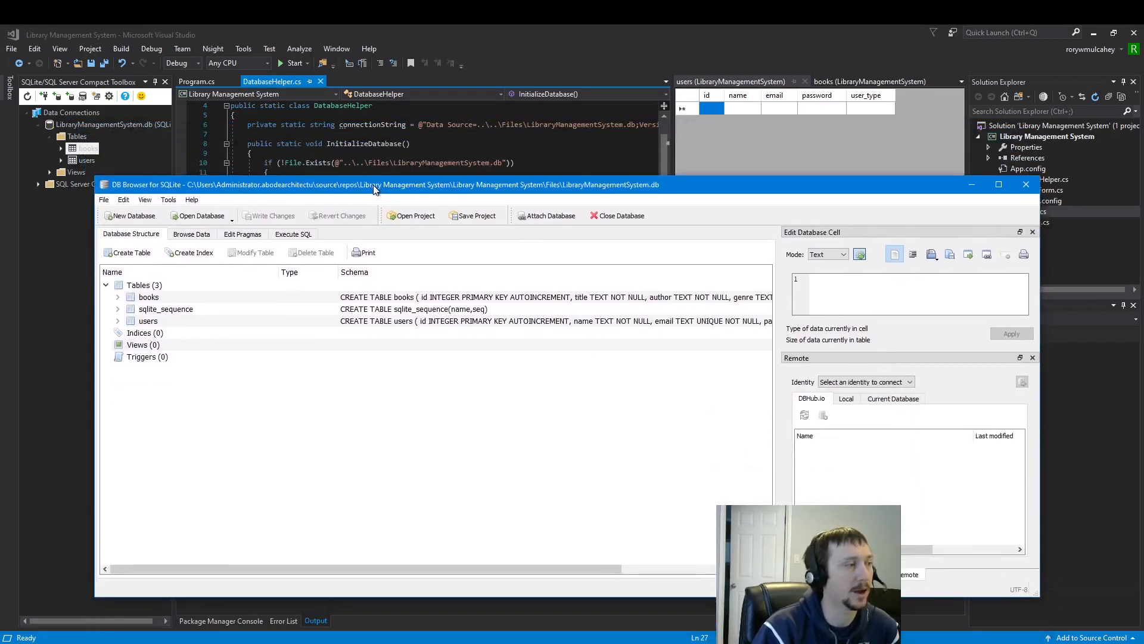
{"action": "left_click", "coordinate": [293, 232]}
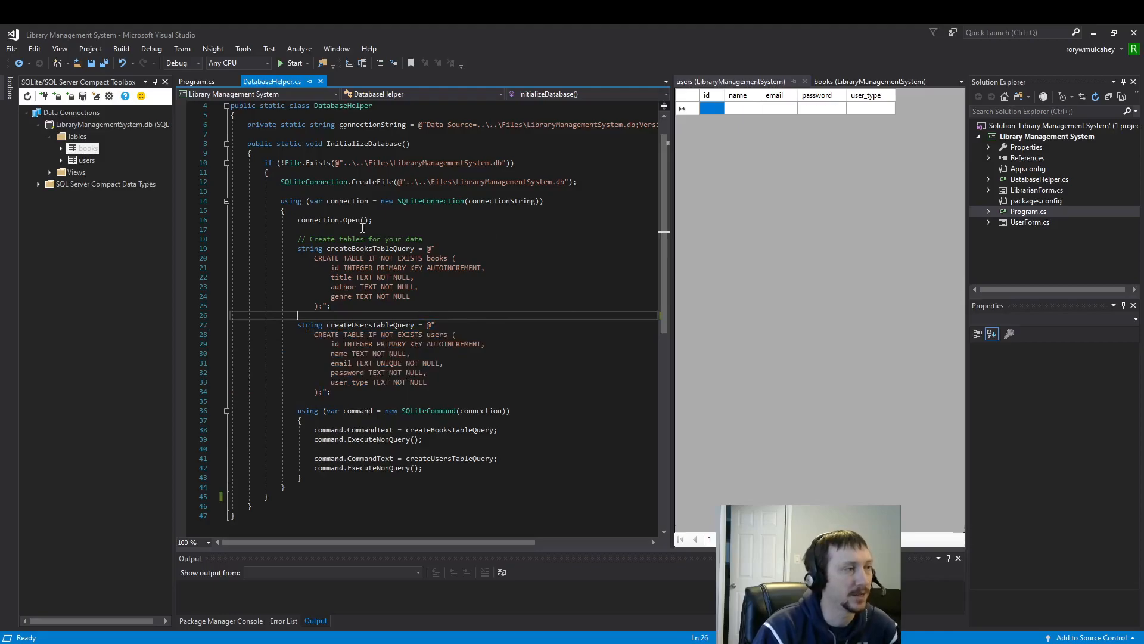
{"action": "double_click", "coordinate": [333, 220]}
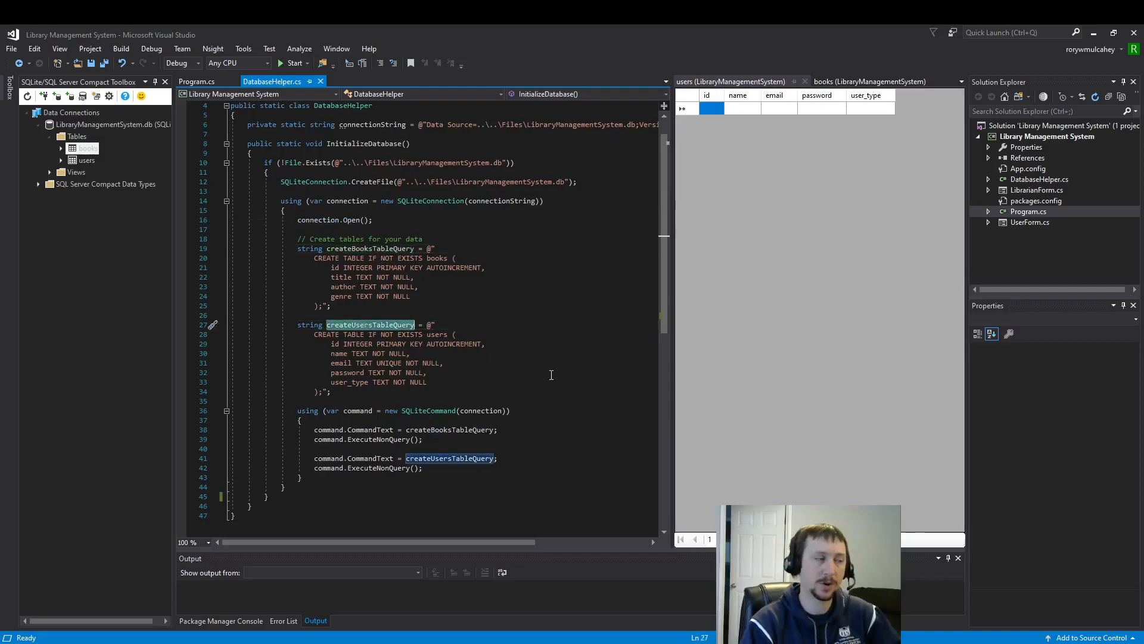
{"action": "mouse_move", "coordinate": [358, 399]}
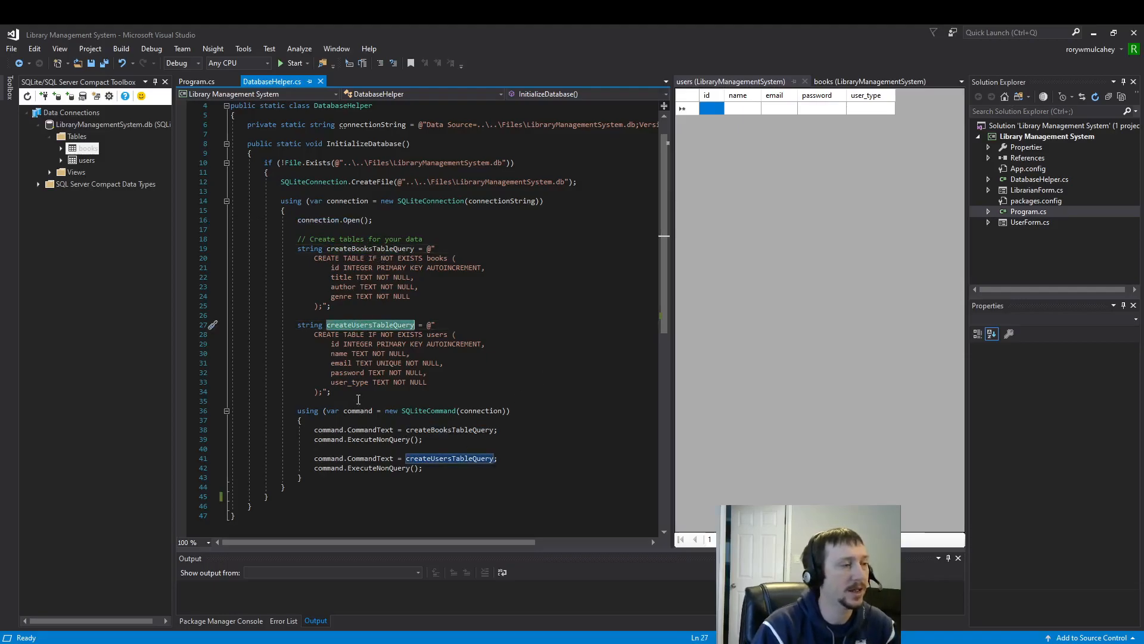
{"action": "scroll", "scroll_direction": "down", "scroll_amount": 3}
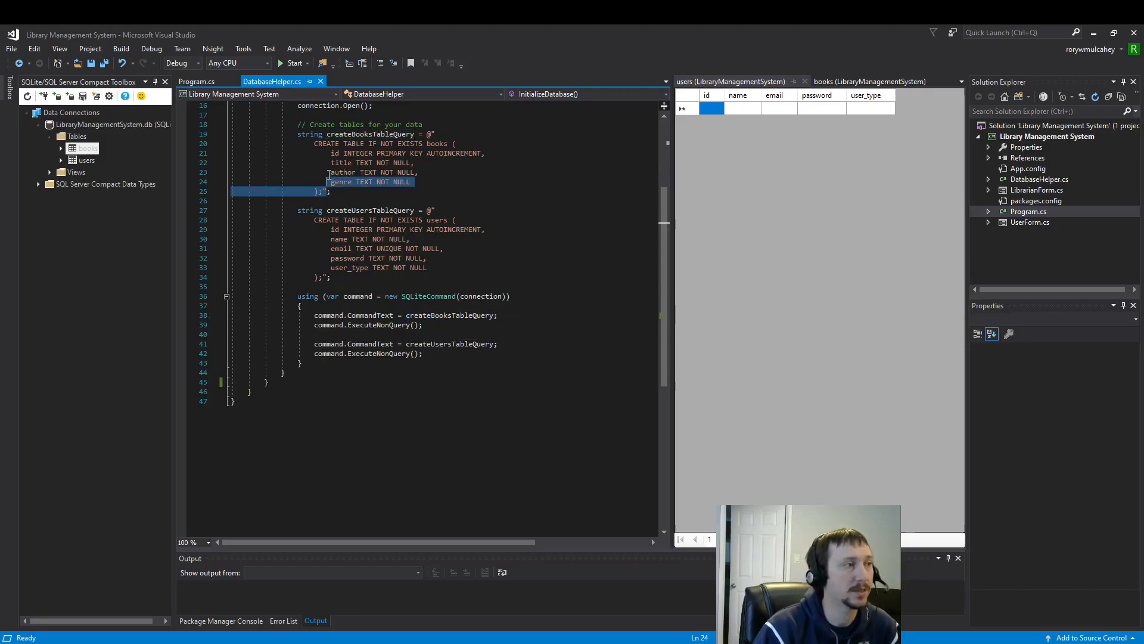
{"action": "left_click", "coordinate": [468, 229]}
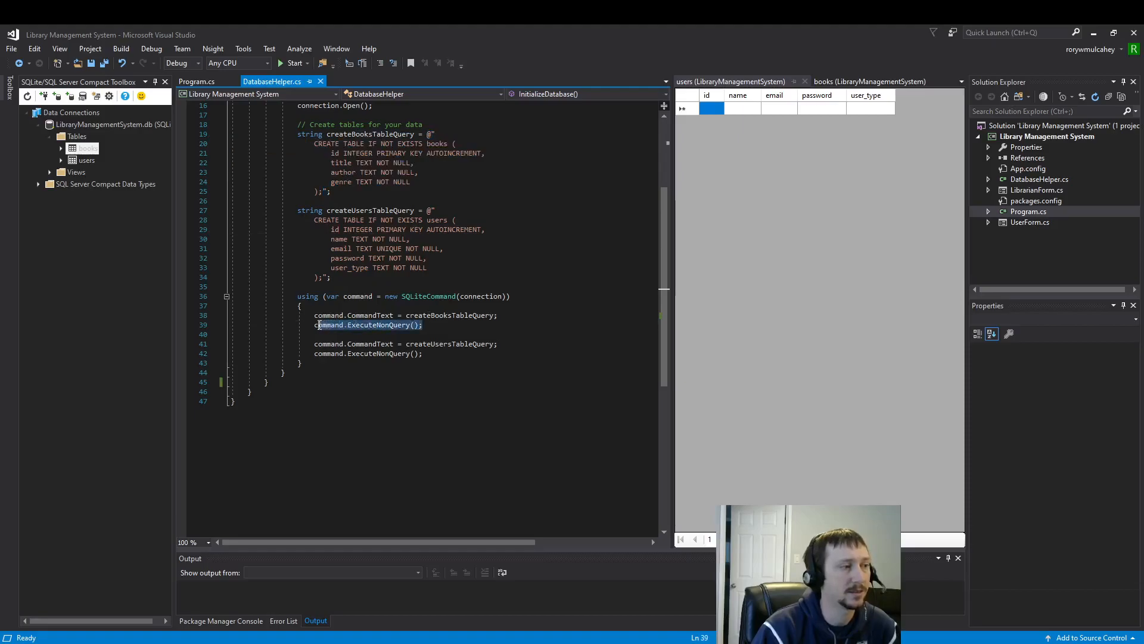
{"action": "double_click", "coordinate": [358, 295]}
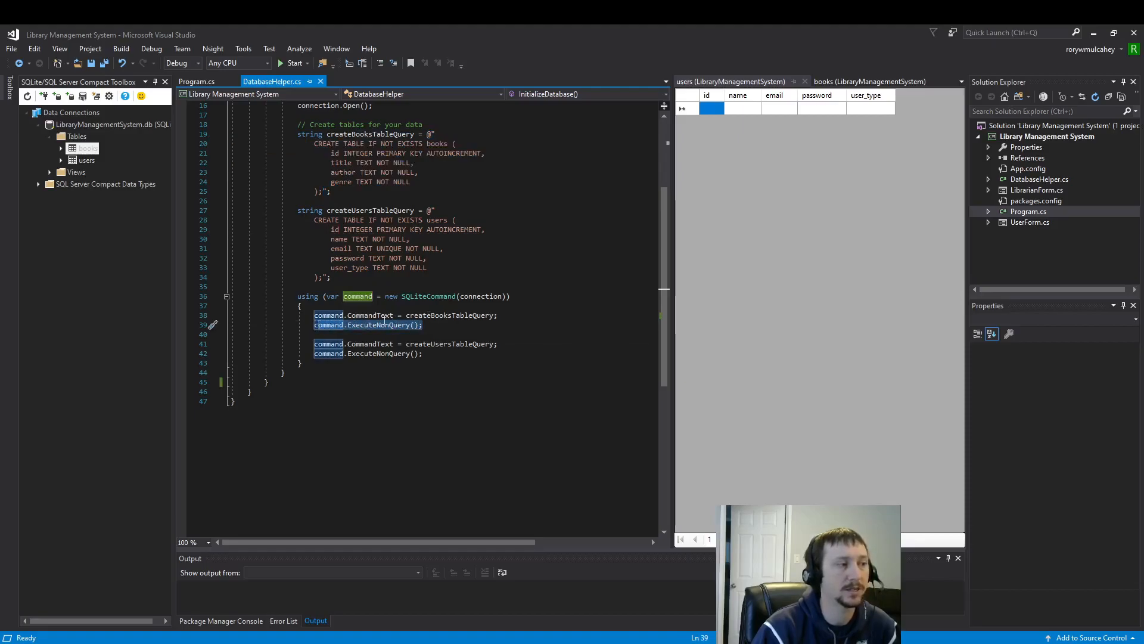
{"action": "left_click", "coordinate": [379, 324]}
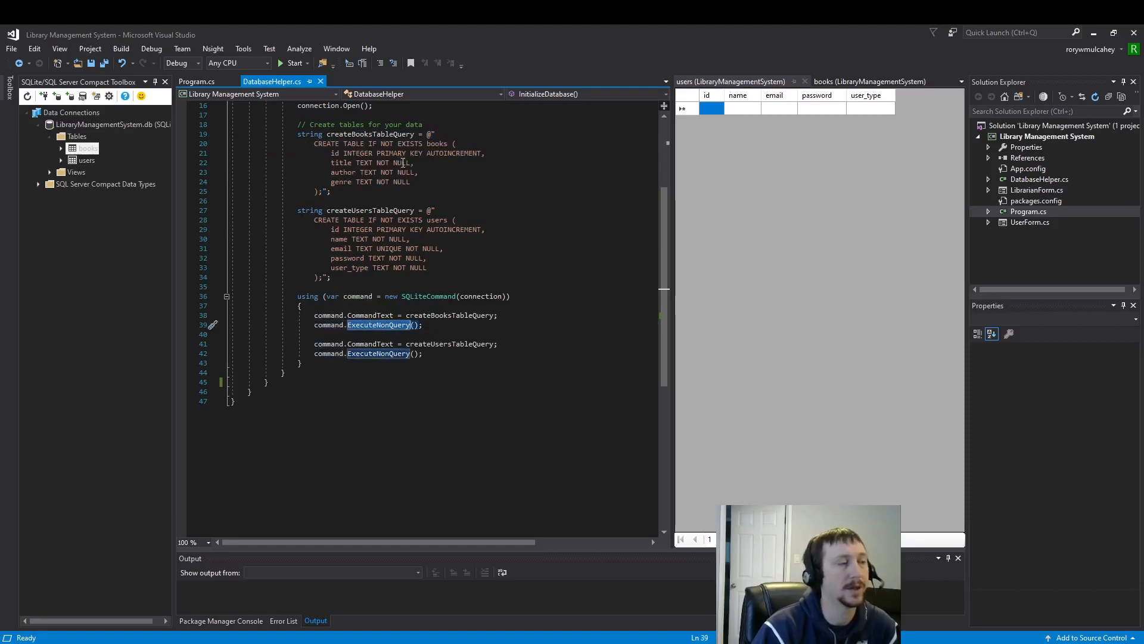
{"action": "double_click", "coordinate": [370, 343]}
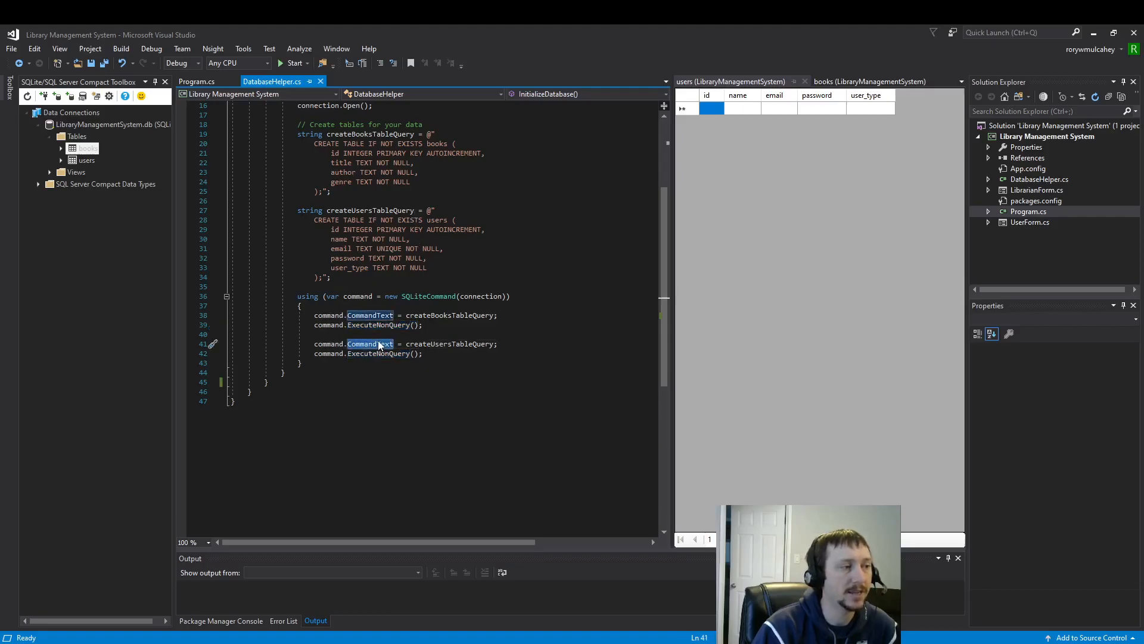
{"action": "mouse_move", "coordinate": [310, 232]}
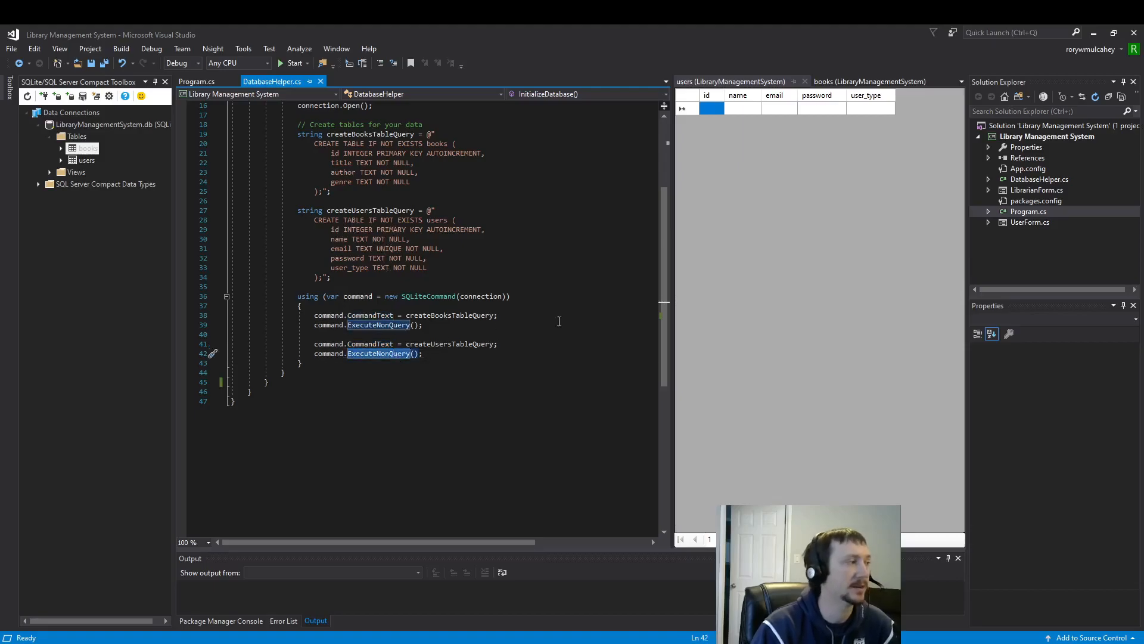
{"action": "mouse_move", "coordinate": [533, 295]}
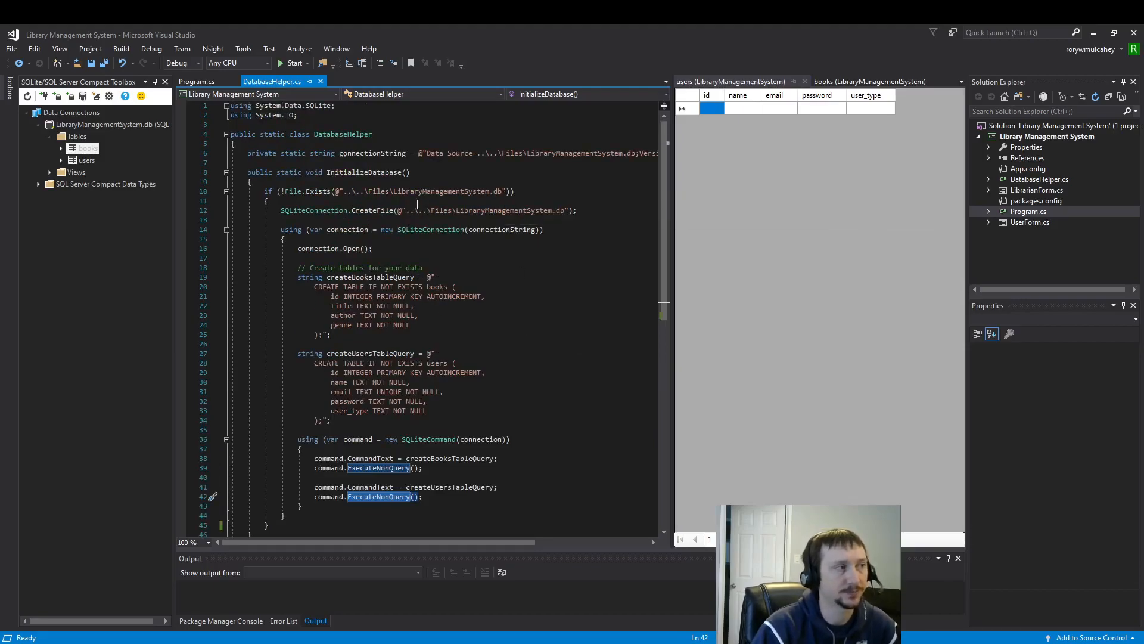
{"action": "left_click", "coordinate": [272, 133]}
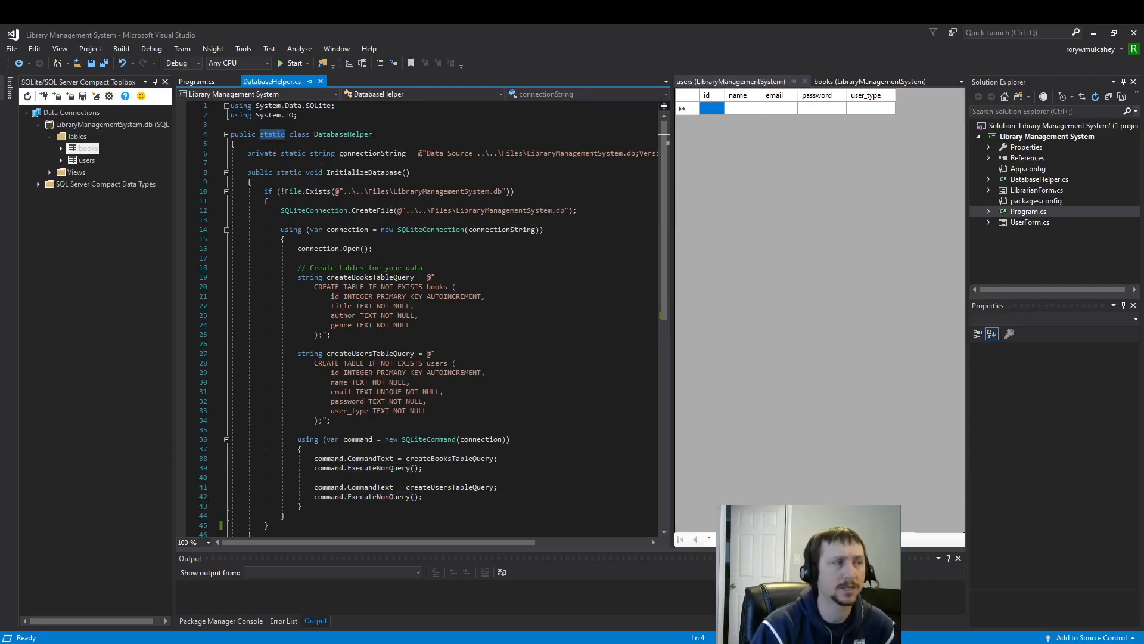
{"action": "left_click", "coordinate": [196, 81]}
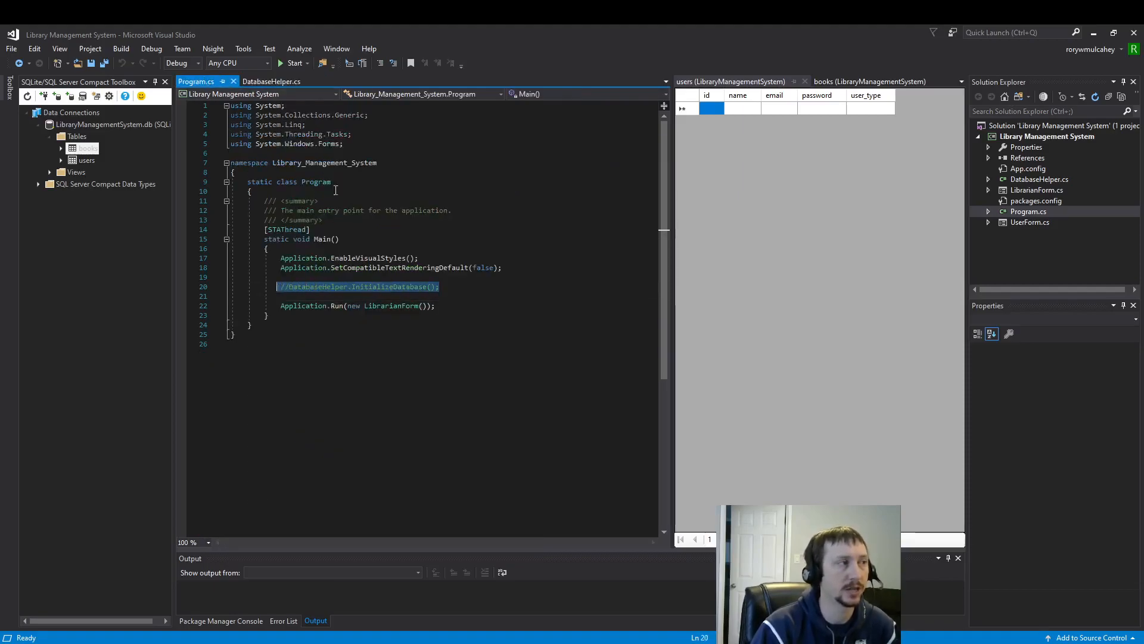
{"action": "left_click", "coordinate": [272, 81]}
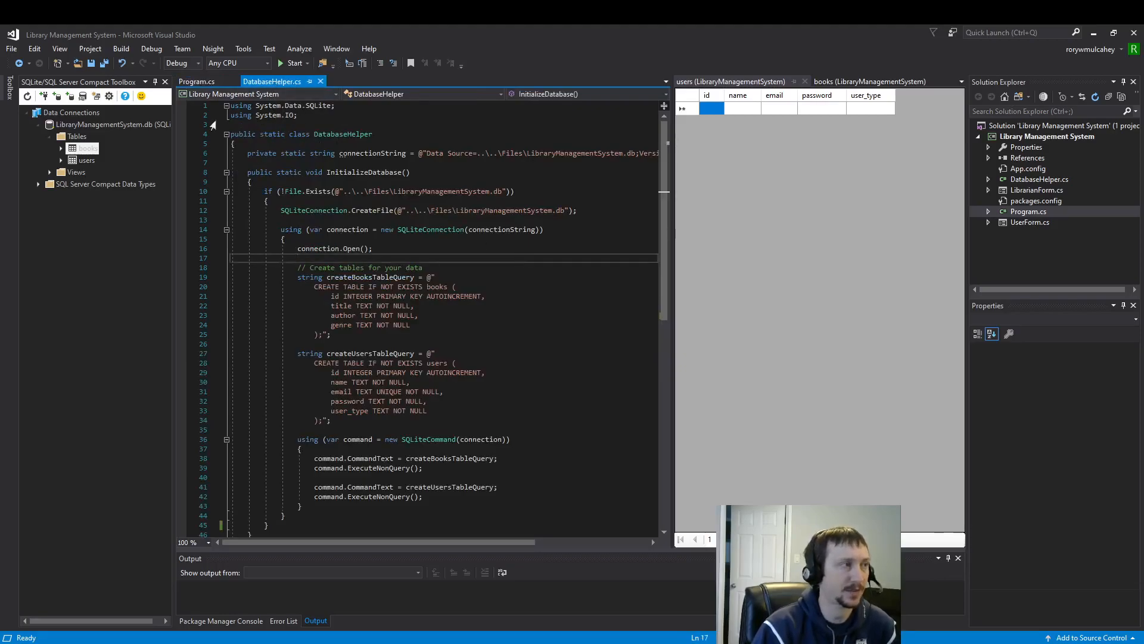
{"action": "double_click", "coordinate": [272, 133]}
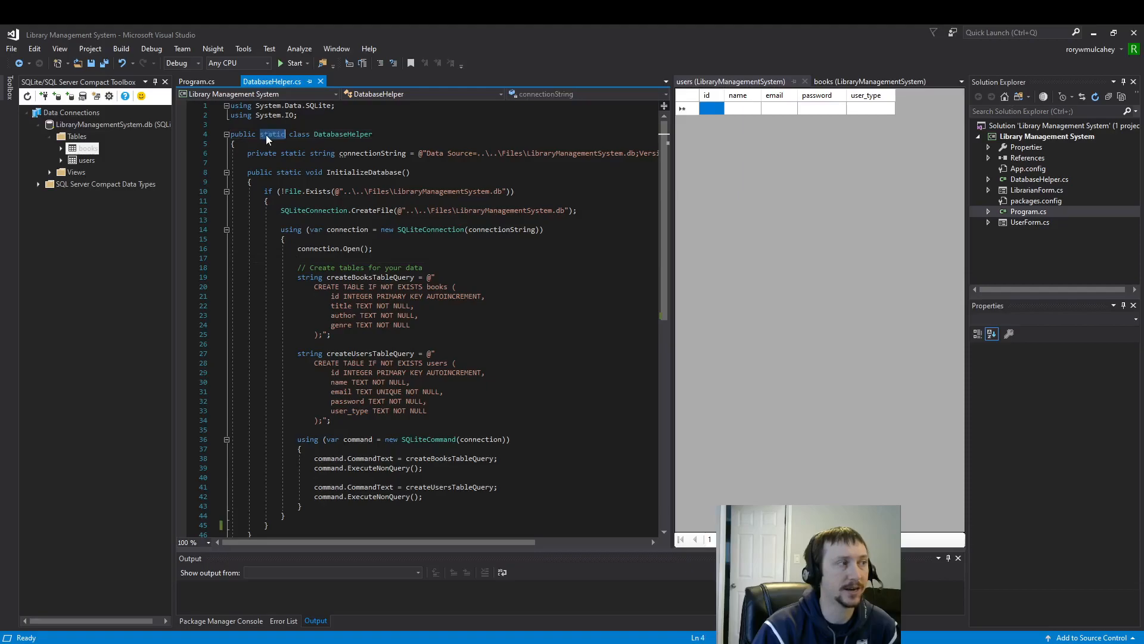
{"action": "left_click", "coordinate": [522, 314]}
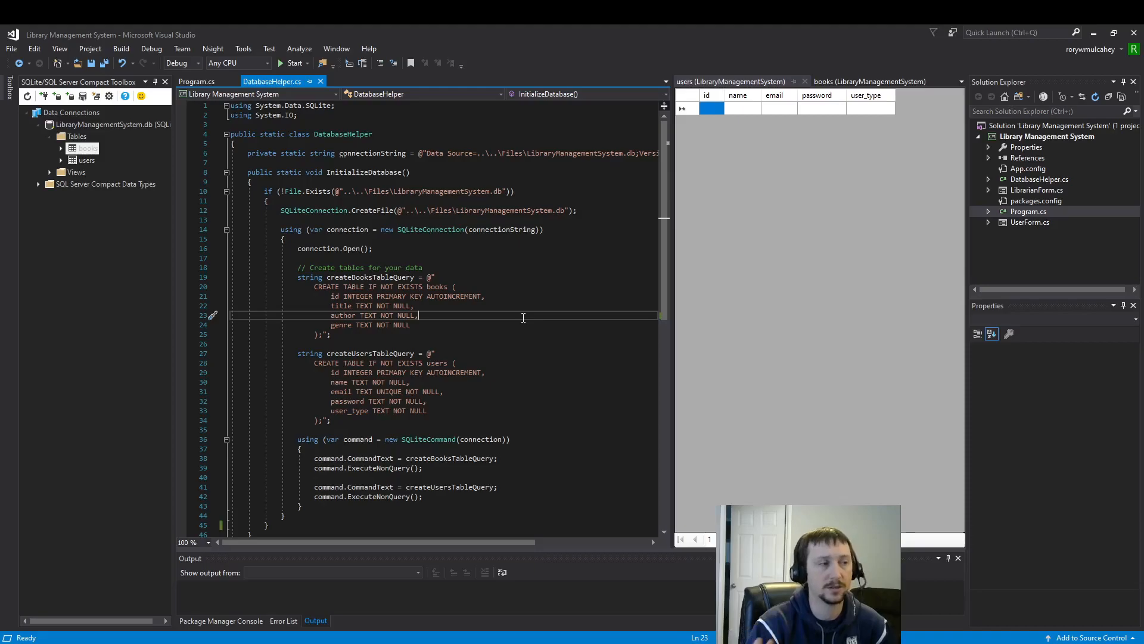
{"action": "mouse_move", "coordinate": [405, 258]}
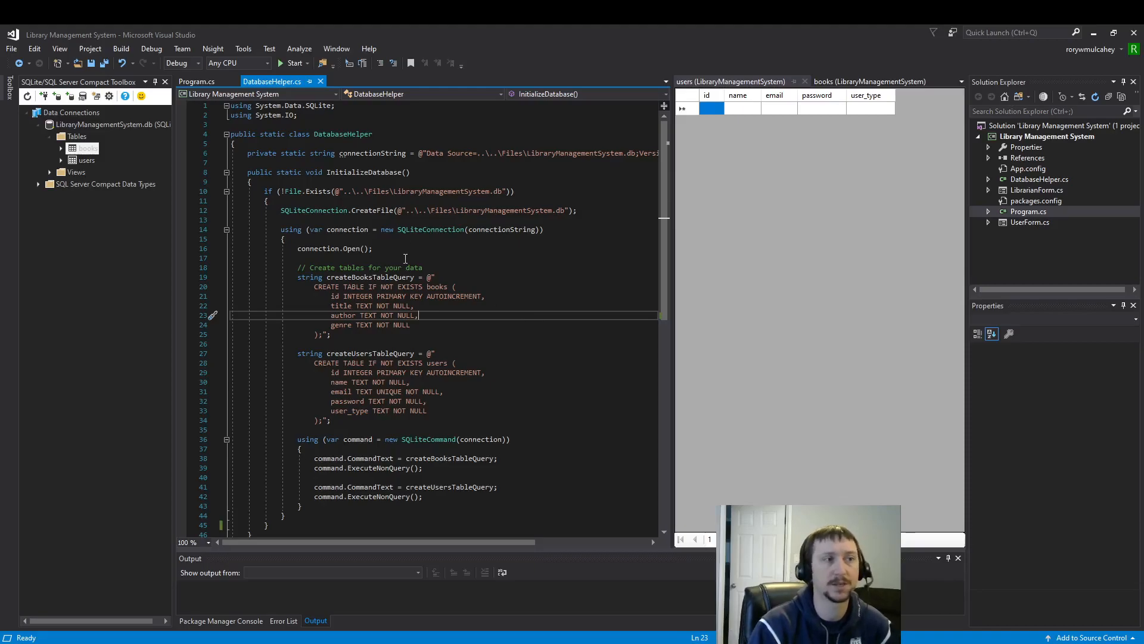